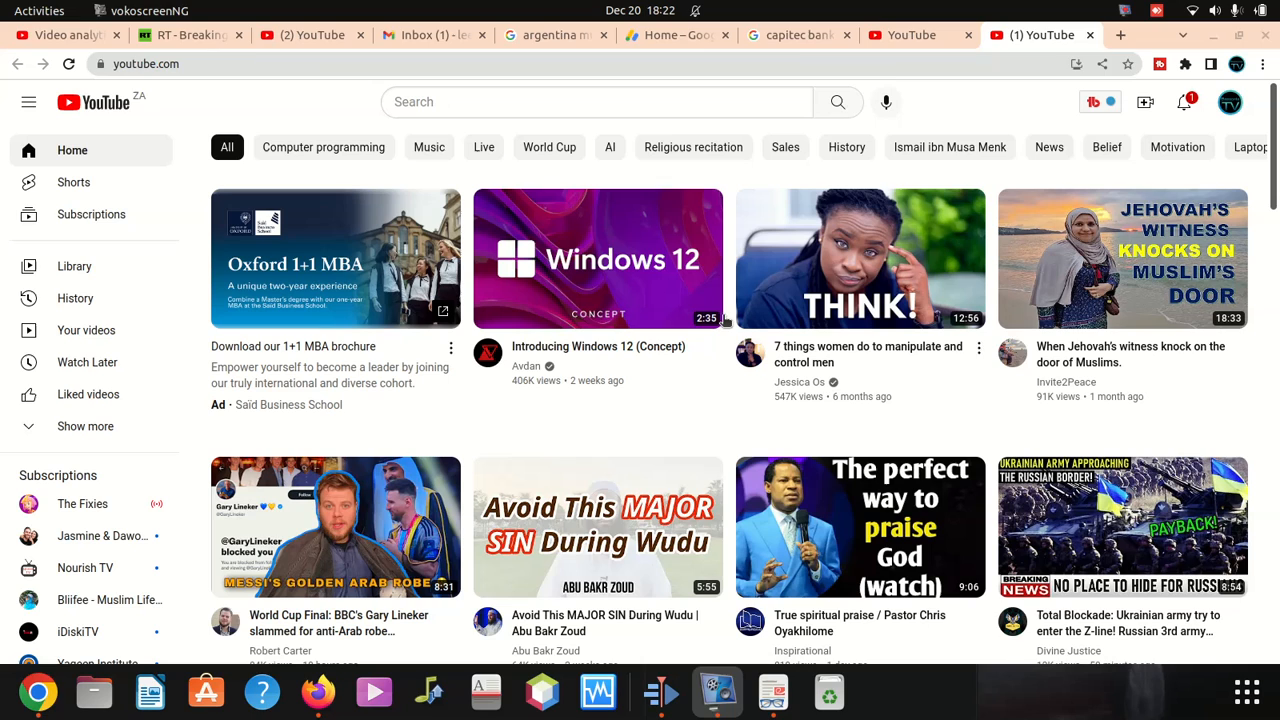
# Step: Navigate Chrome to the router login page at 192.168.2.1 via the Vodafone H 500-s suggestion
pyautogui.click(144, 62)
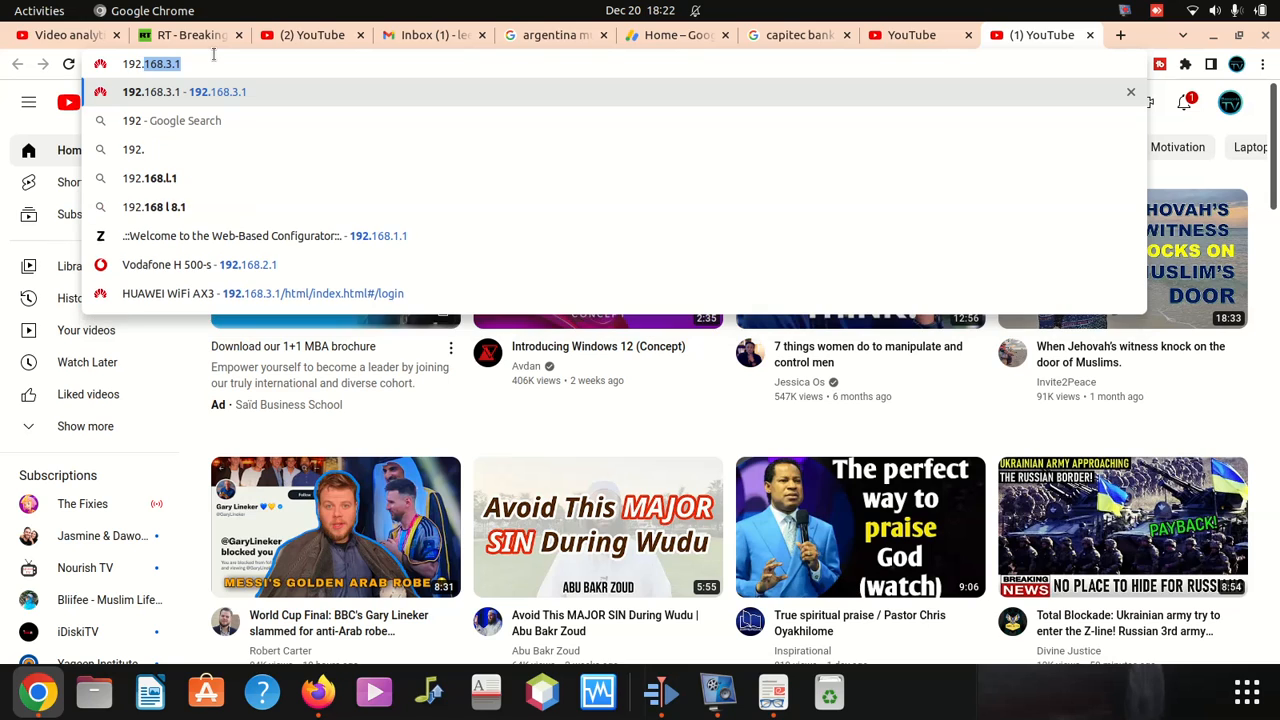
pyautogui.write('68.')
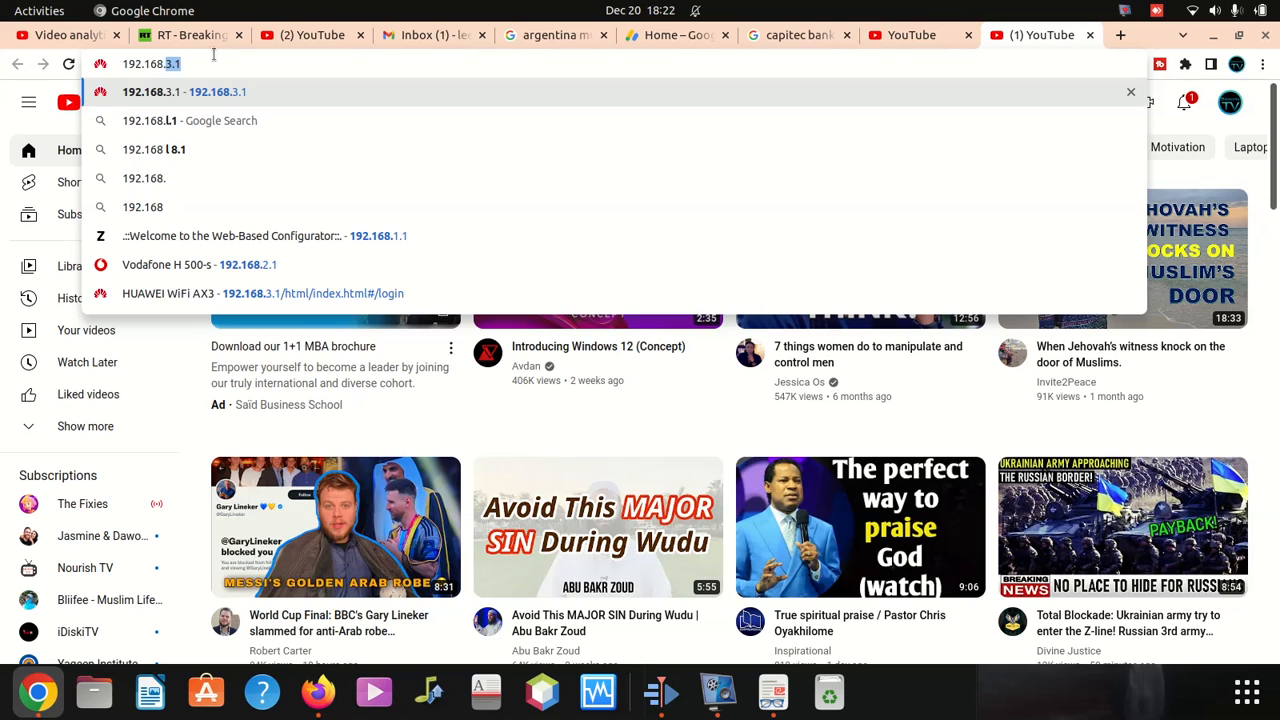
pyautogui.write('192.168.2.1')
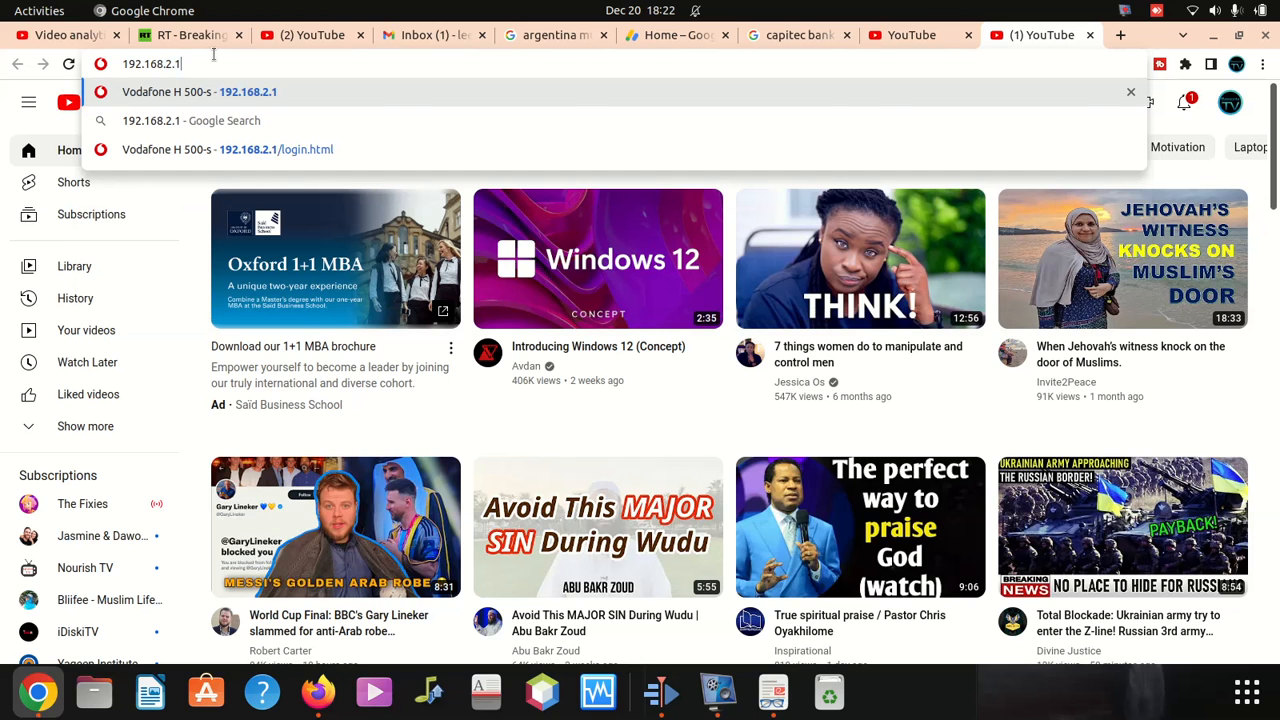
pyautogui.click(276, 148)
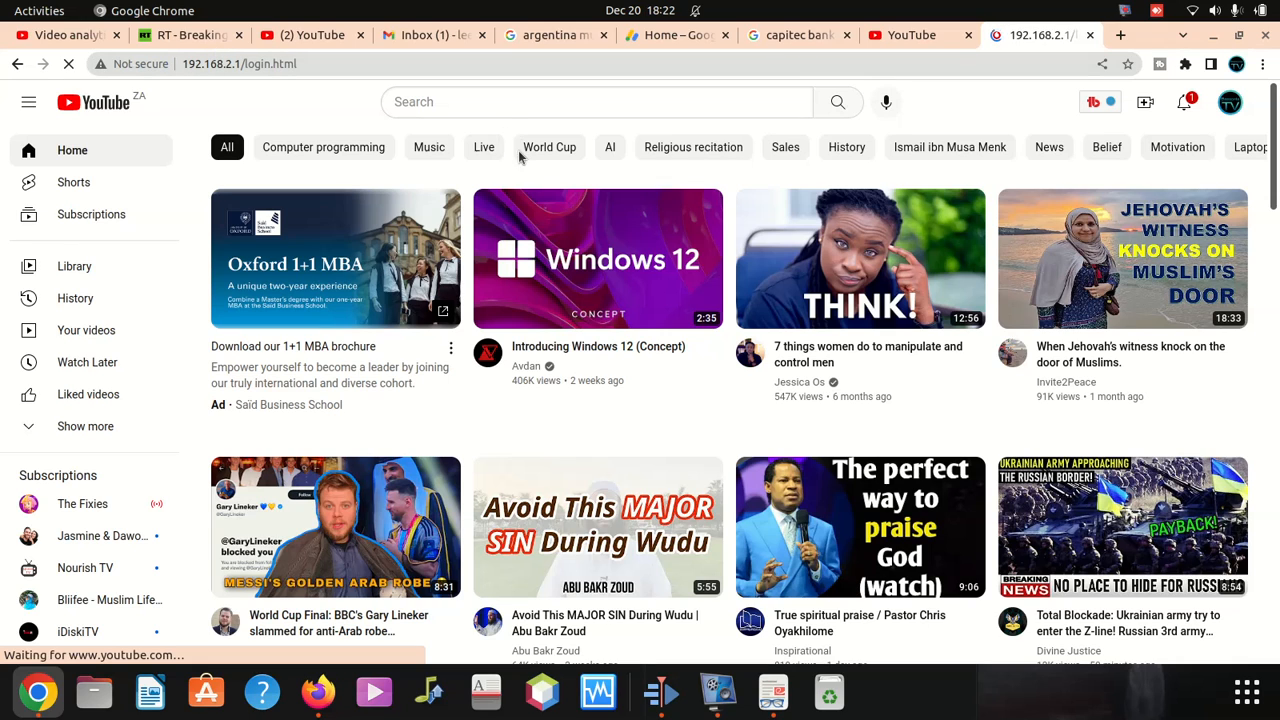
pyautogui.moveTo(504, 128)
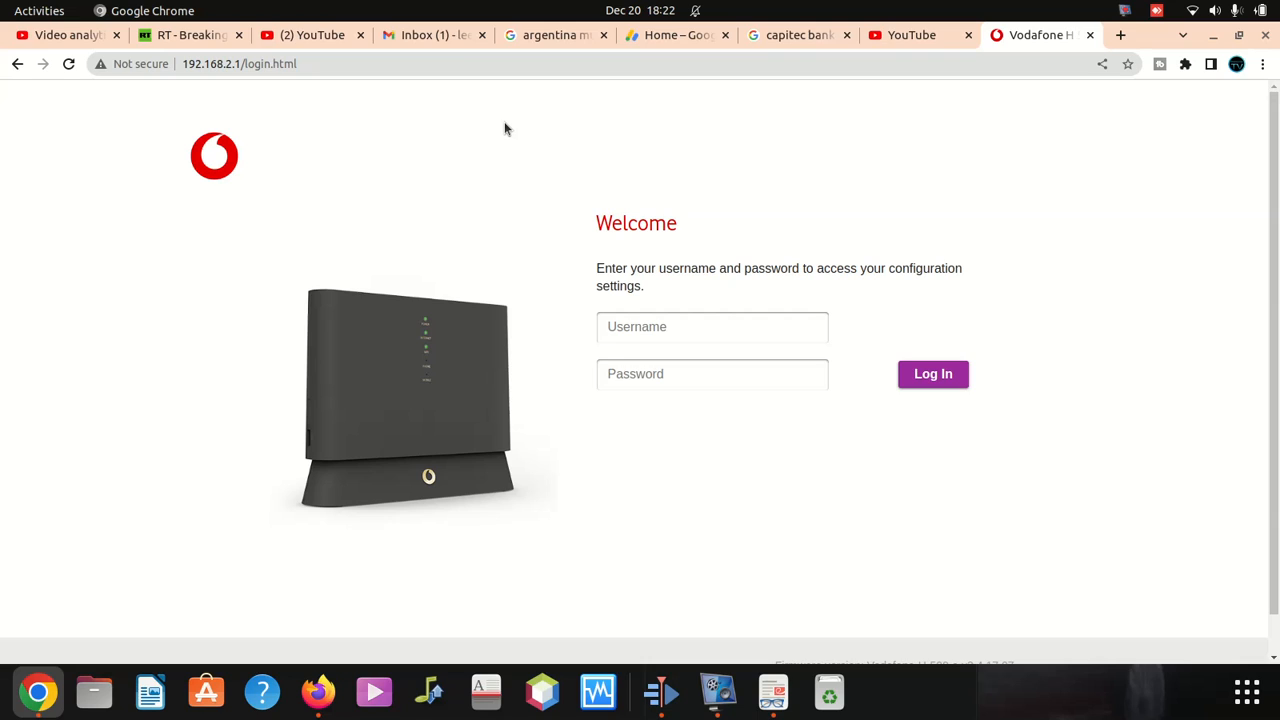
pyautogui.moveTo(564, 352)
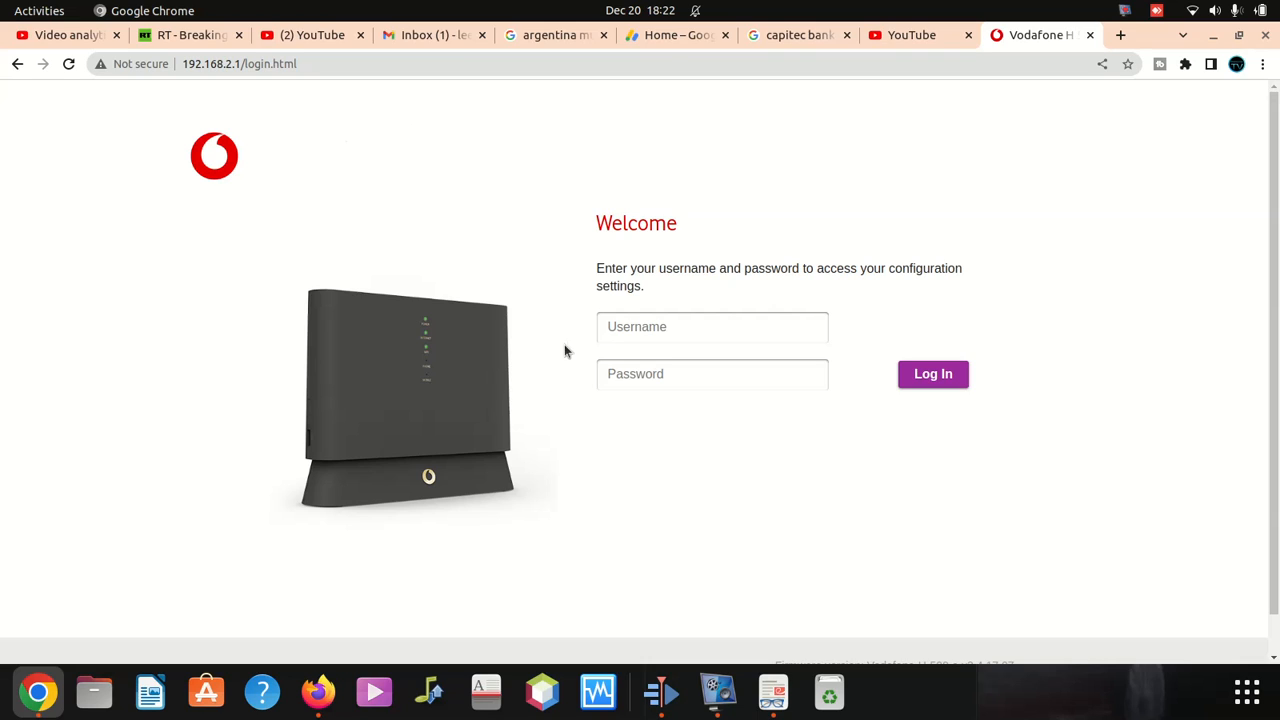
# Step: Enter the username vodafone in the router login form
pyautogui.click(712, 328)
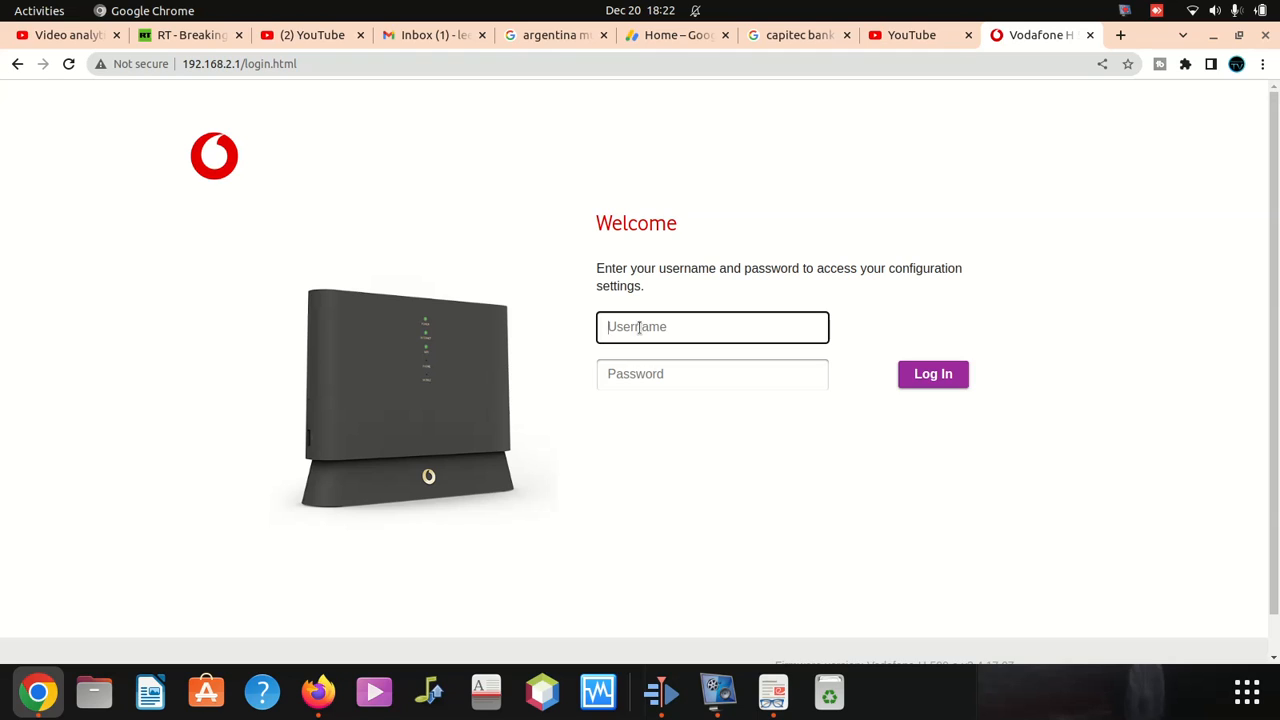
pyautogui.write('VOD')
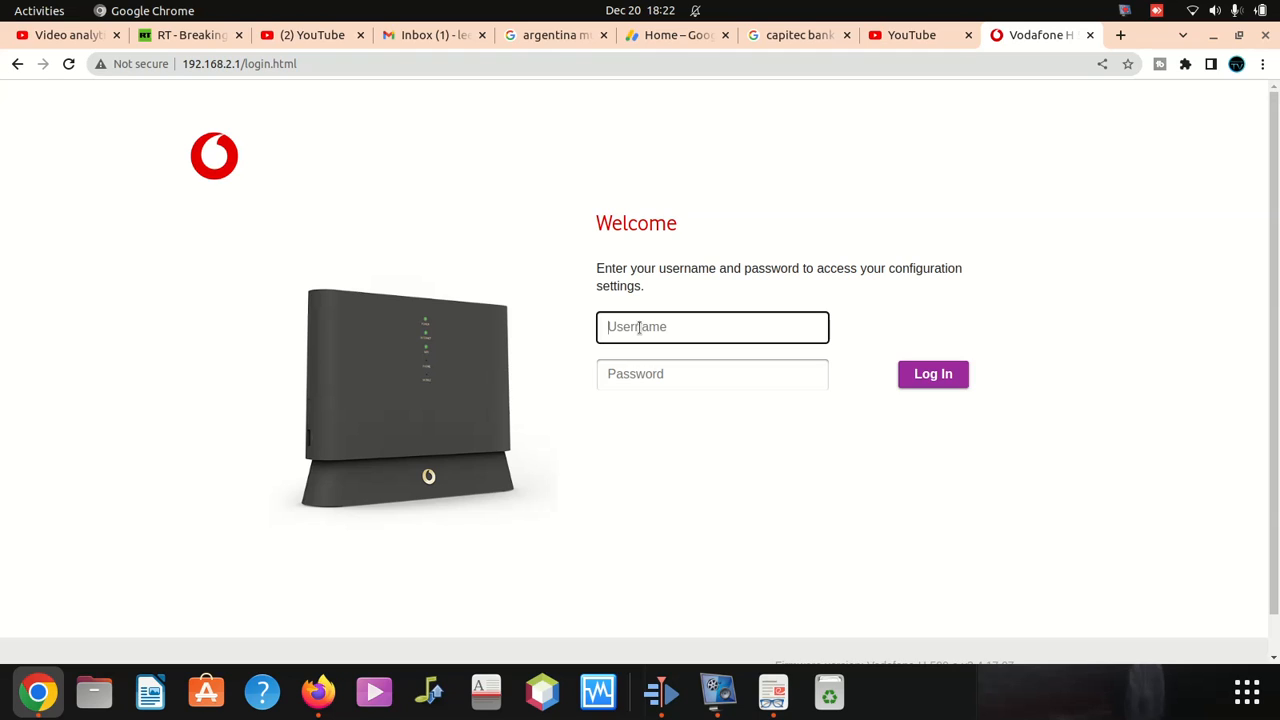
pyautogui.write('voda')
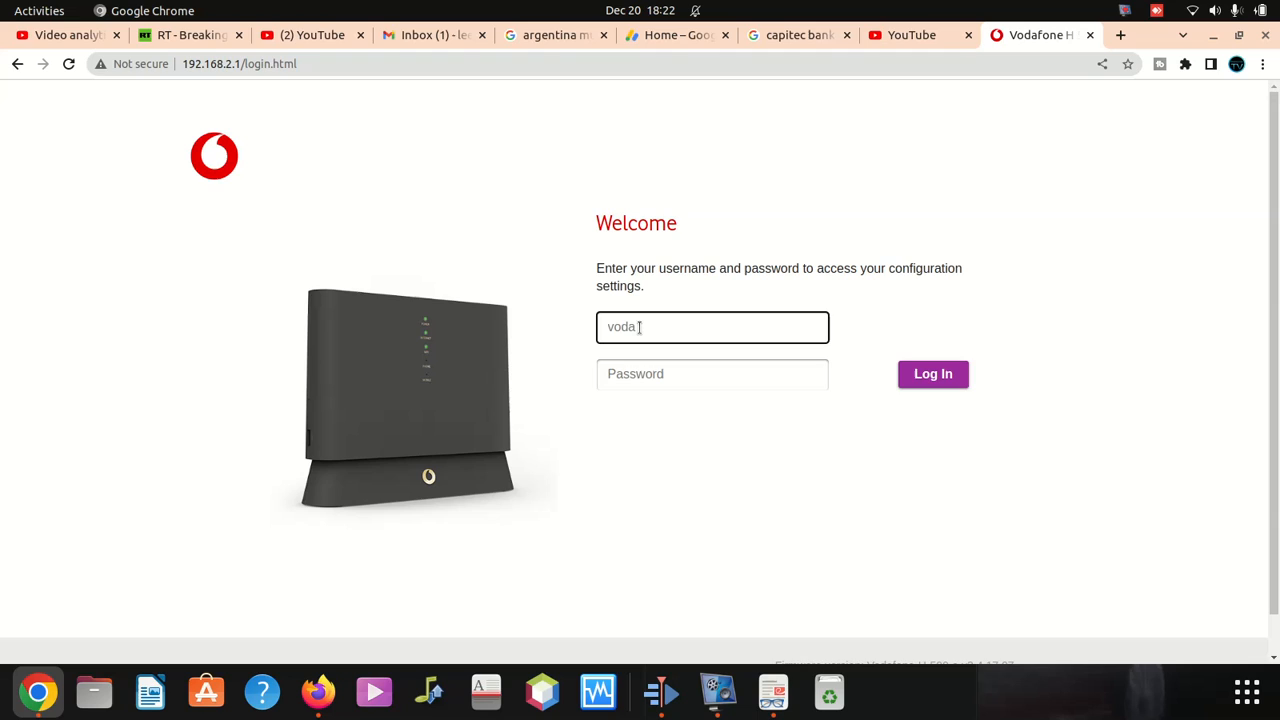
pyautogui.write('fon')
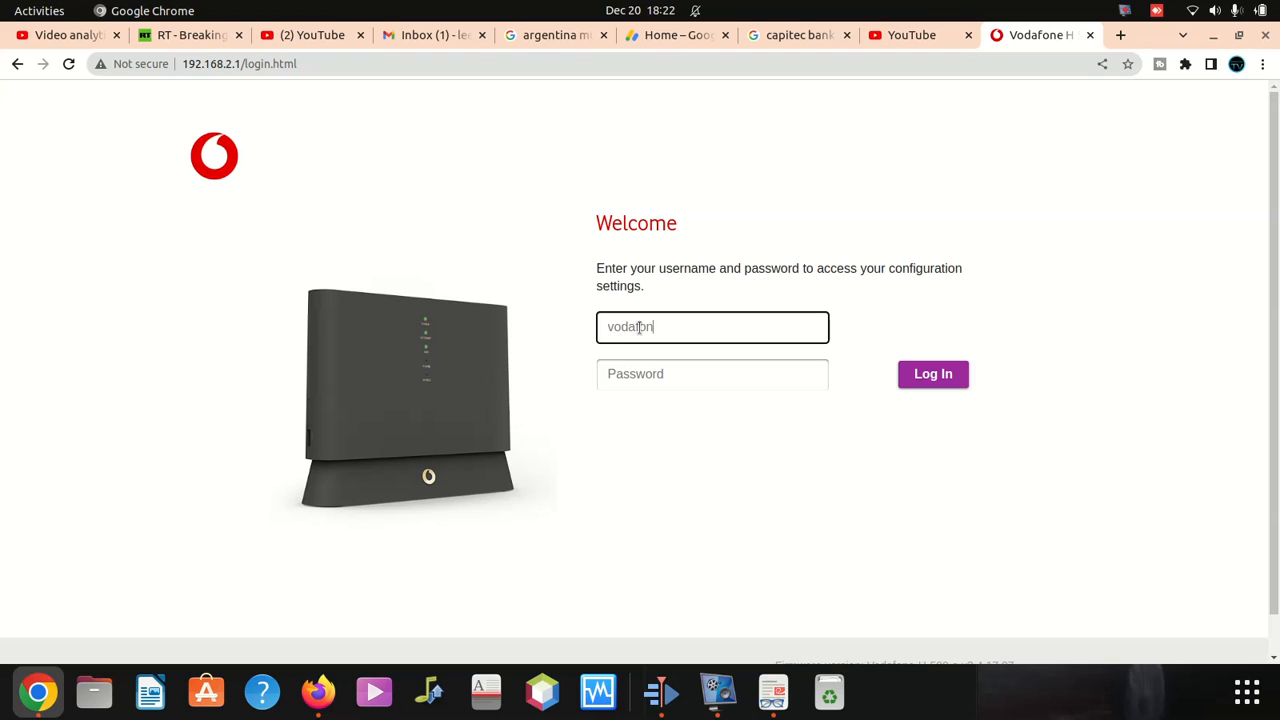
pyautogui.write('e')
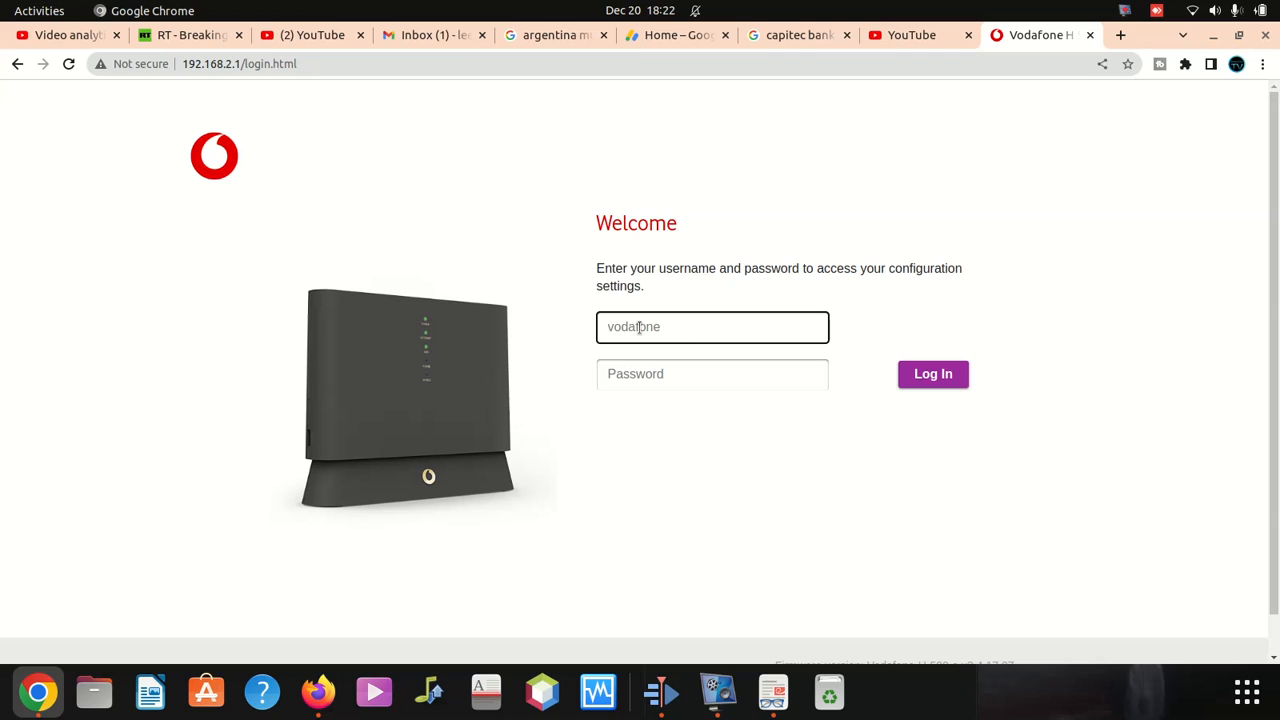
# Step: Enter the router's masked login password in the Password field
pyautogui.click(712, 374)
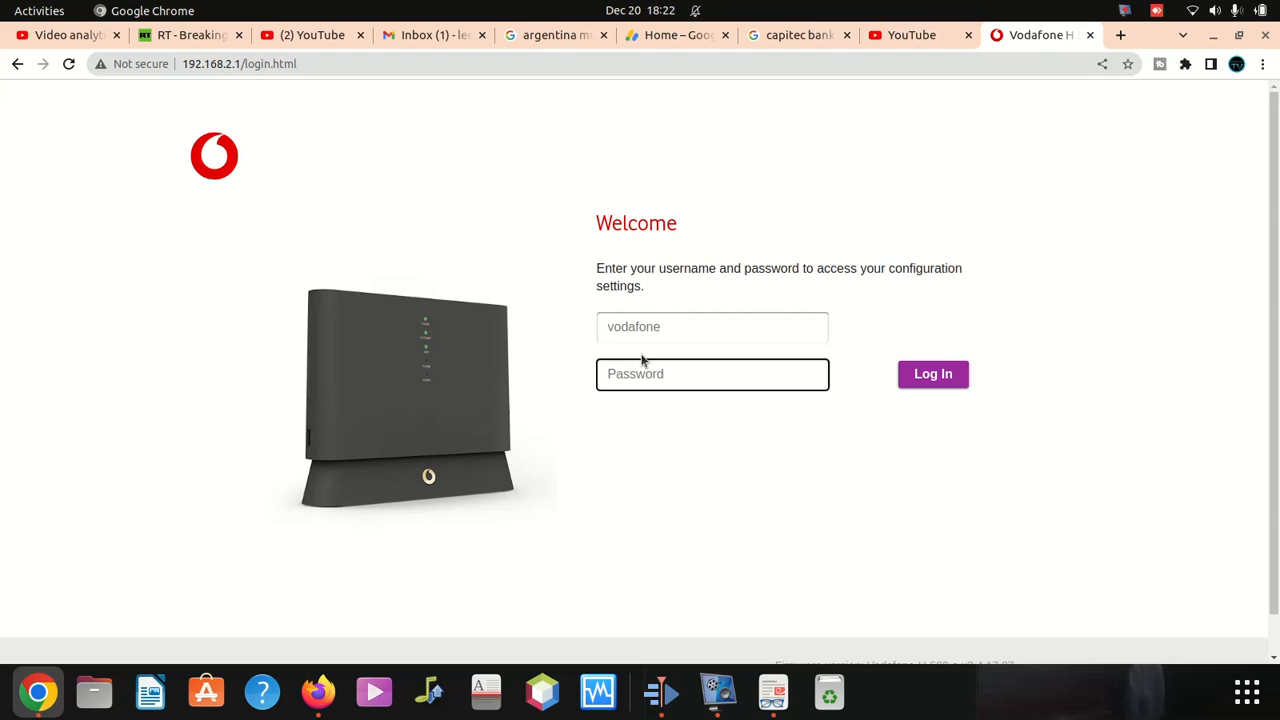
pyautogui.write('•')
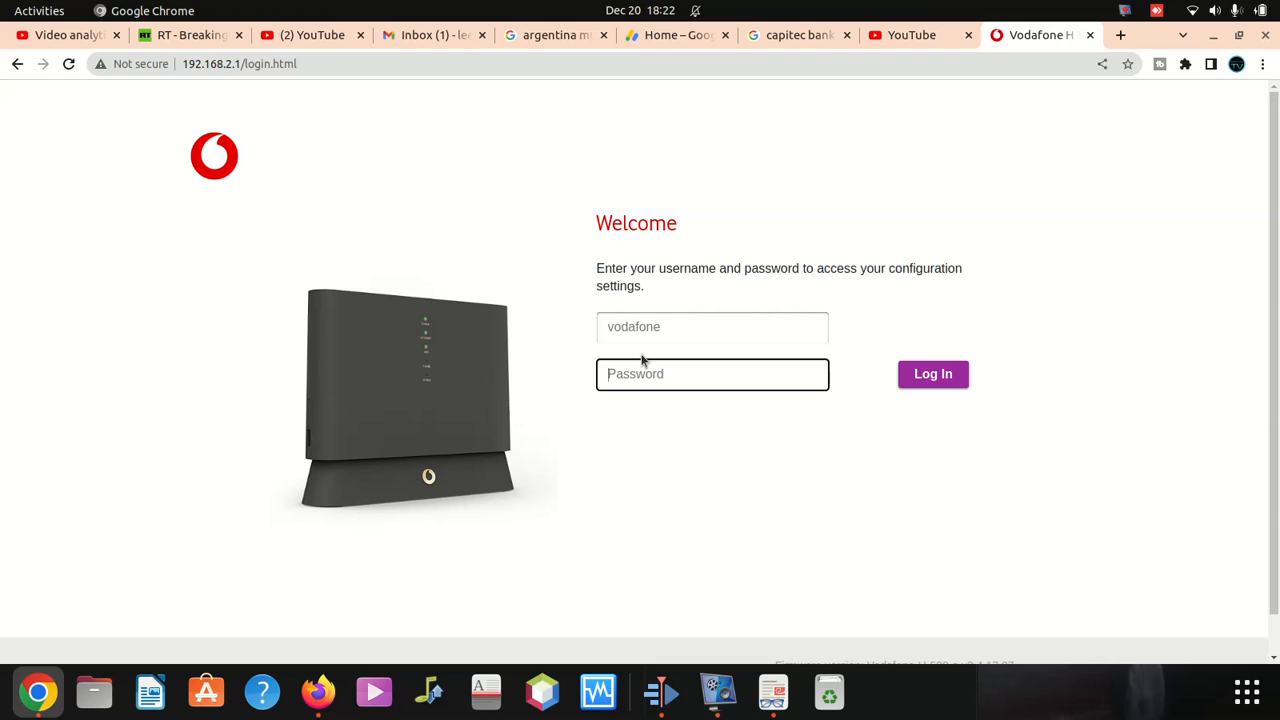
pyautogui.write('••')
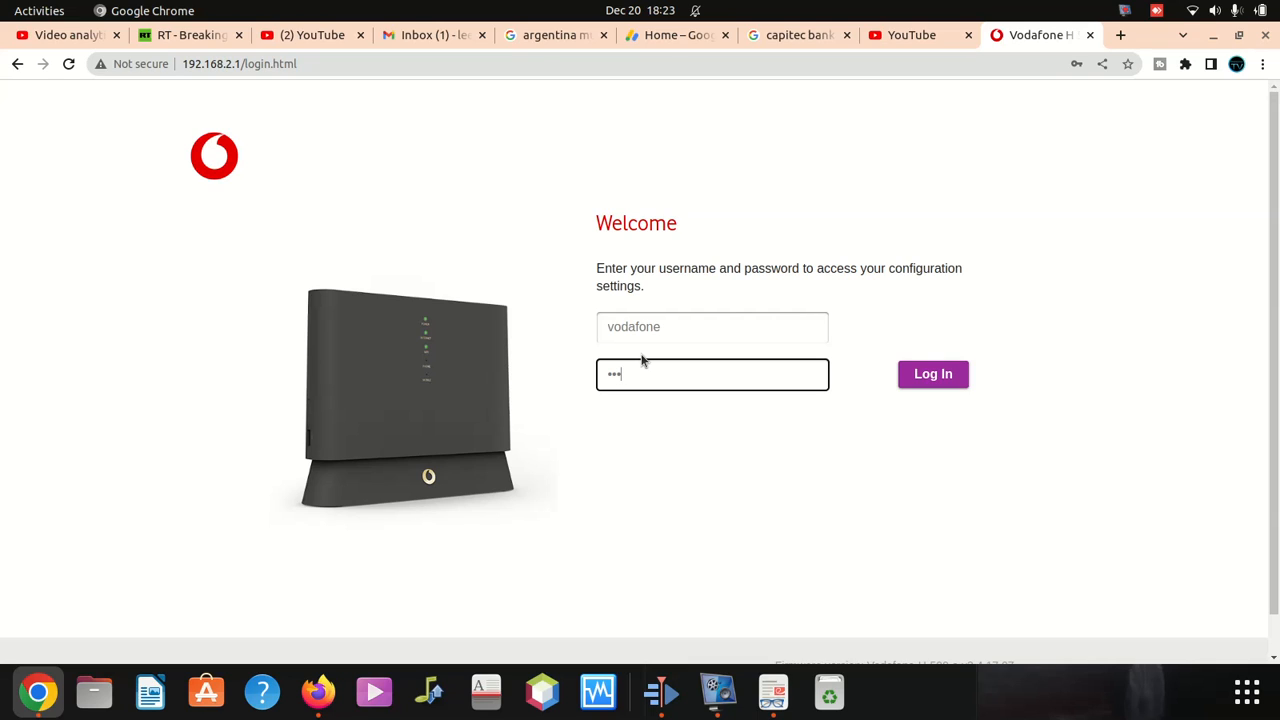
pyautogui.press('BackSpace')
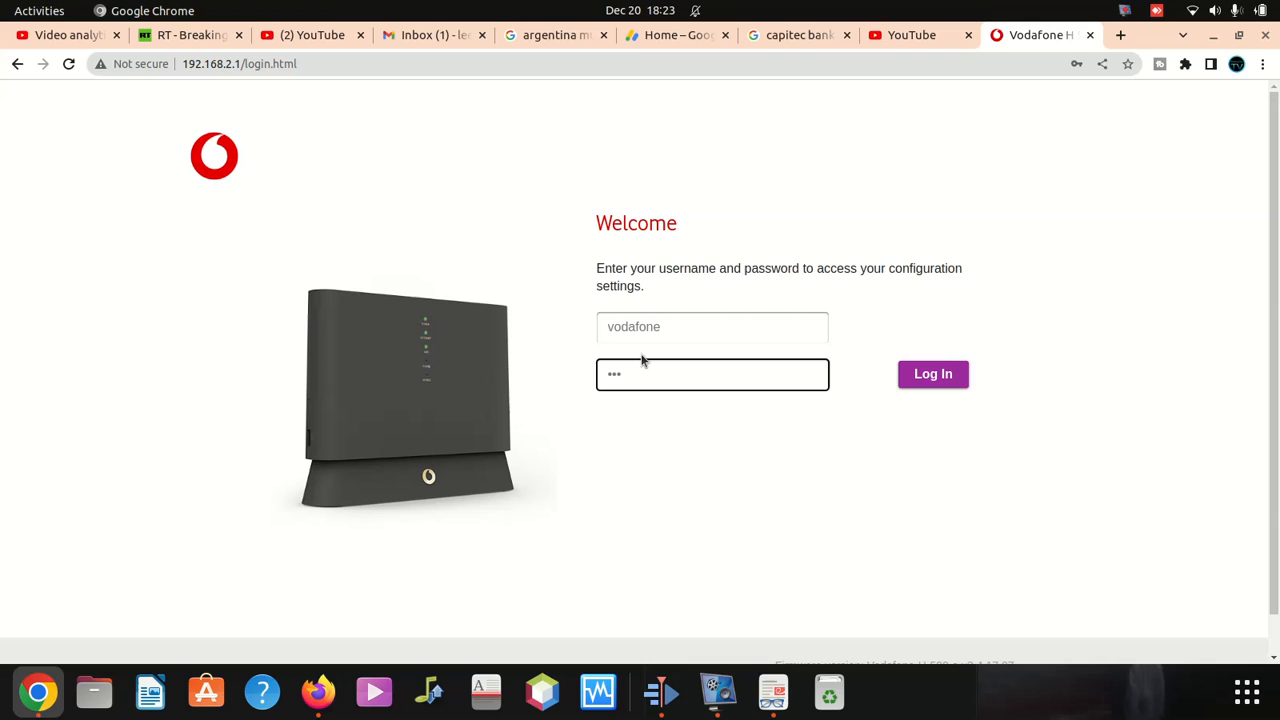
pyautogui.write('••')
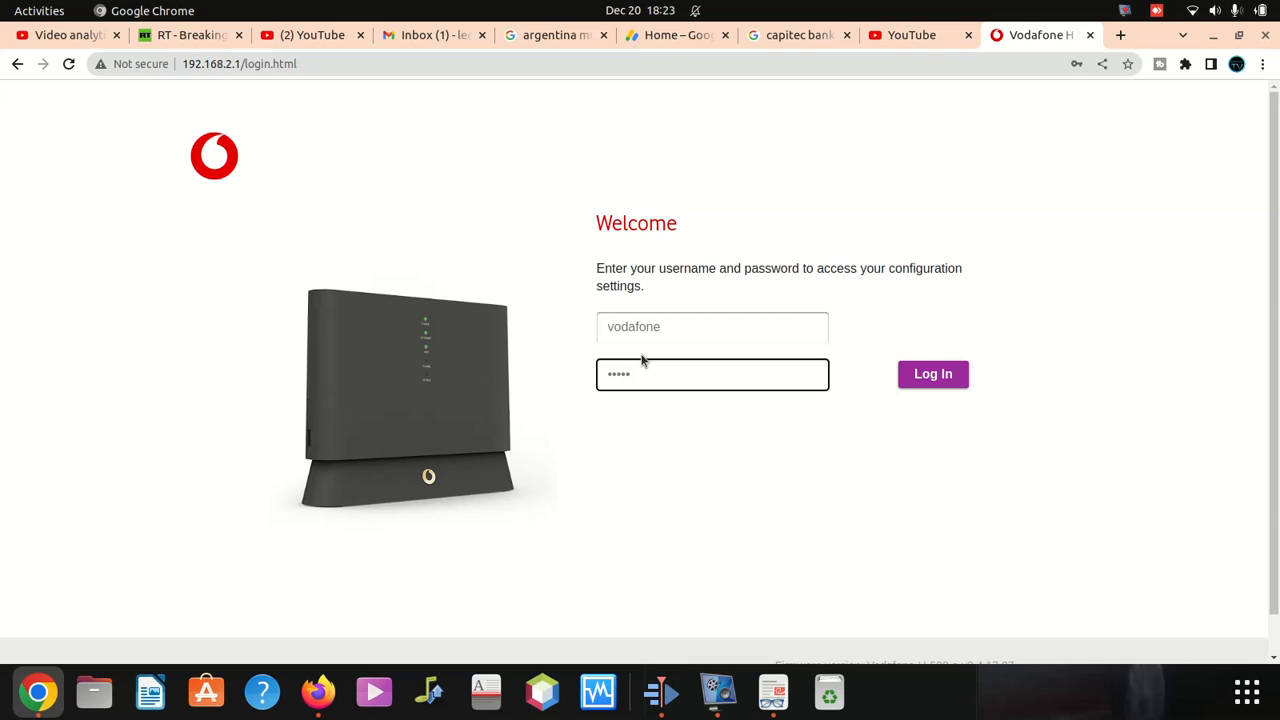
pyautogui.write('•')
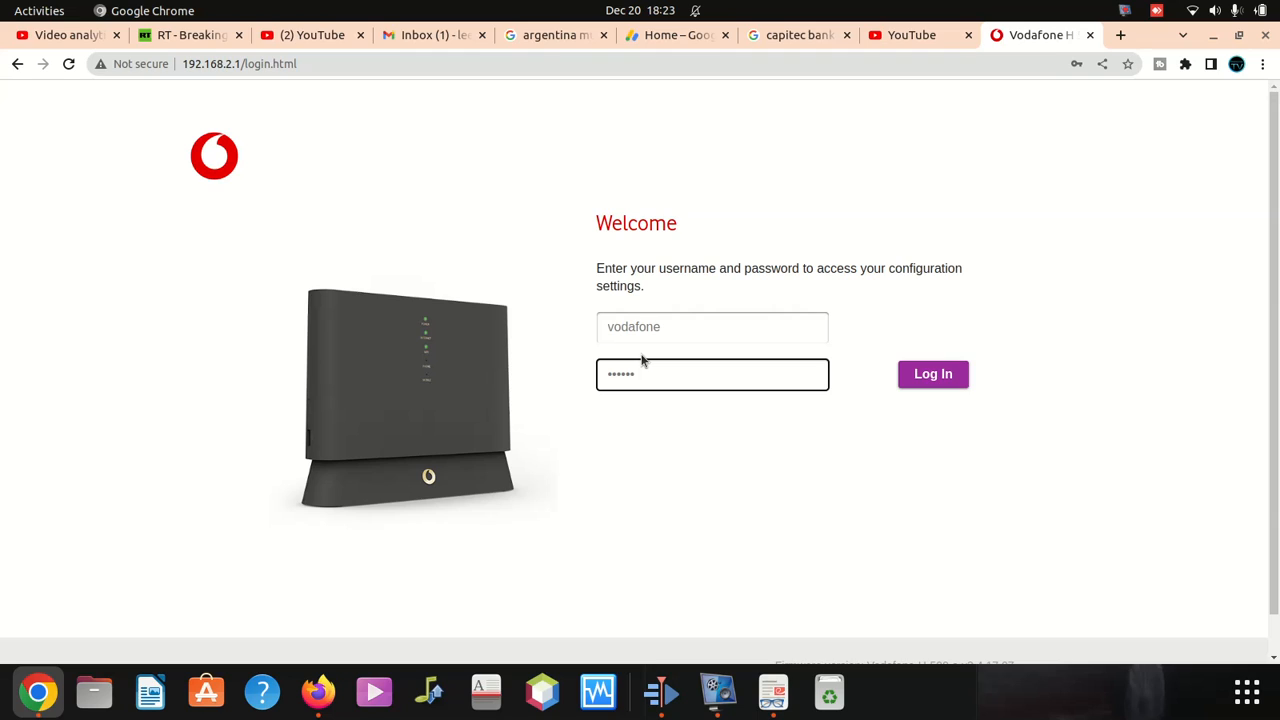
pyautogui.write('••')
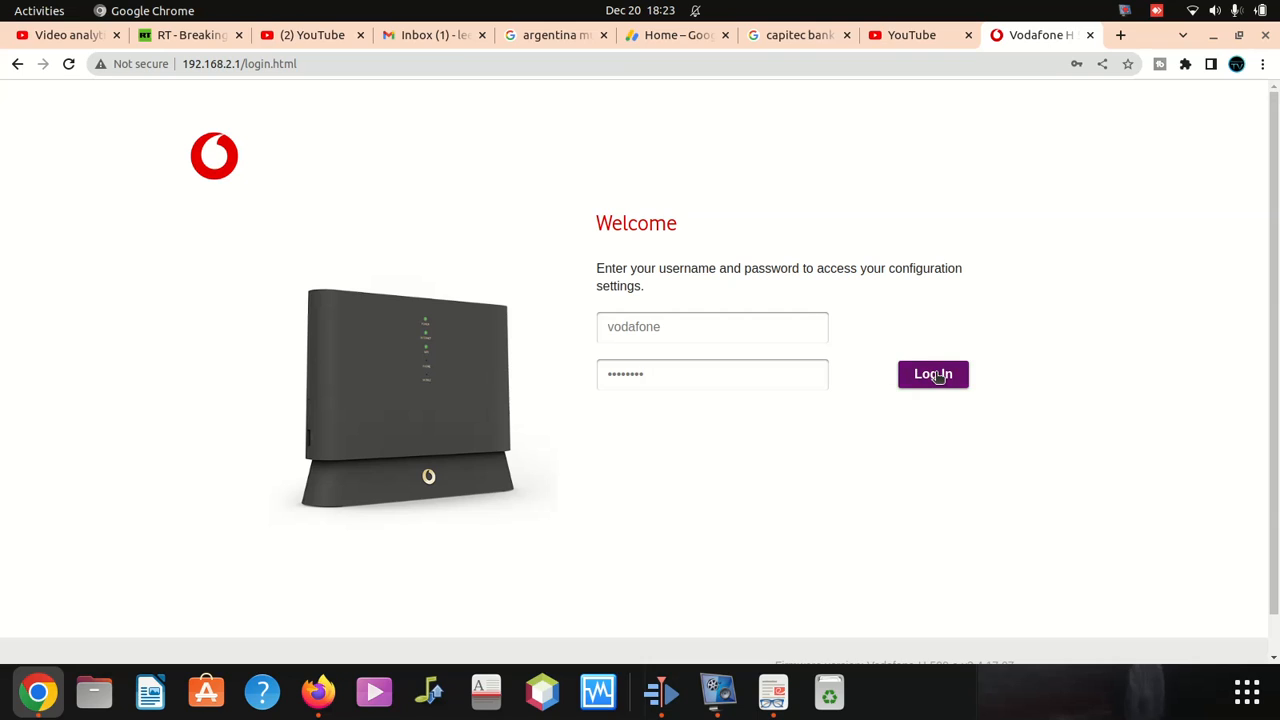
# Step: Submit the login, get a wrong-credentials warning, and select the password to redo it
pyautogui.click(932, 374)
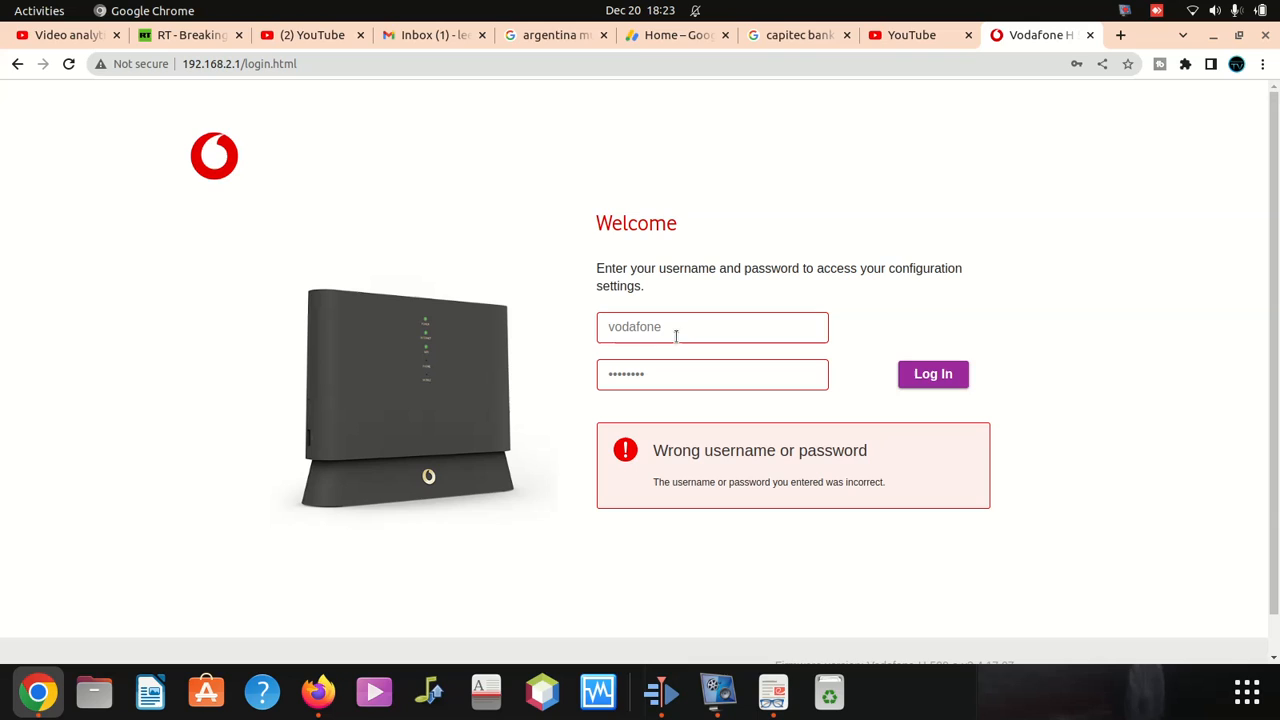
pyautogui.click(712, 374)
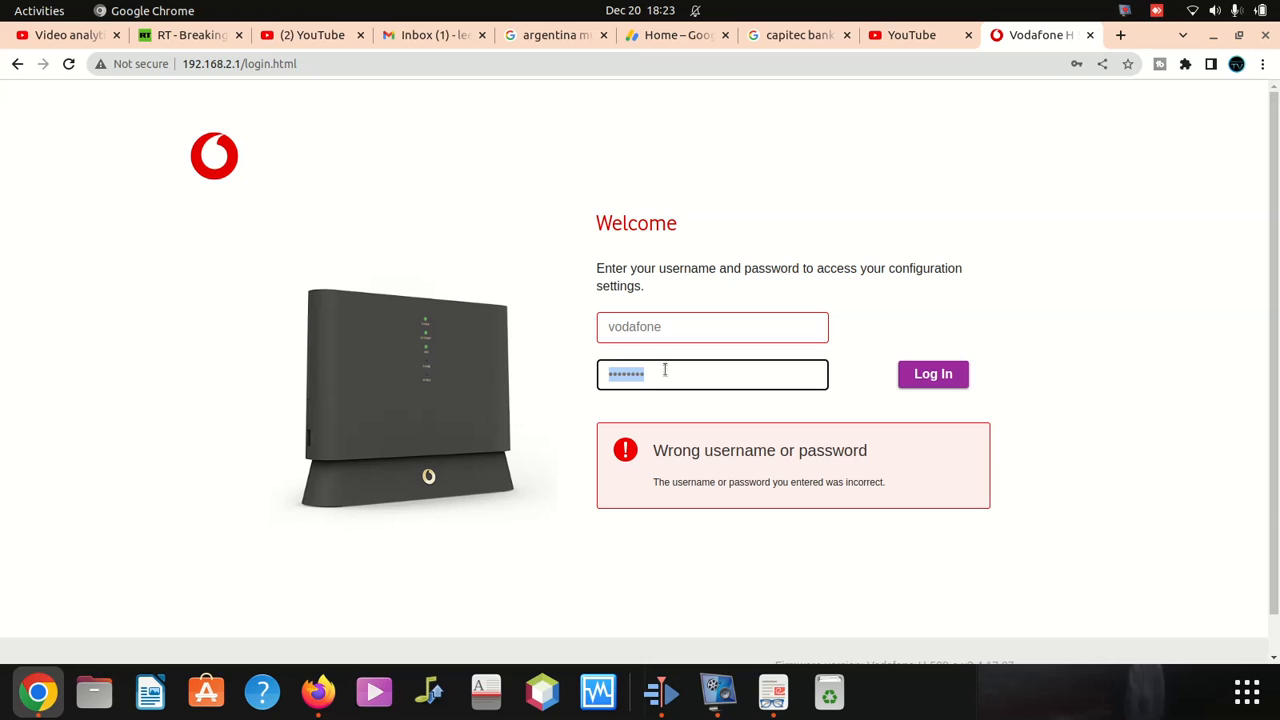
pyautogui.rightClick(664, 374)
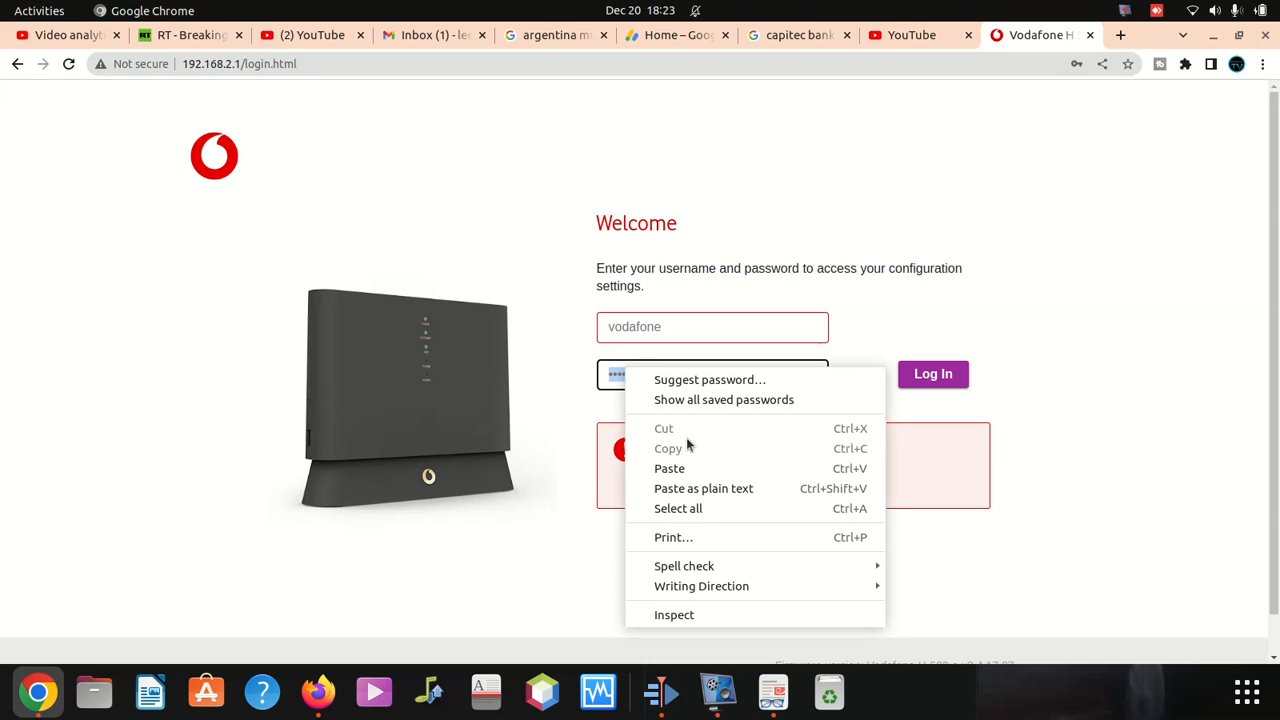
pyautogui.moveTo(688, 436)
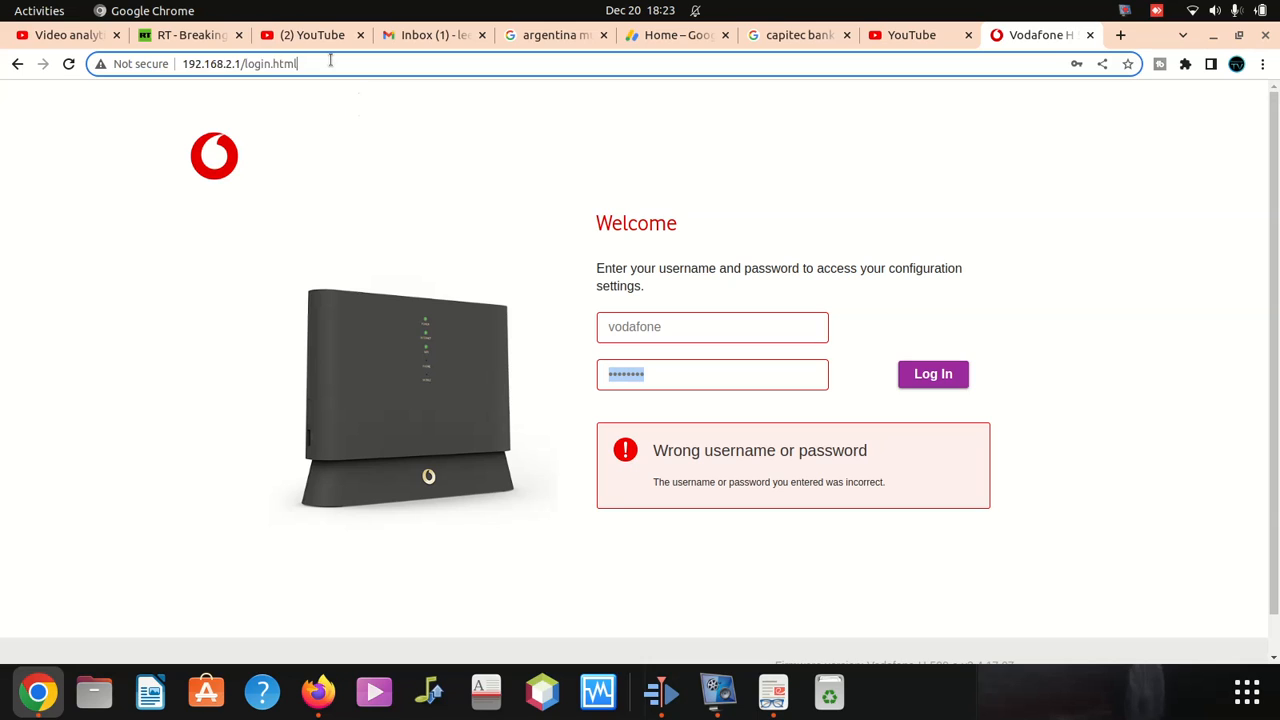
pyautogui.click(240, 62)
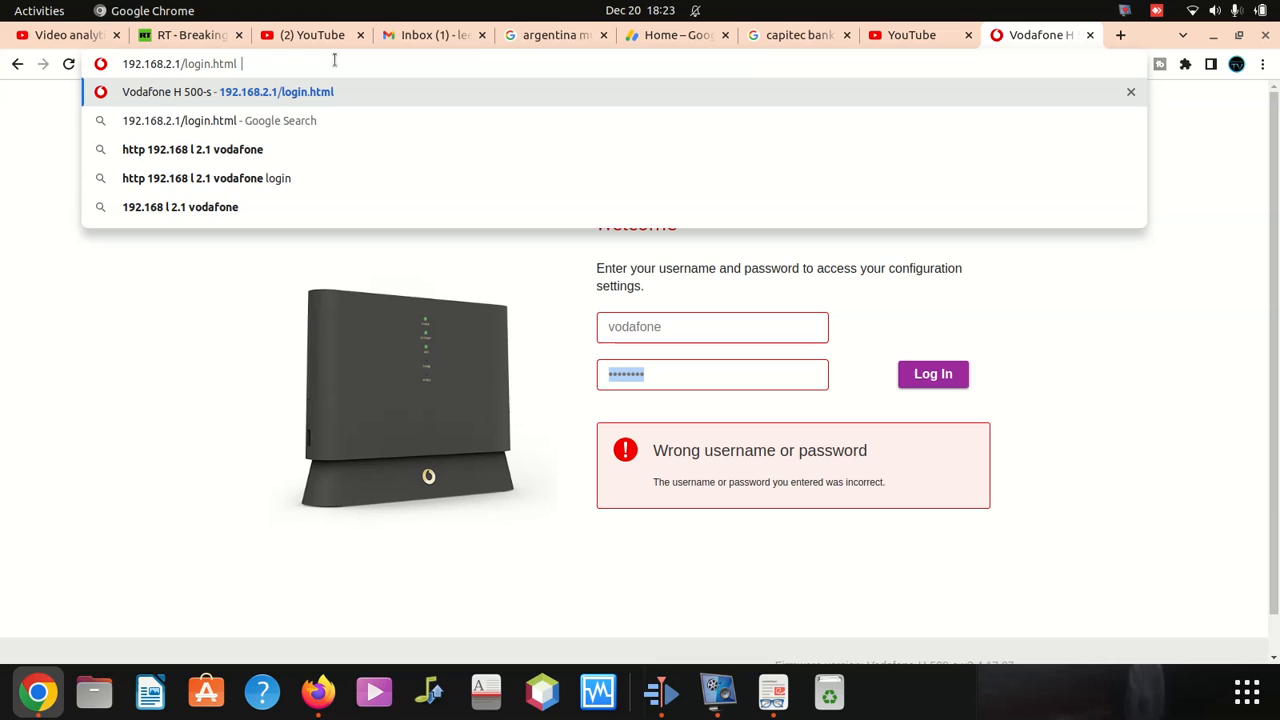
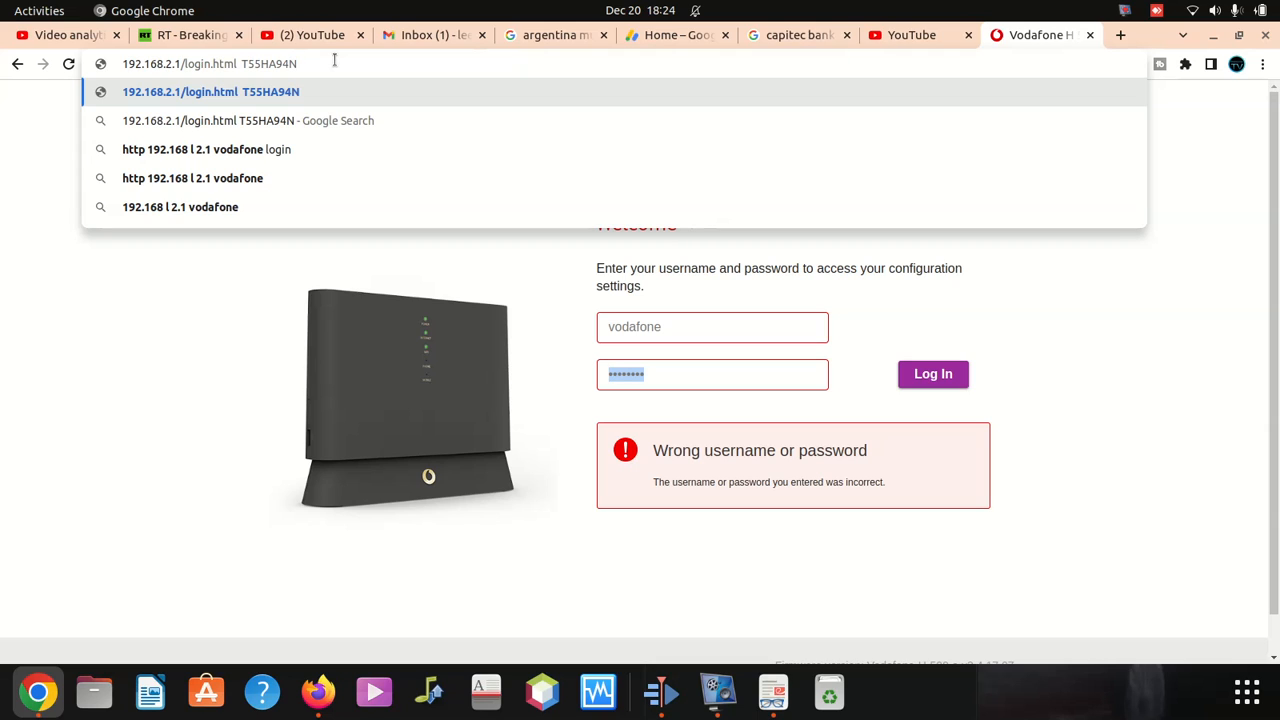
pyautogui.rightClick(268, 62)
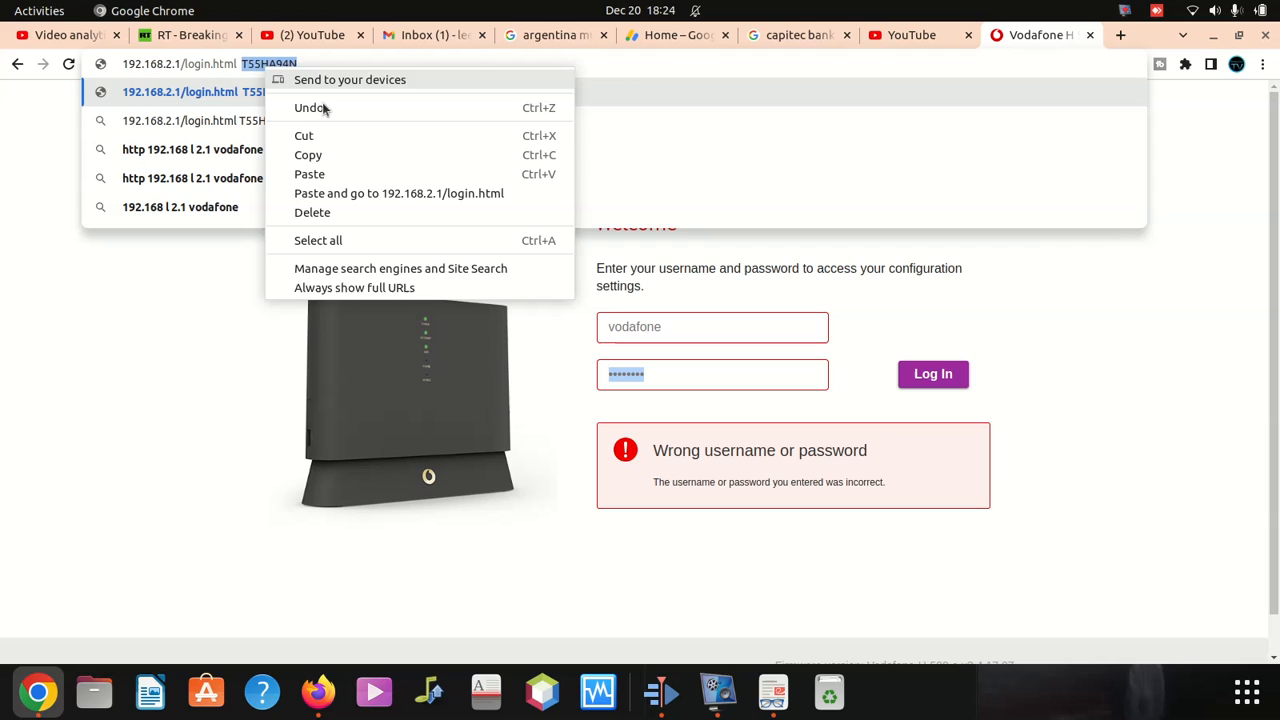
pyautogui.click(712, 374)
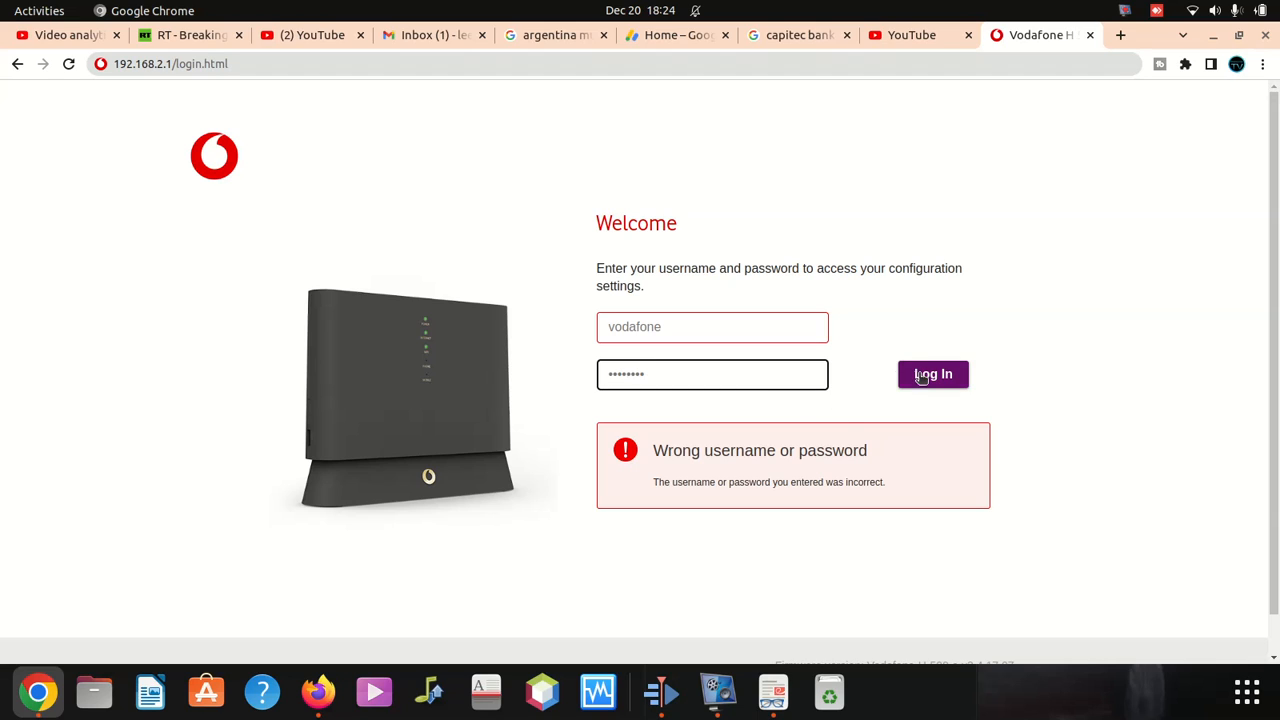
# Step: Log in to the router and reach its Overview dashboard
pyautogui.click(932, 374)
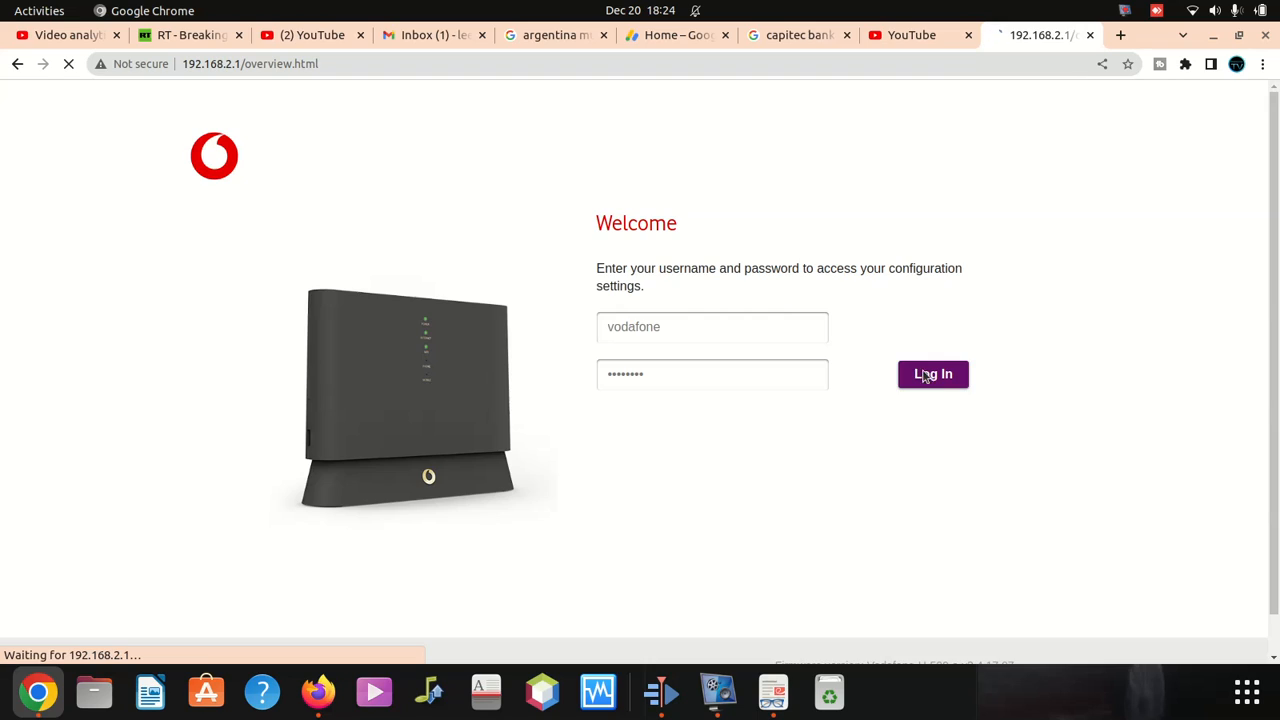
pyautogui.click(932, 374)
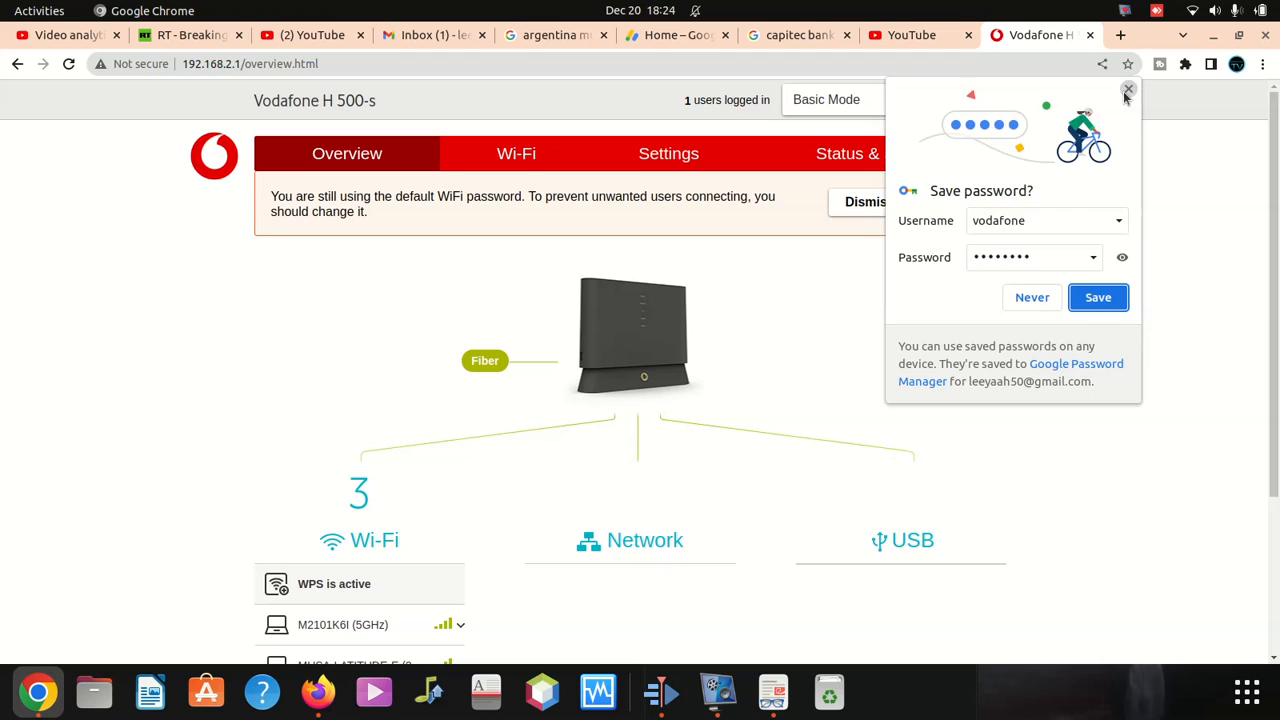
# Step: Dismiss Chrome's save-password offer and go to the router's Wi-Fi settings page
pyautogui.click(1128, 90)
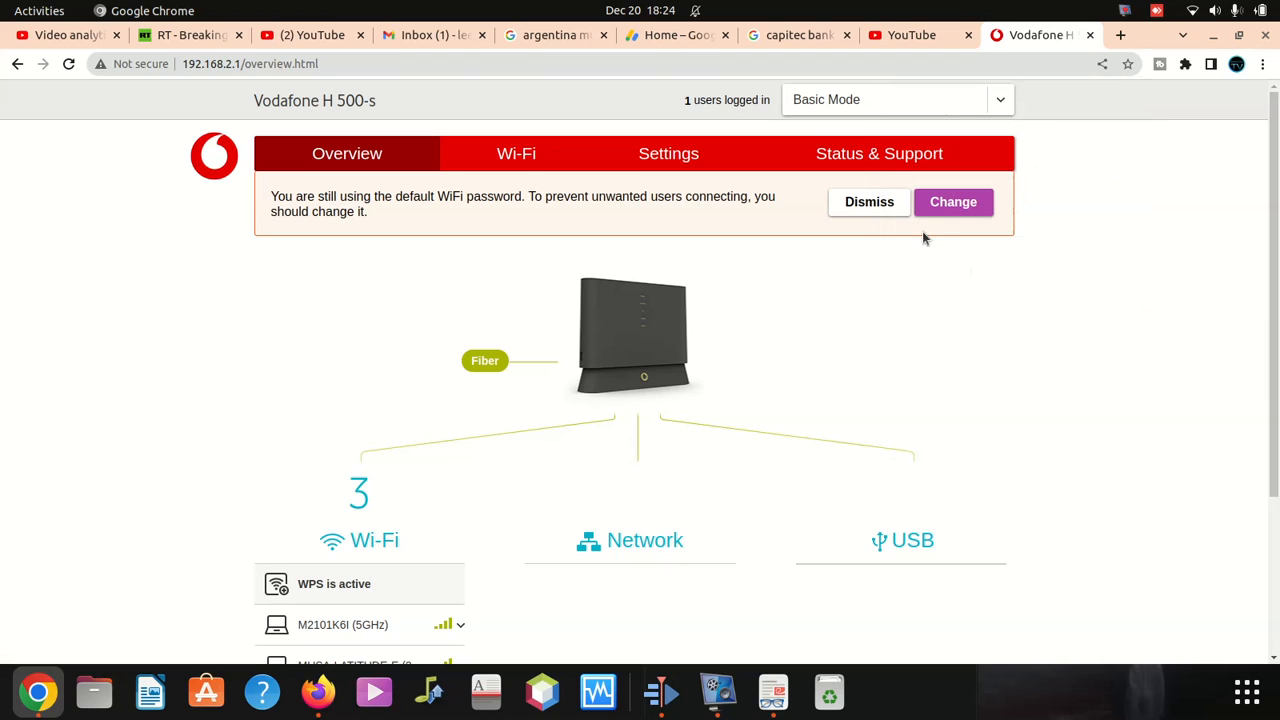
pyautogui.moveTo(644, 540)
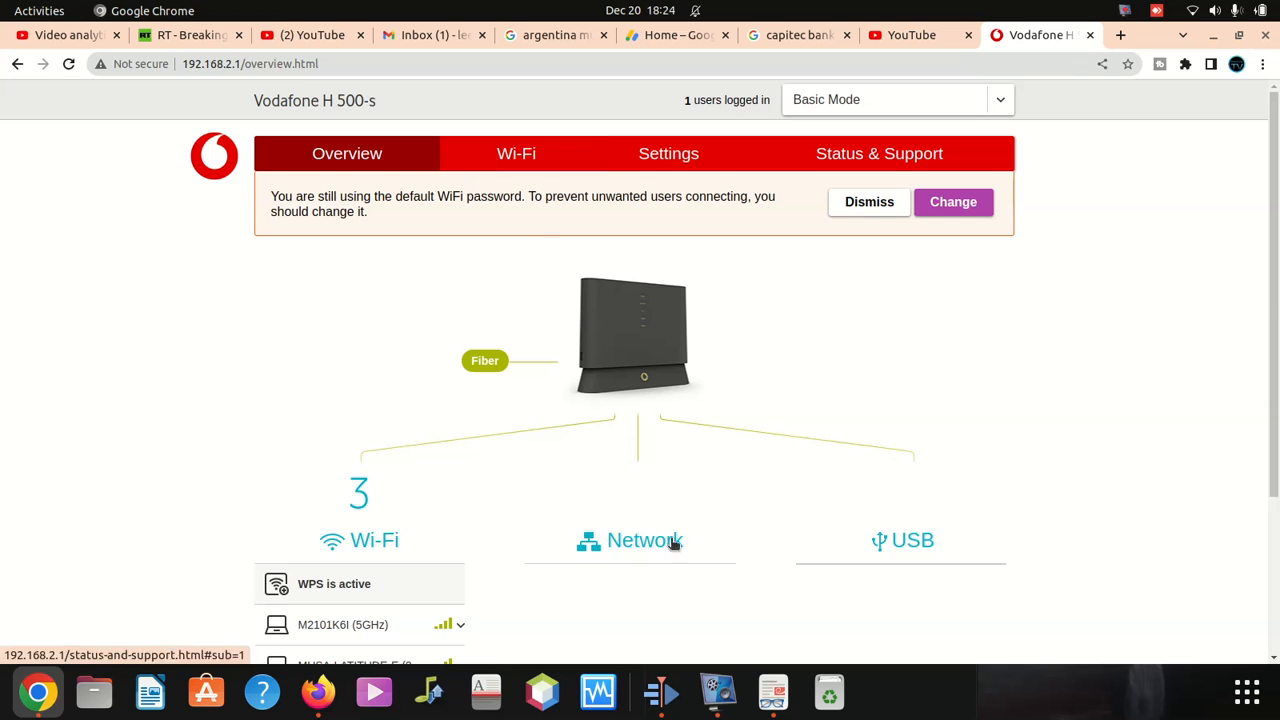
pyautogui.scroll(-3)
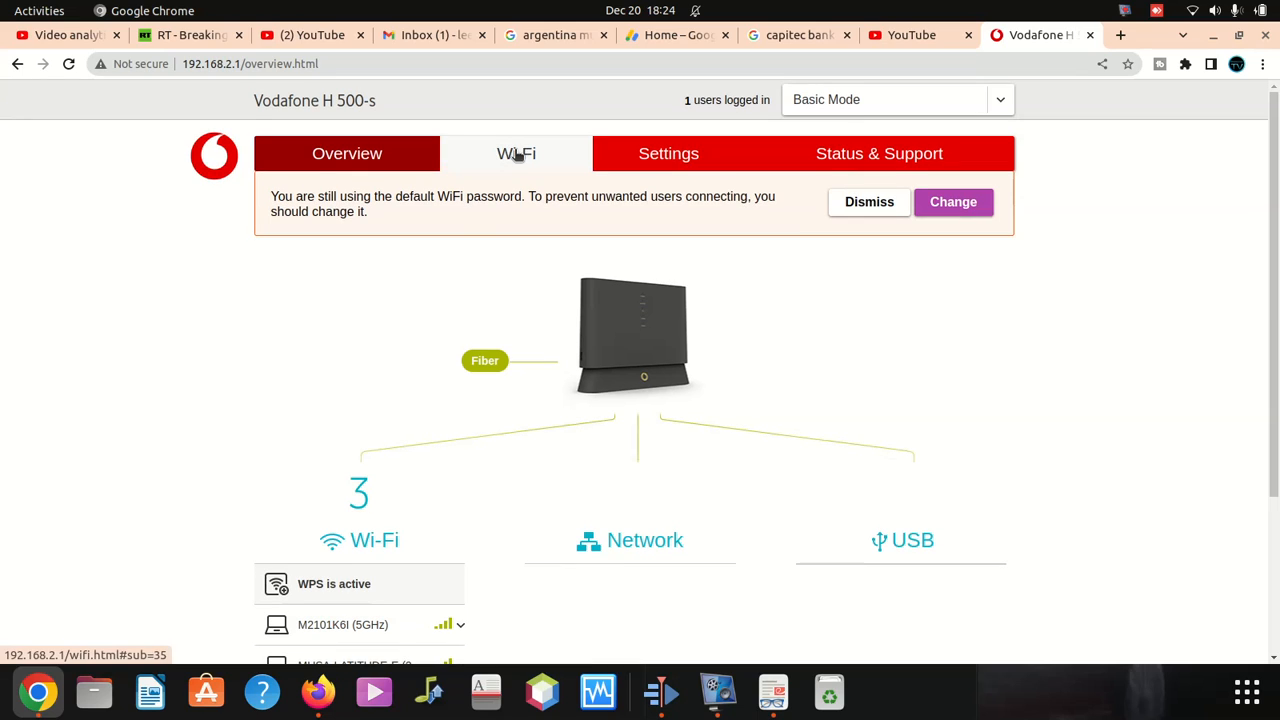
pyautogui.click(516, 152)
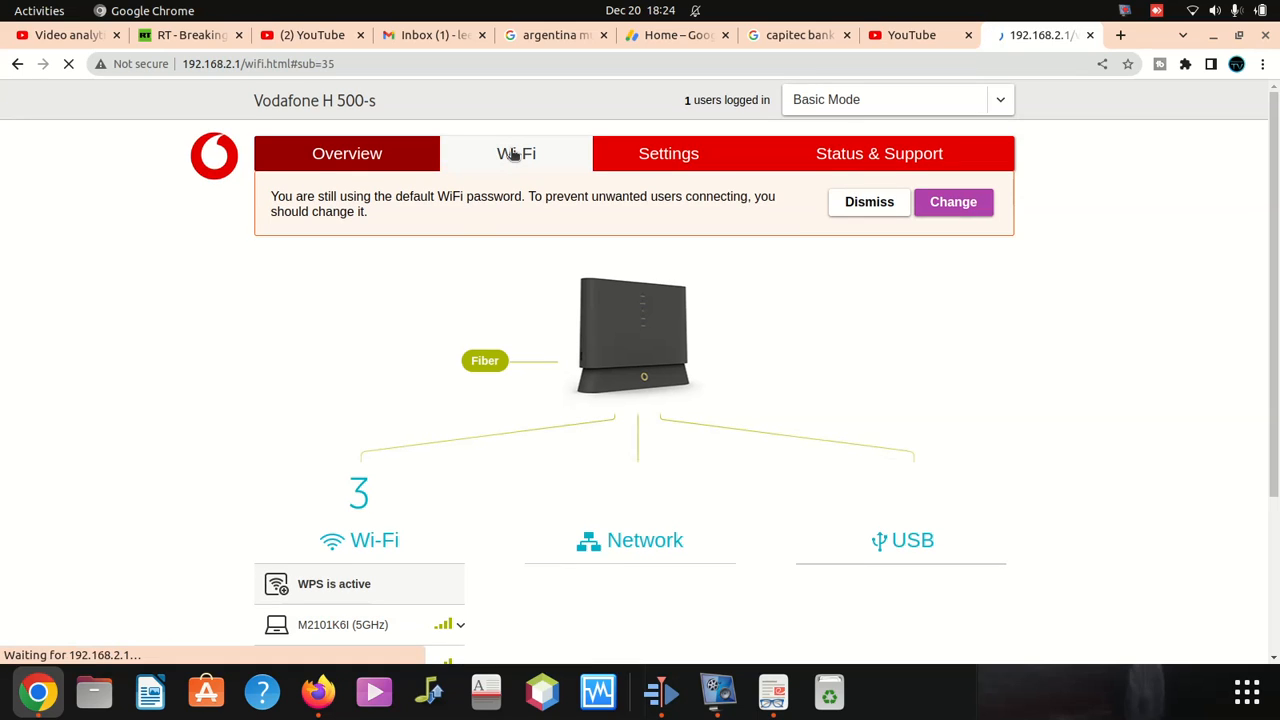
pyautogui.click(516, 152)
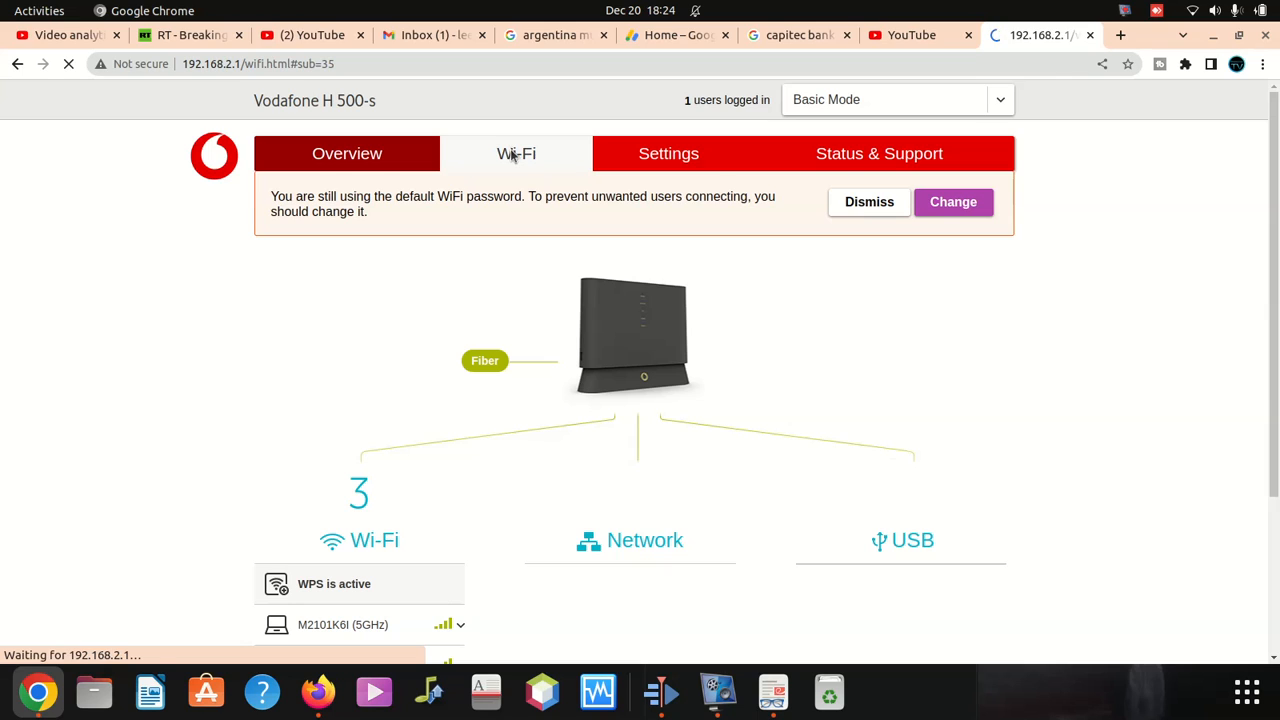
pyautogui.click(516, 152)
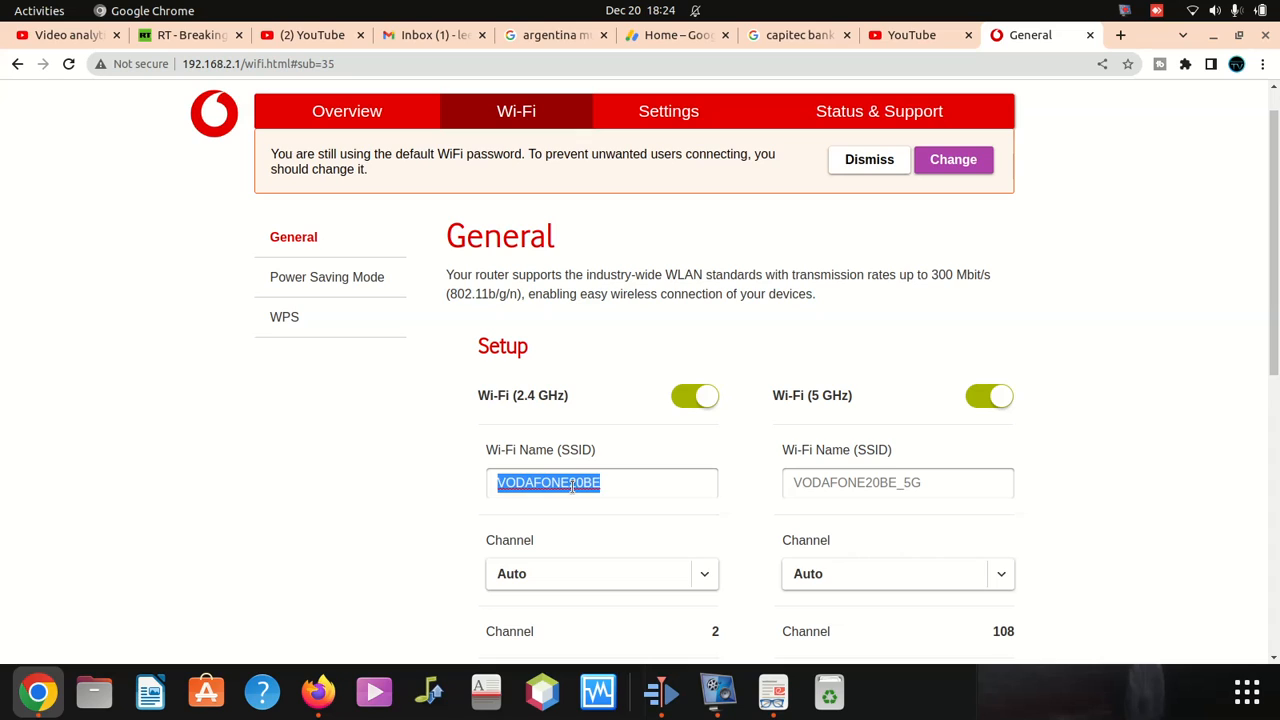
# Step: Replace the 2.4 GHz SSID VODAFONE20BE with the new name sakib
pyautogui.write('s')
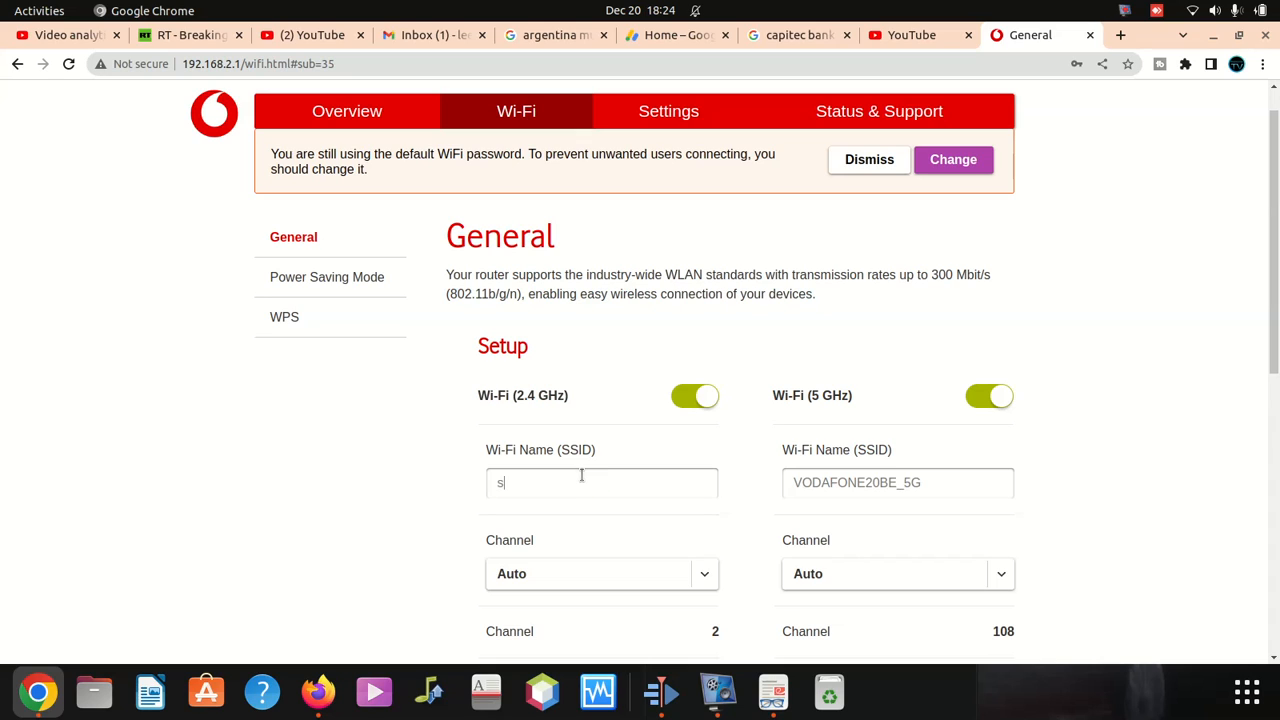
pyautogui.write('AKIB')
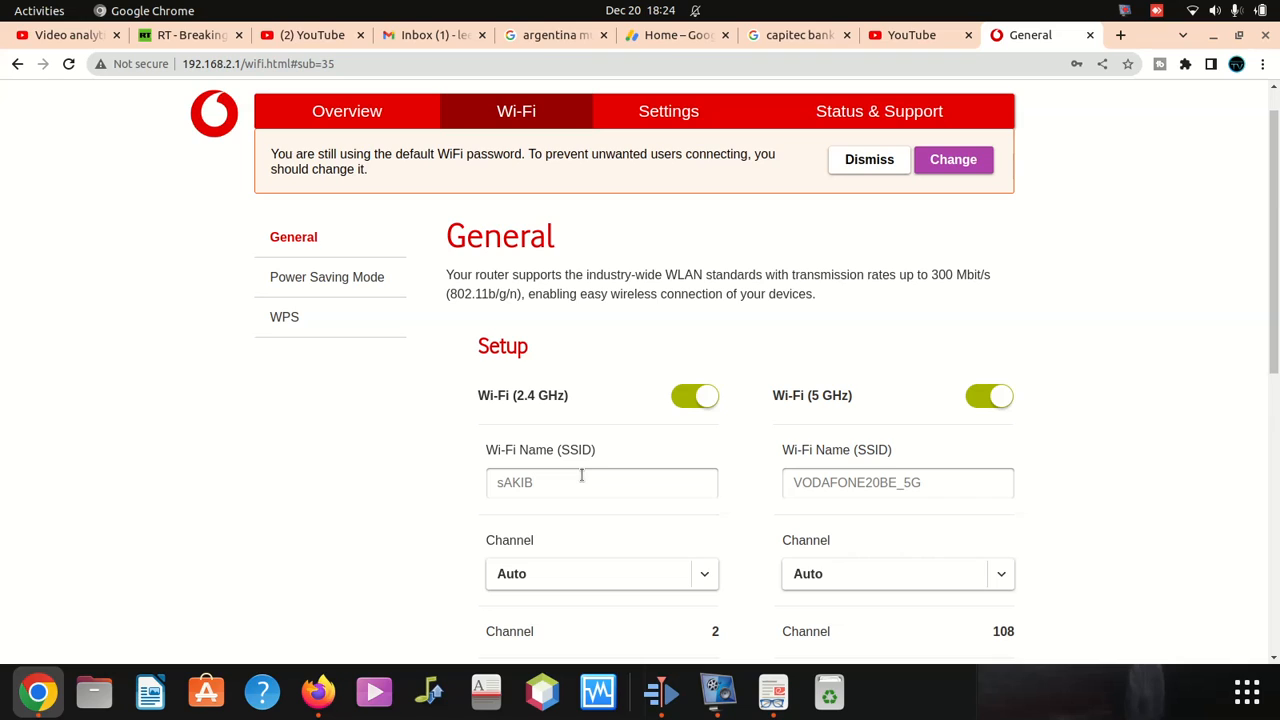
pyautogui.click(600, 482)
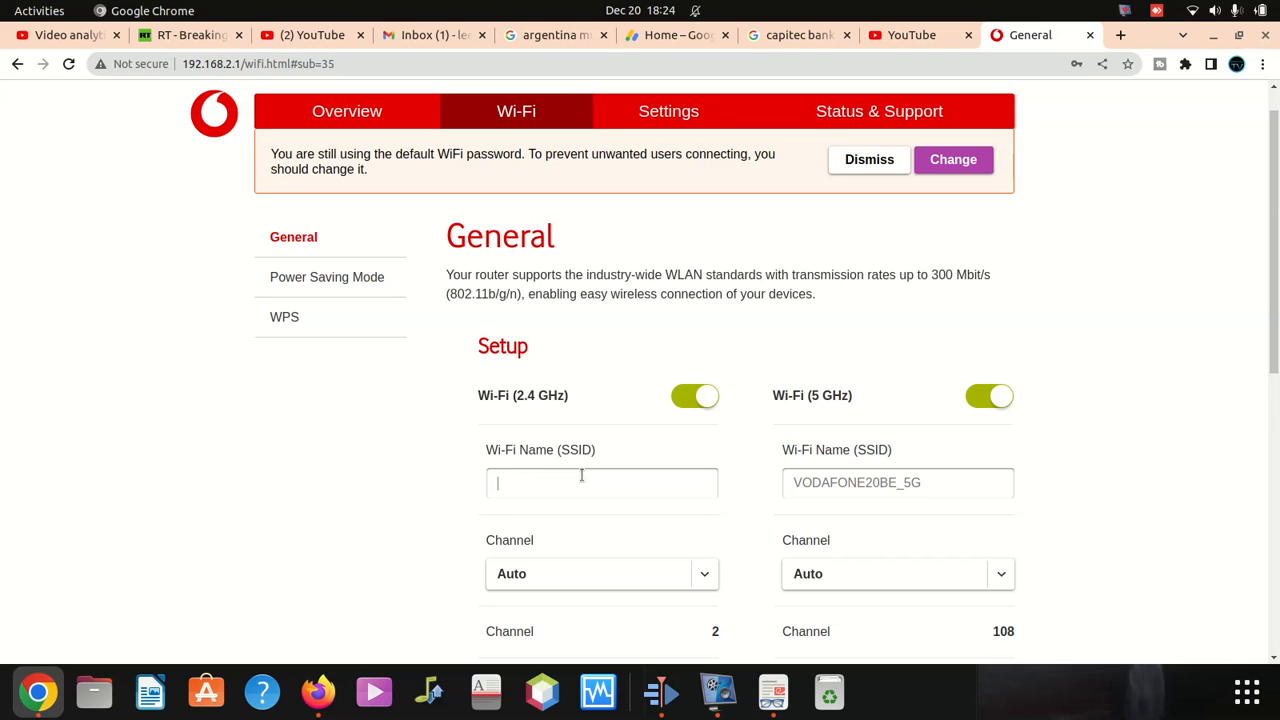
pyautogui.write('S')
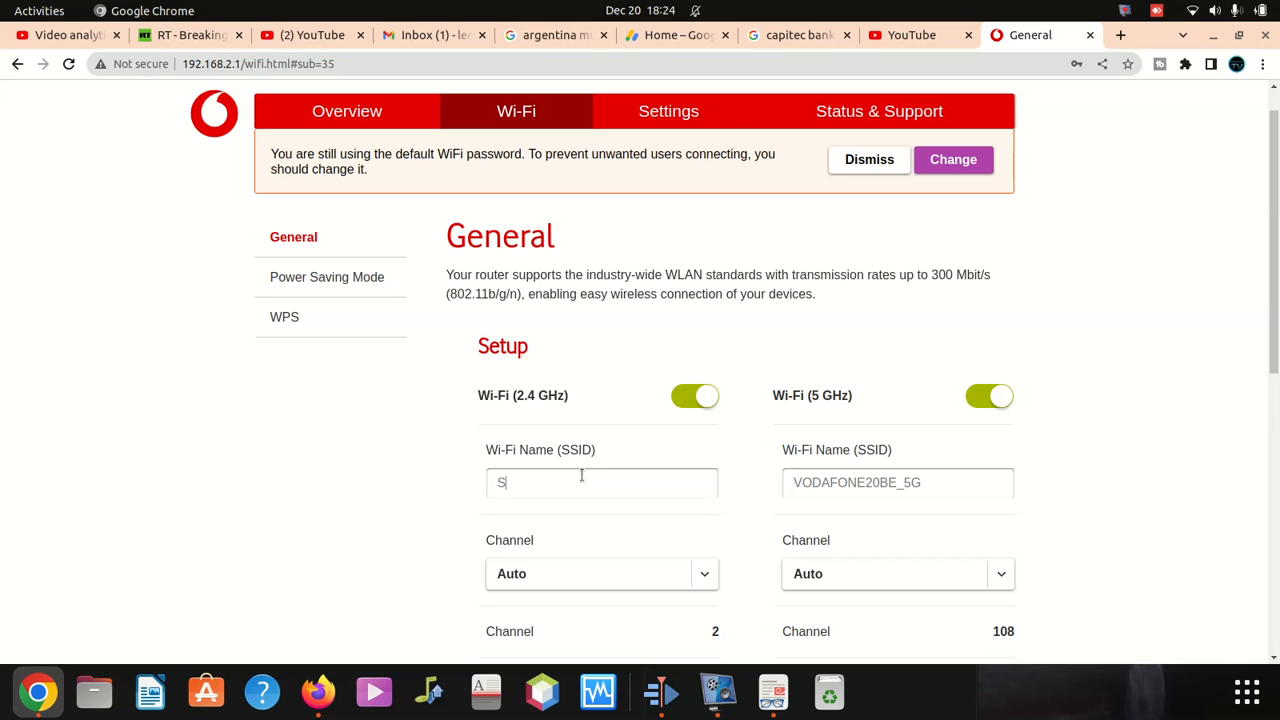
pyautogui.write('aki')
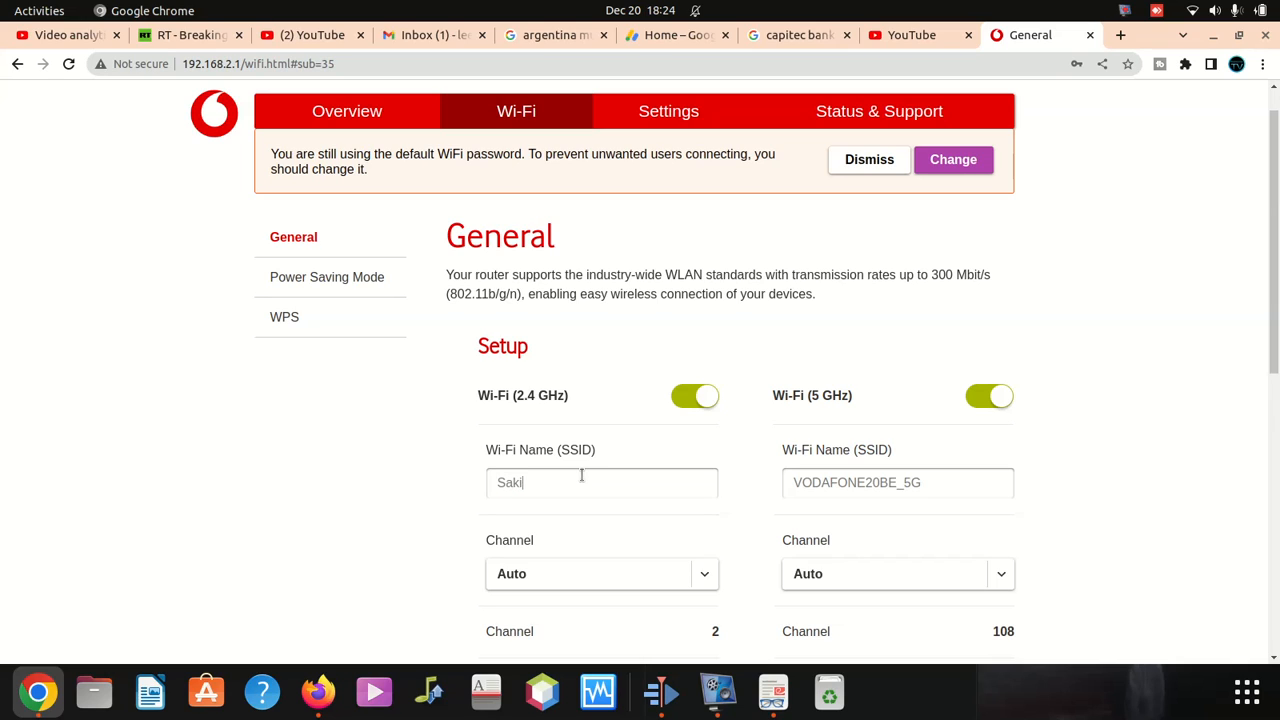
pyautogui.press('ctrl+a')
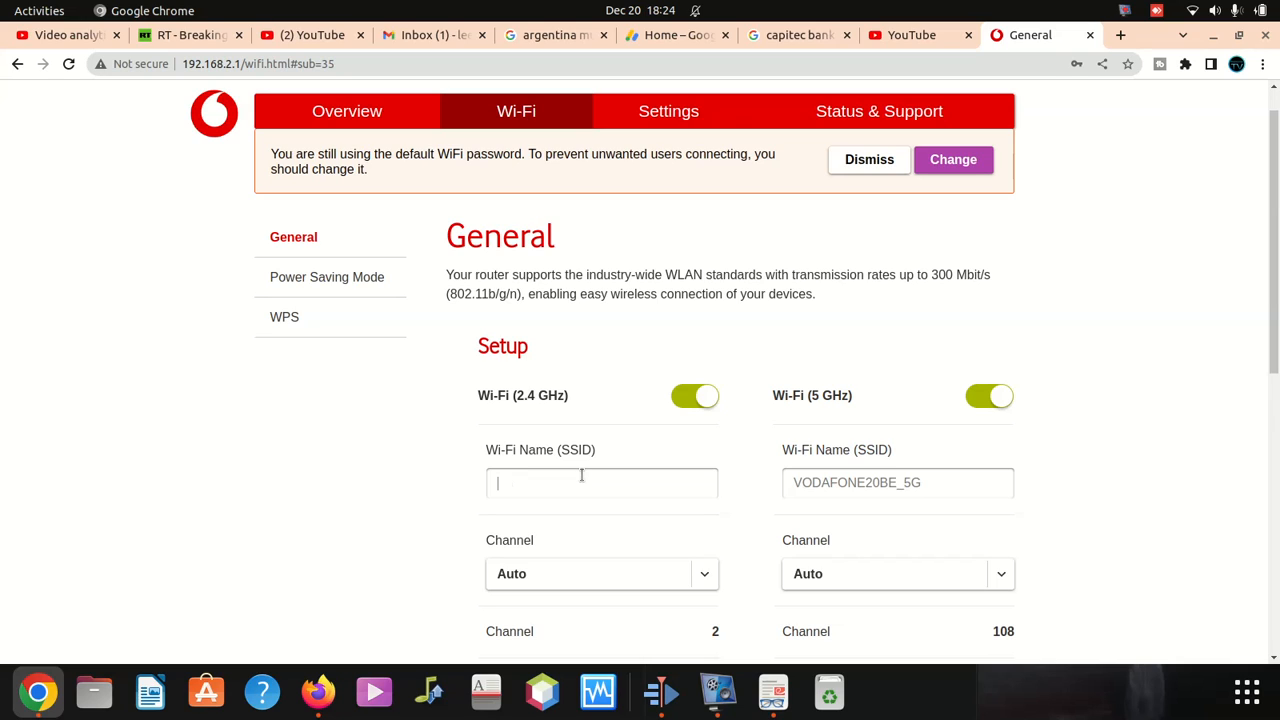
pyautogui.write('saki')
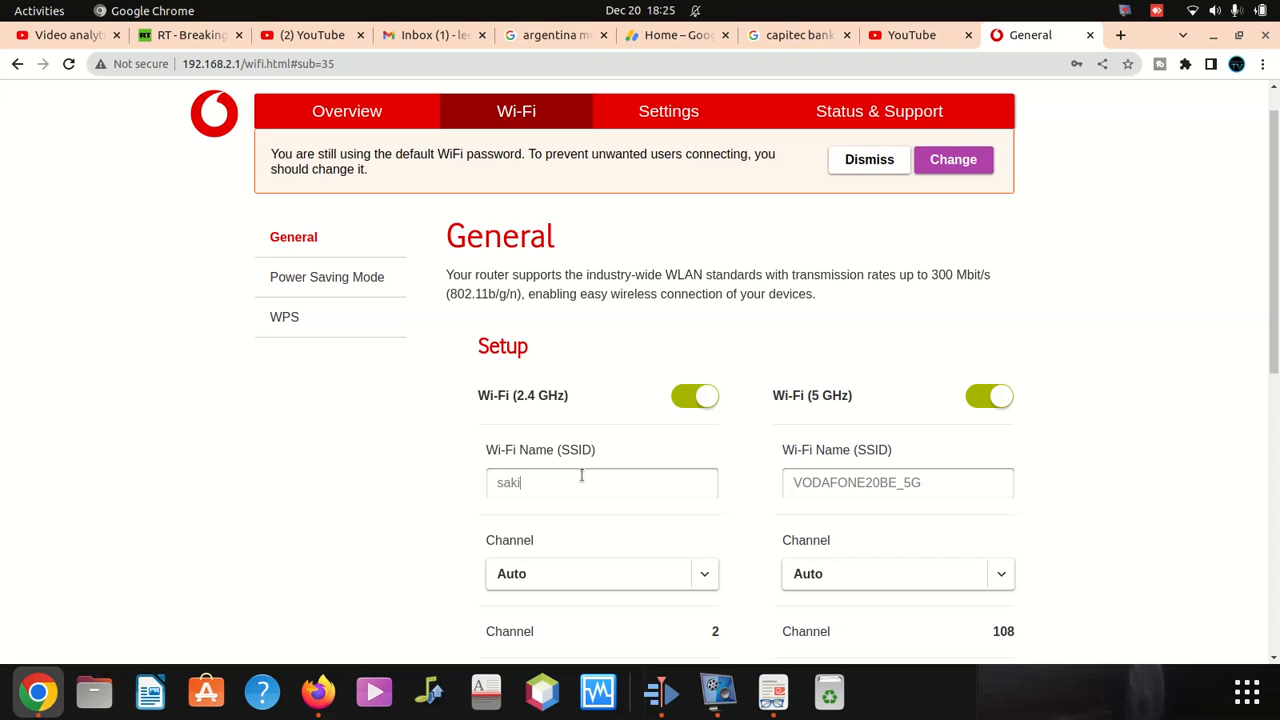
pyautogui.write('b')
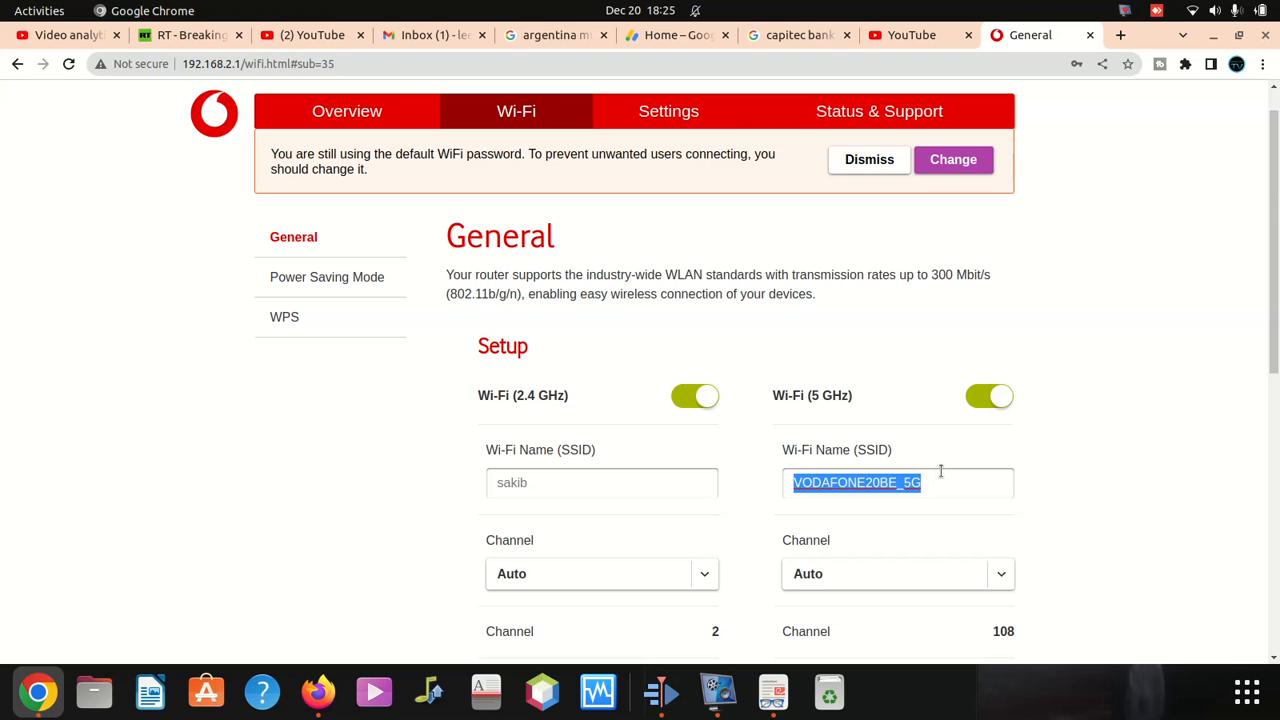
pyautogui.moveTo(676, 338)
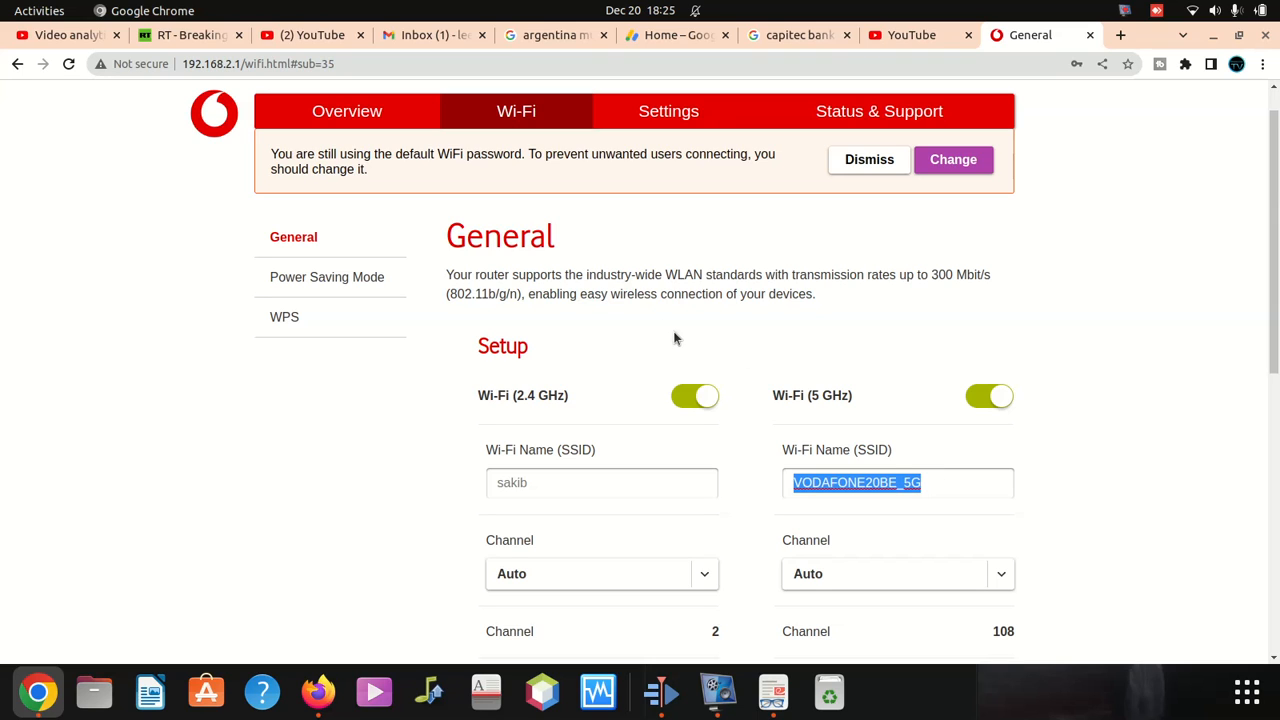
pyautogui.scroll(-3)
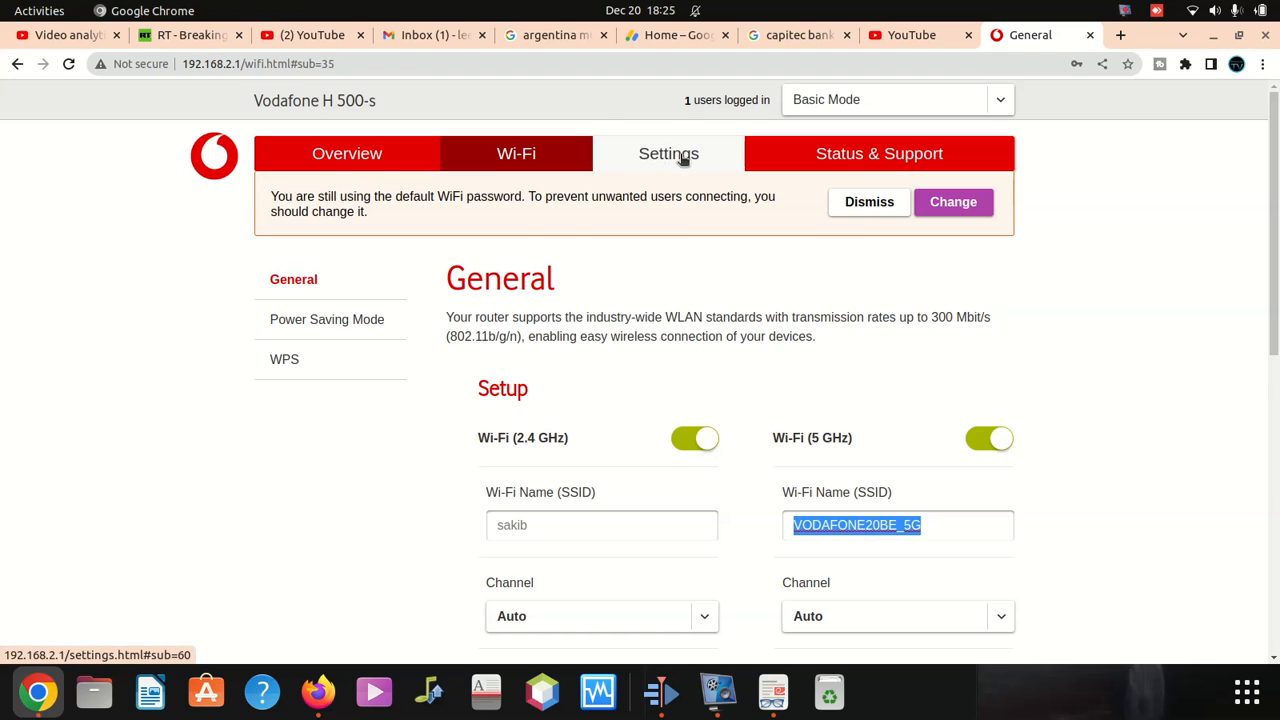
pyautogui.scroll(-3)
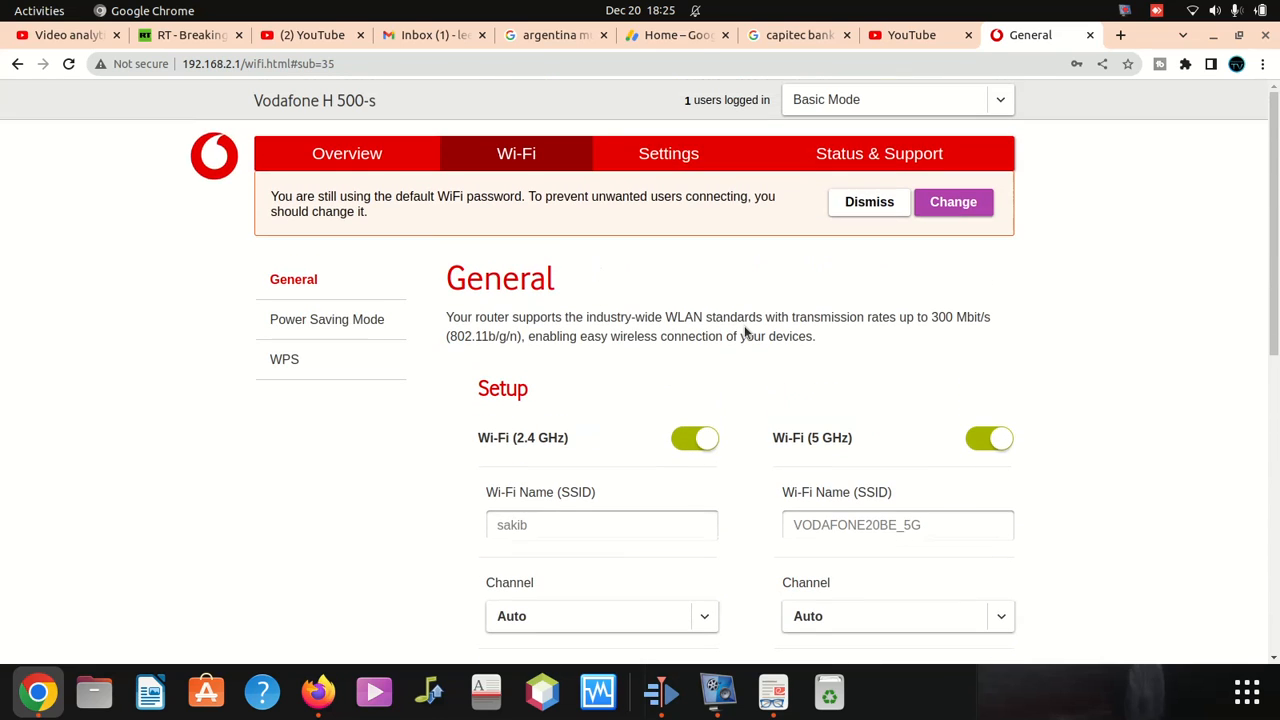
pyautogui.scroll(-3)
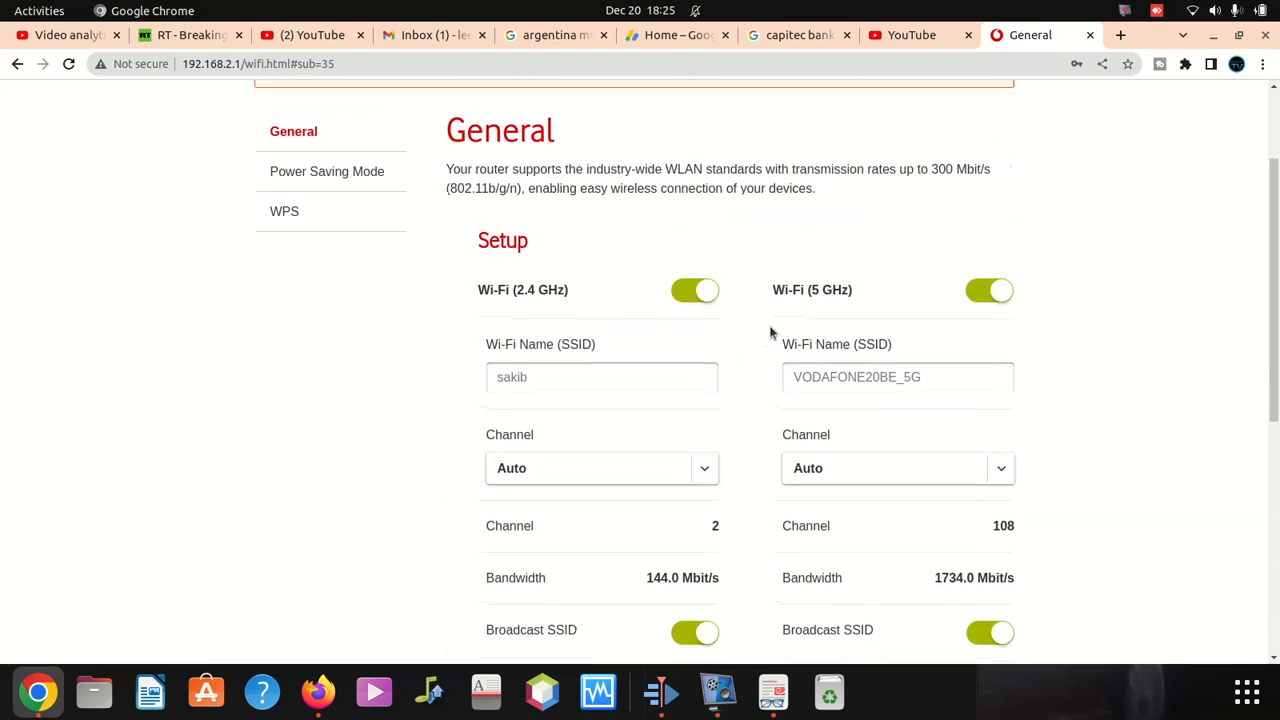
pyautogui.scroll(3)
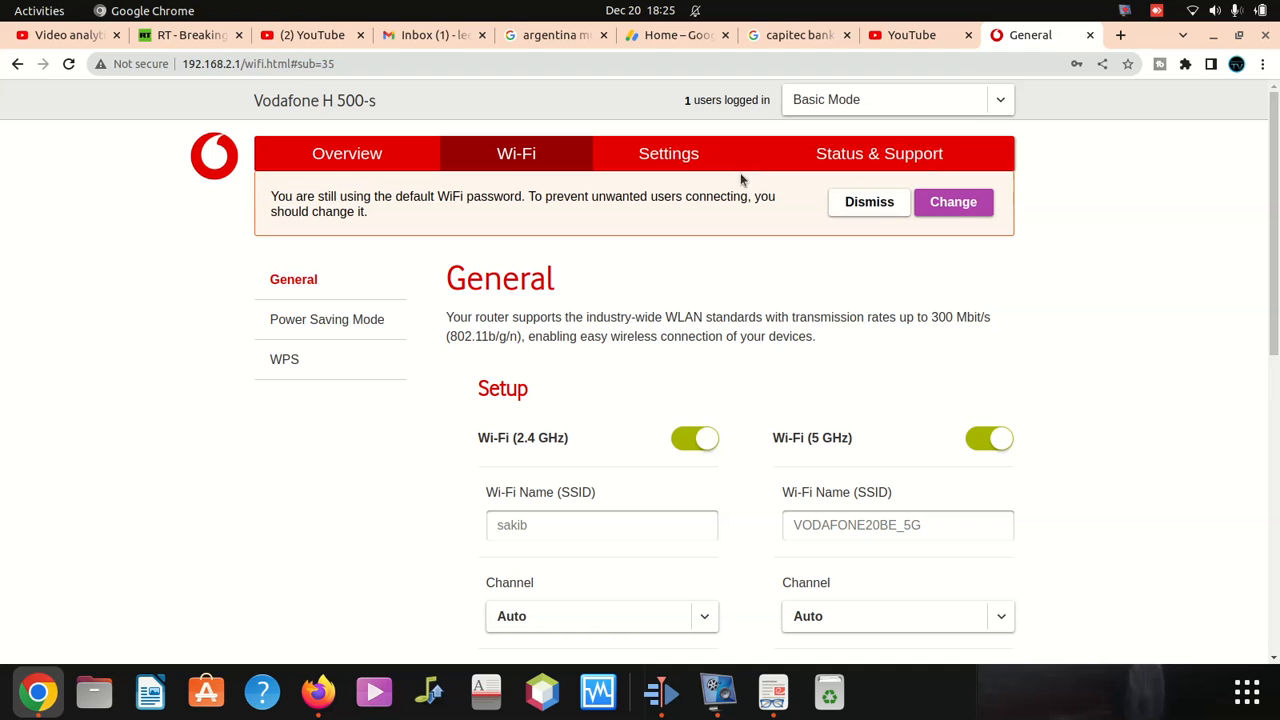
pyautogui.scroll(-3)
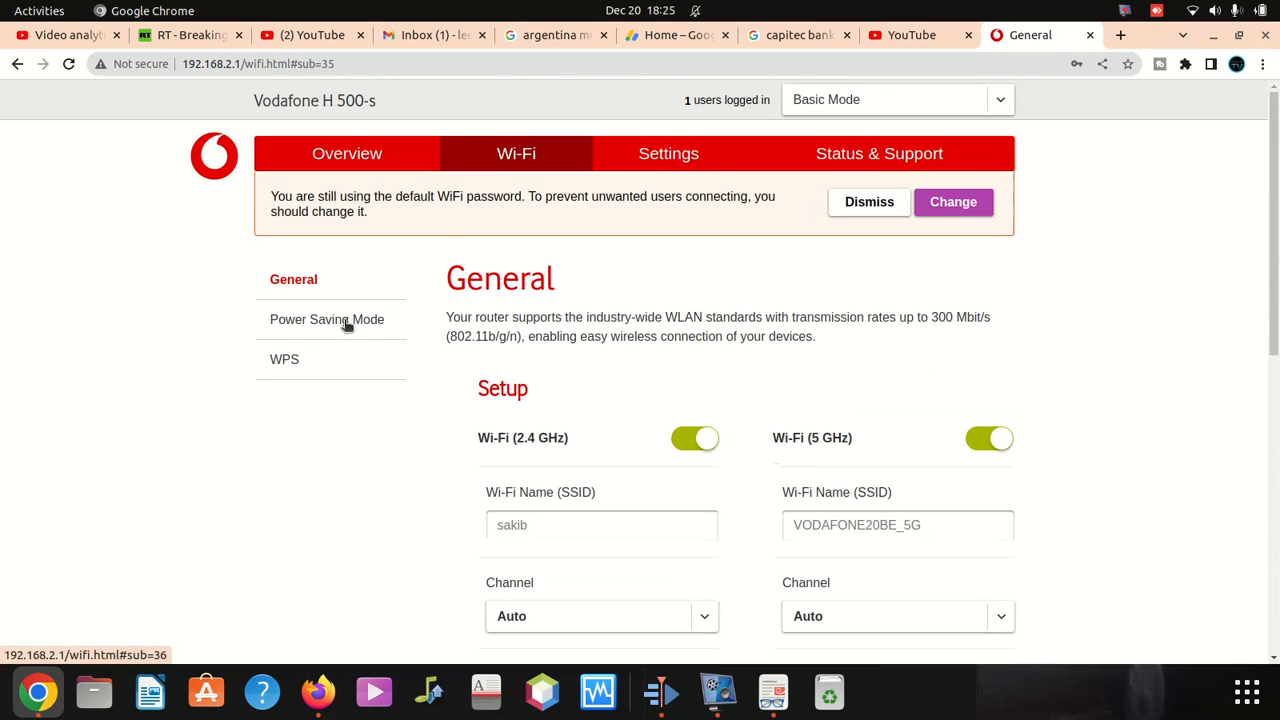
pyautogui.moveTo(358, 324)
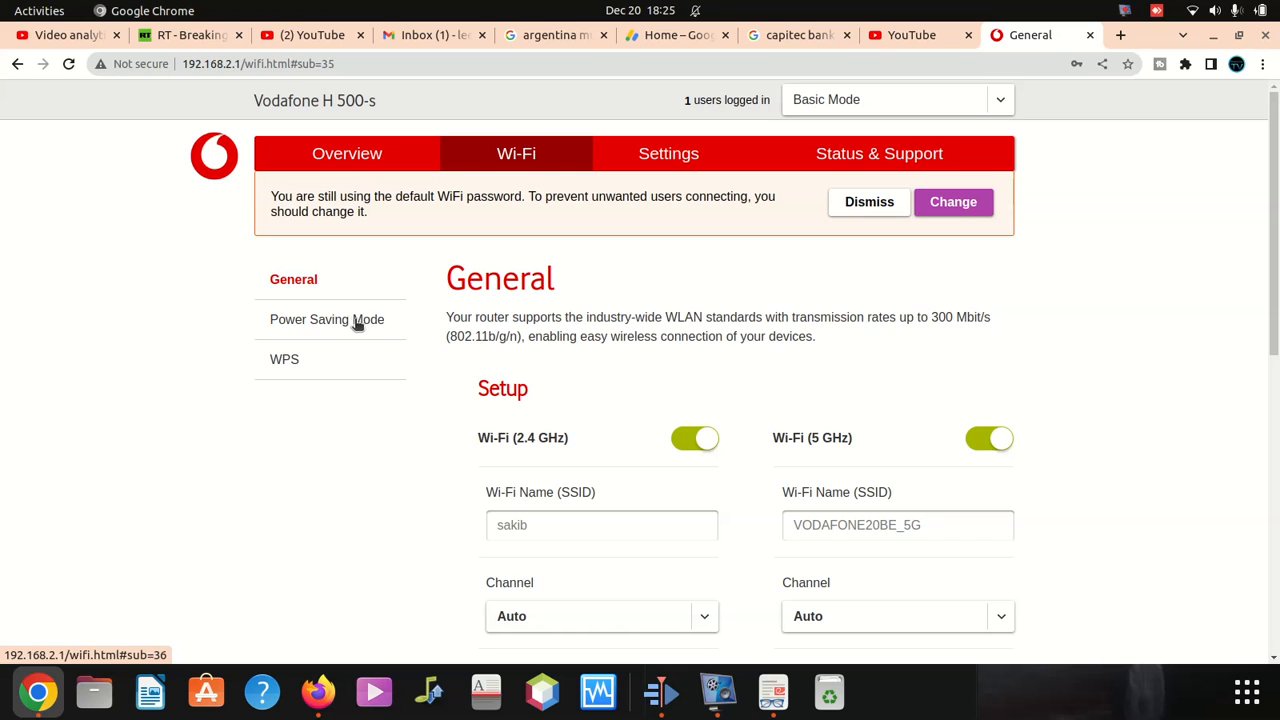
pyautogui.scroll(-3)
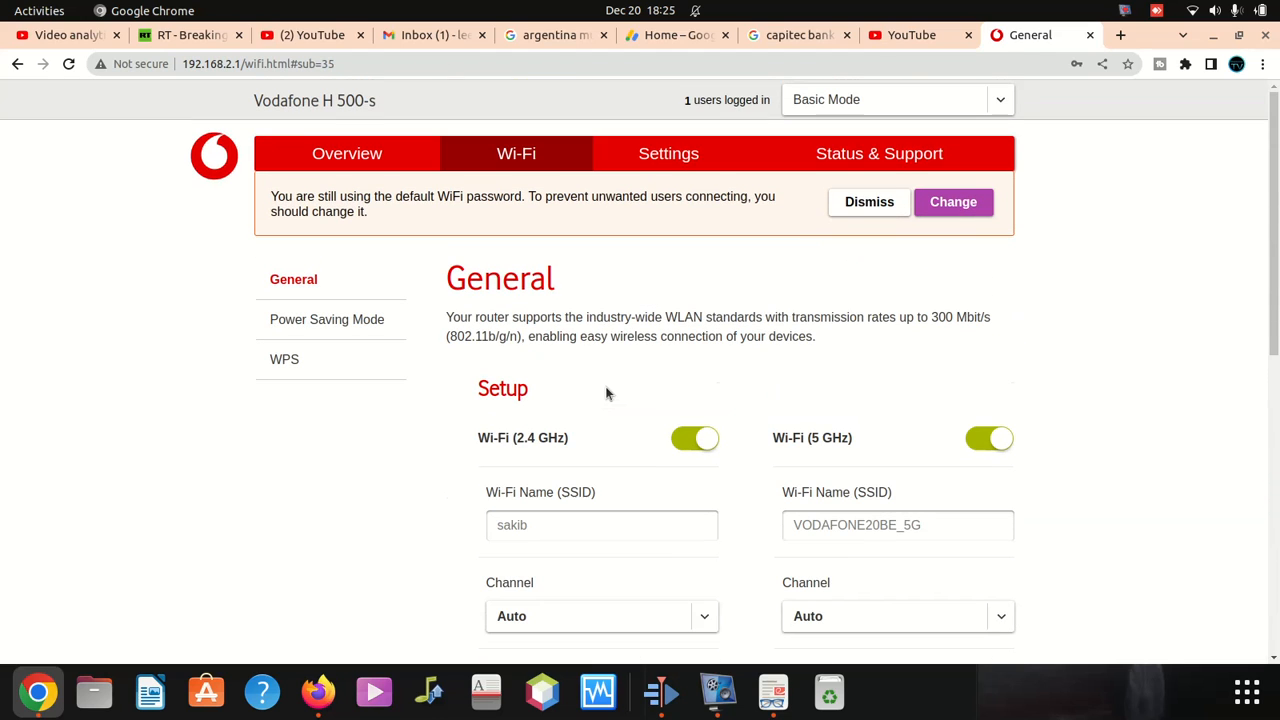
pyautogui.scroll(-3)
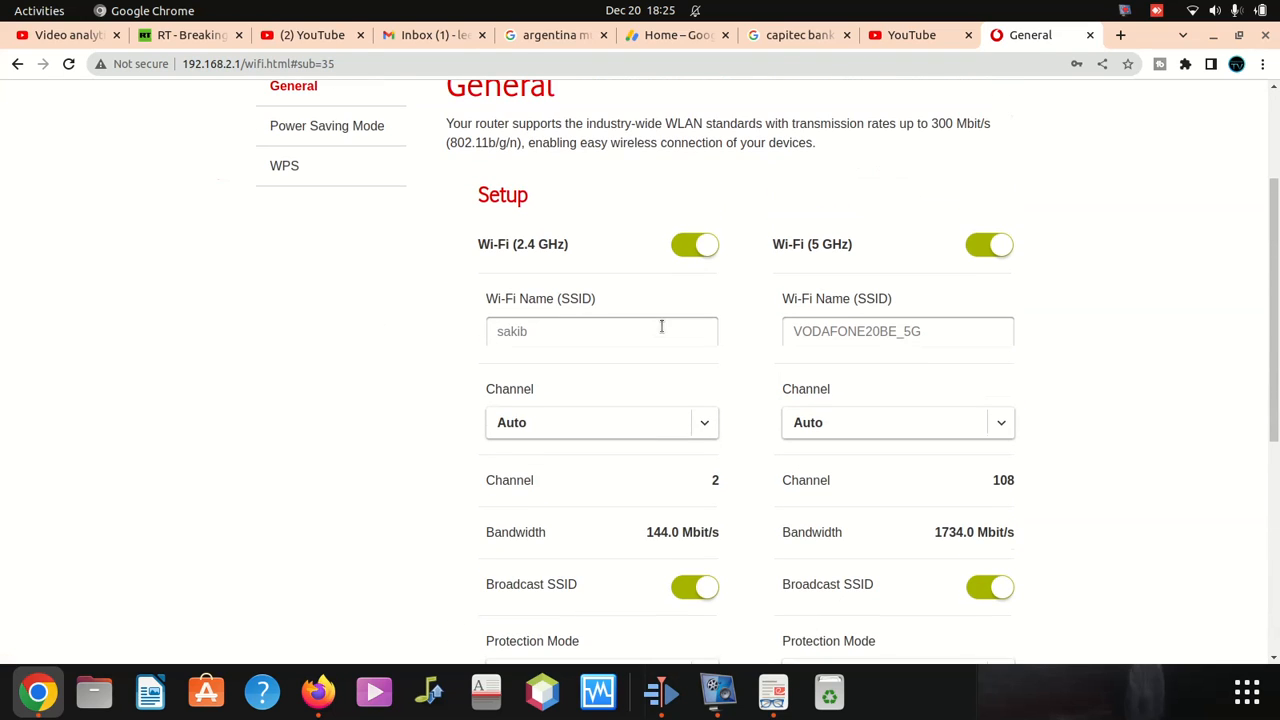
pyautogui.doubleClick(512, 332)
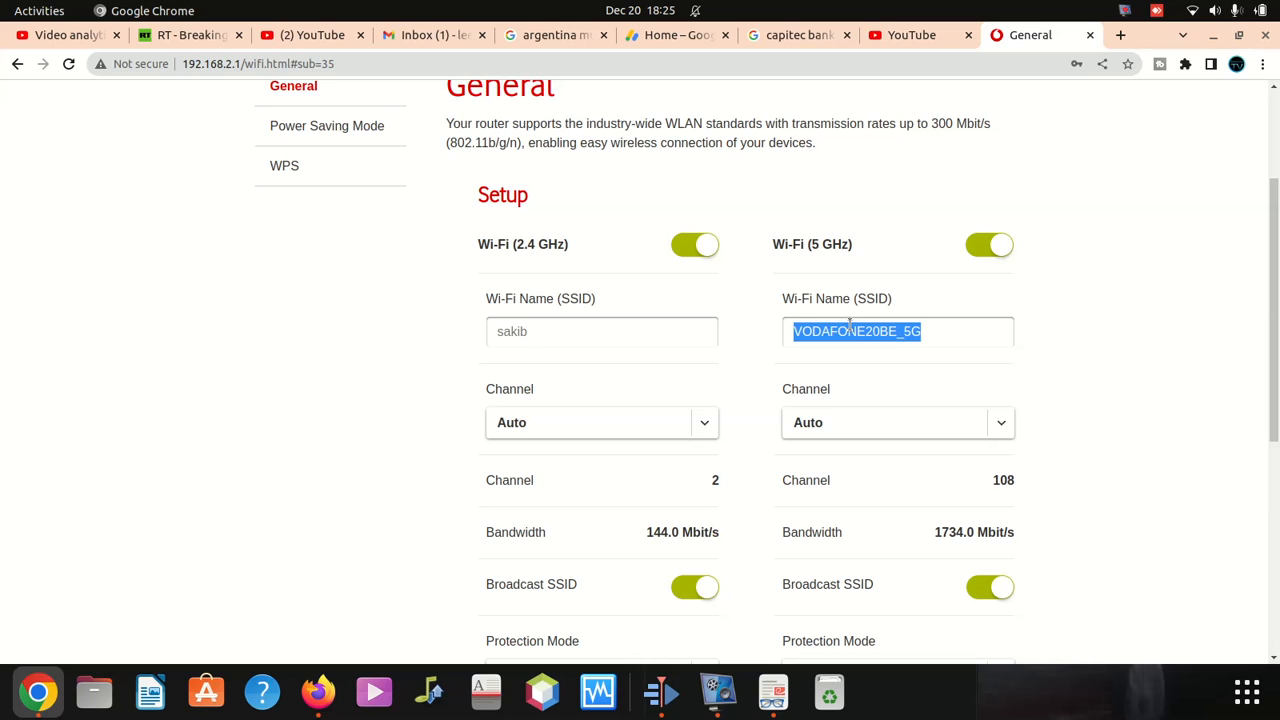
pyautogui.write('sakib5g')
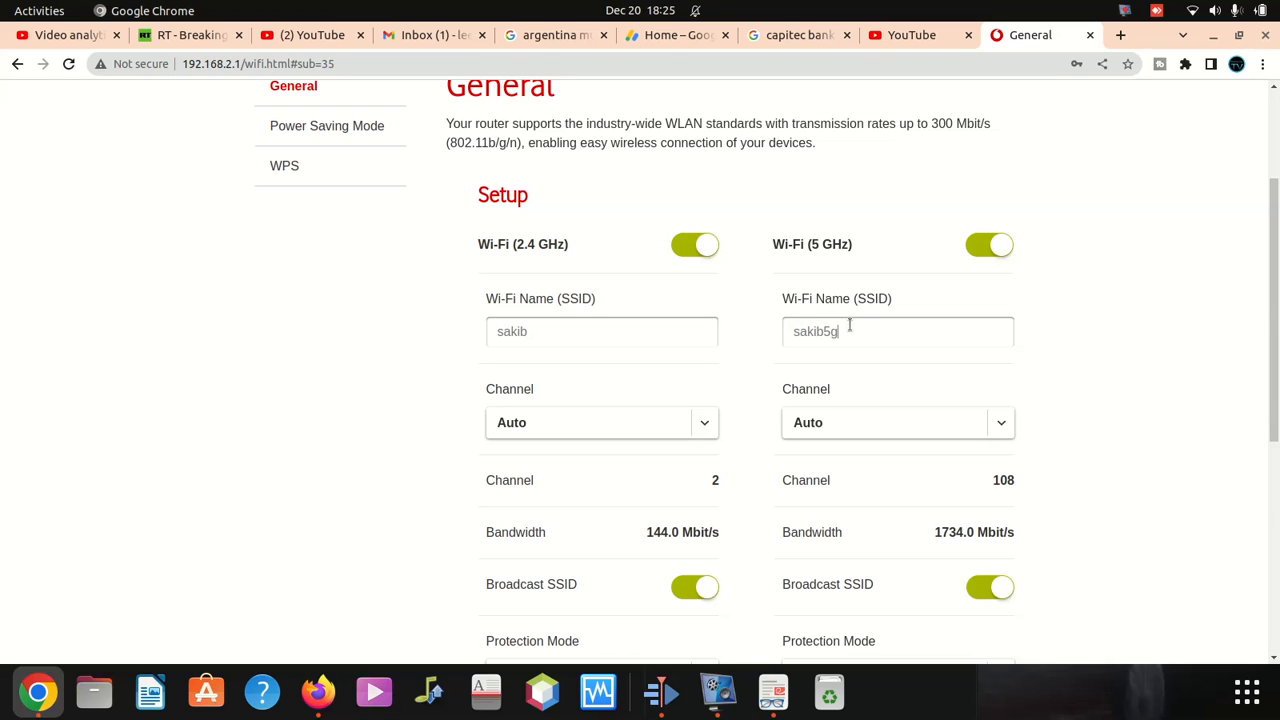
pyautogui.scroll(-3)
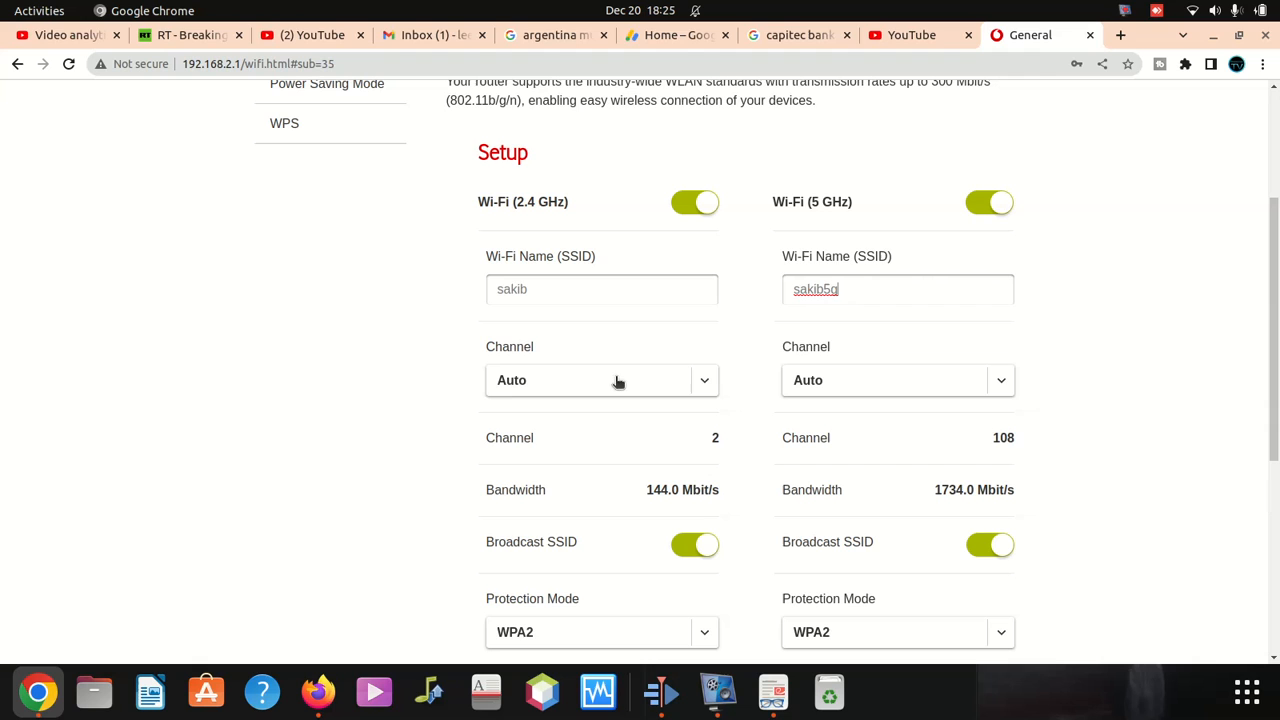
pyautogui.scroll(-3)
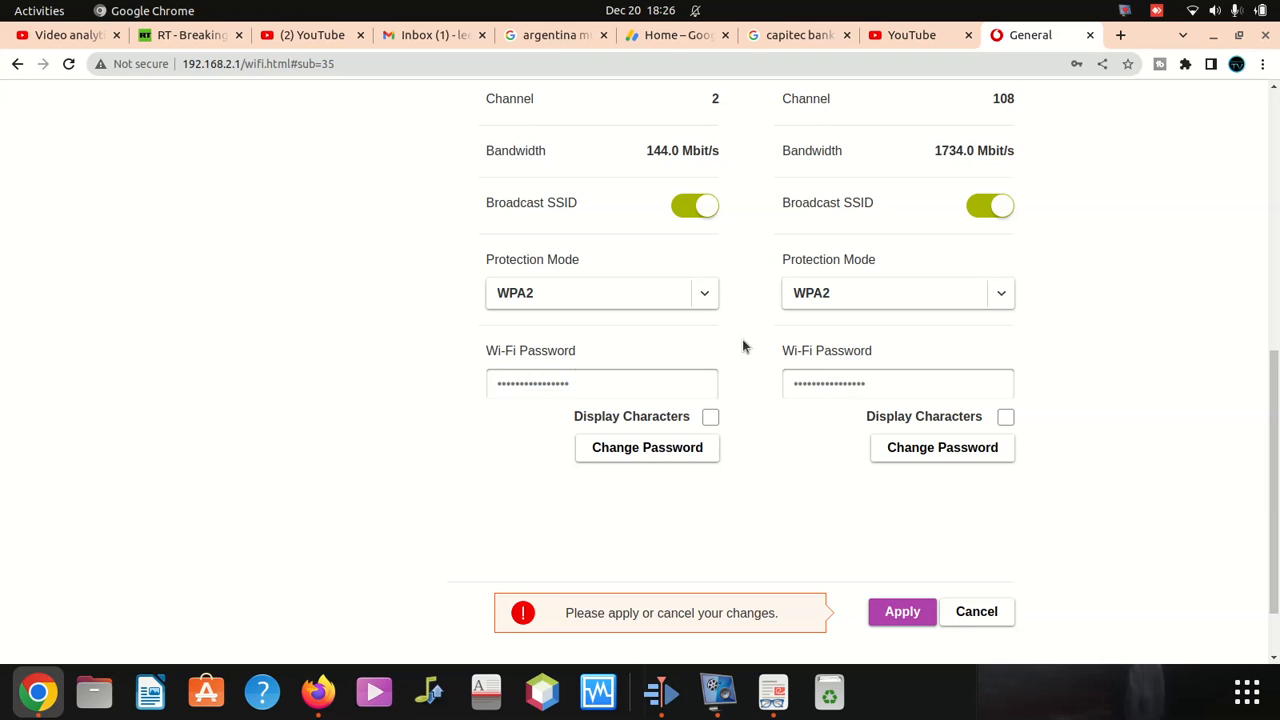
pyautogui.moveTo(580, 312)
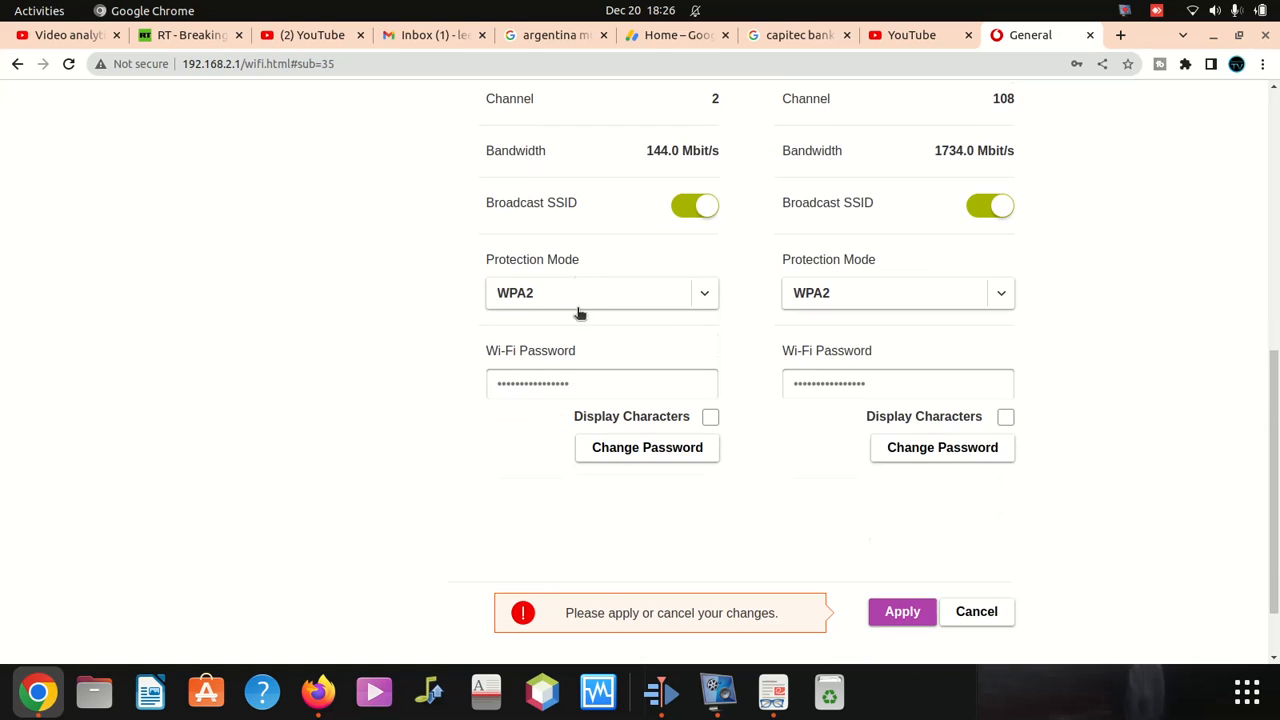
pyautogui.scroll(3)
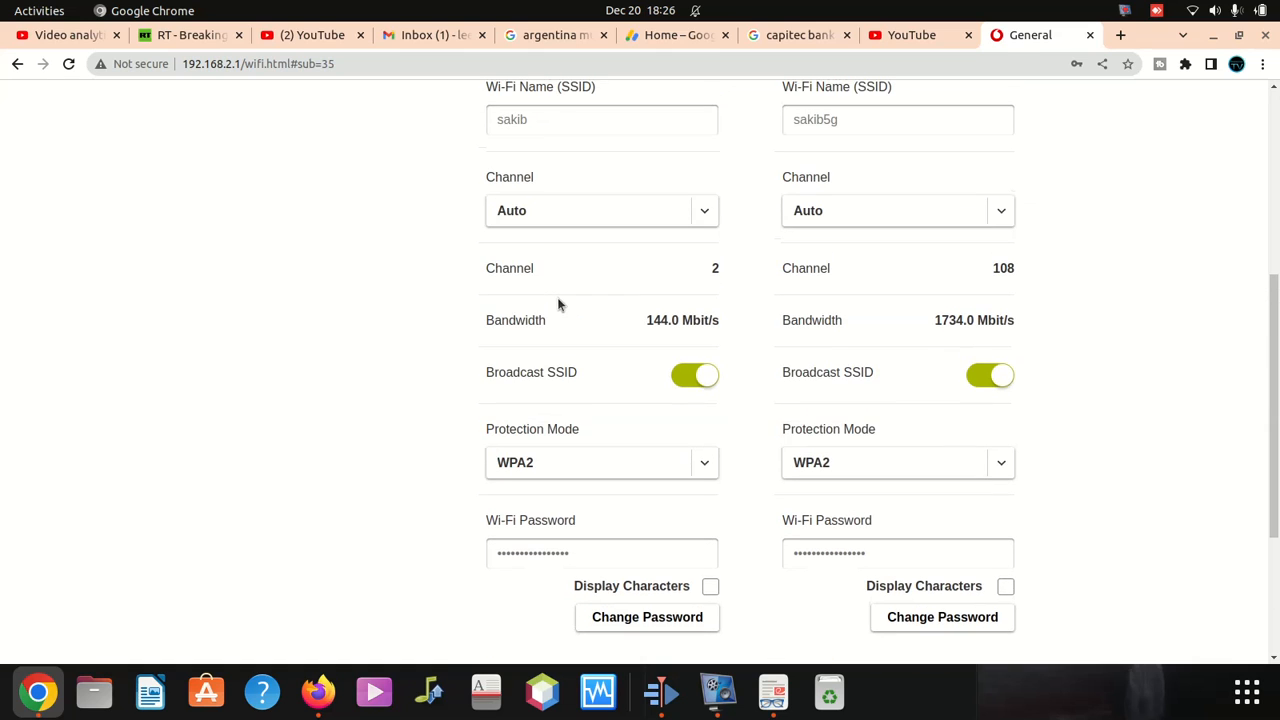
pyautogui.moveTo(530, 512)
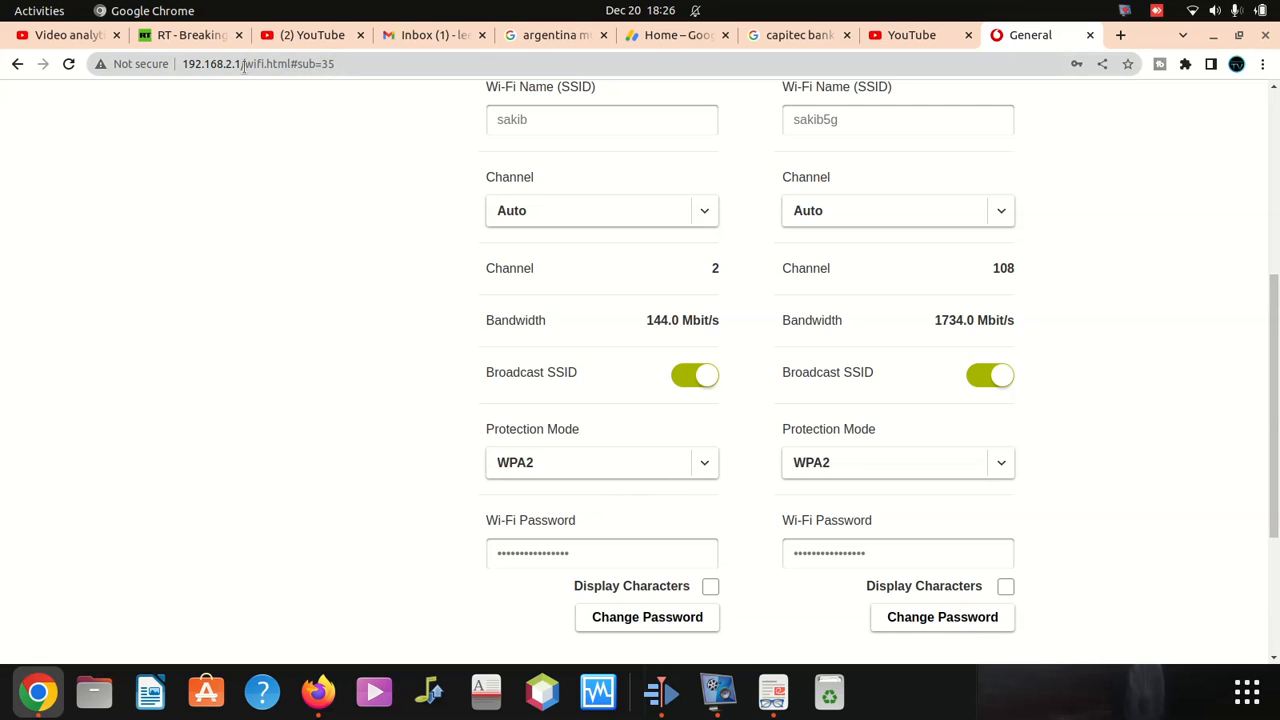
pyautogui.moveTo(136, 436)
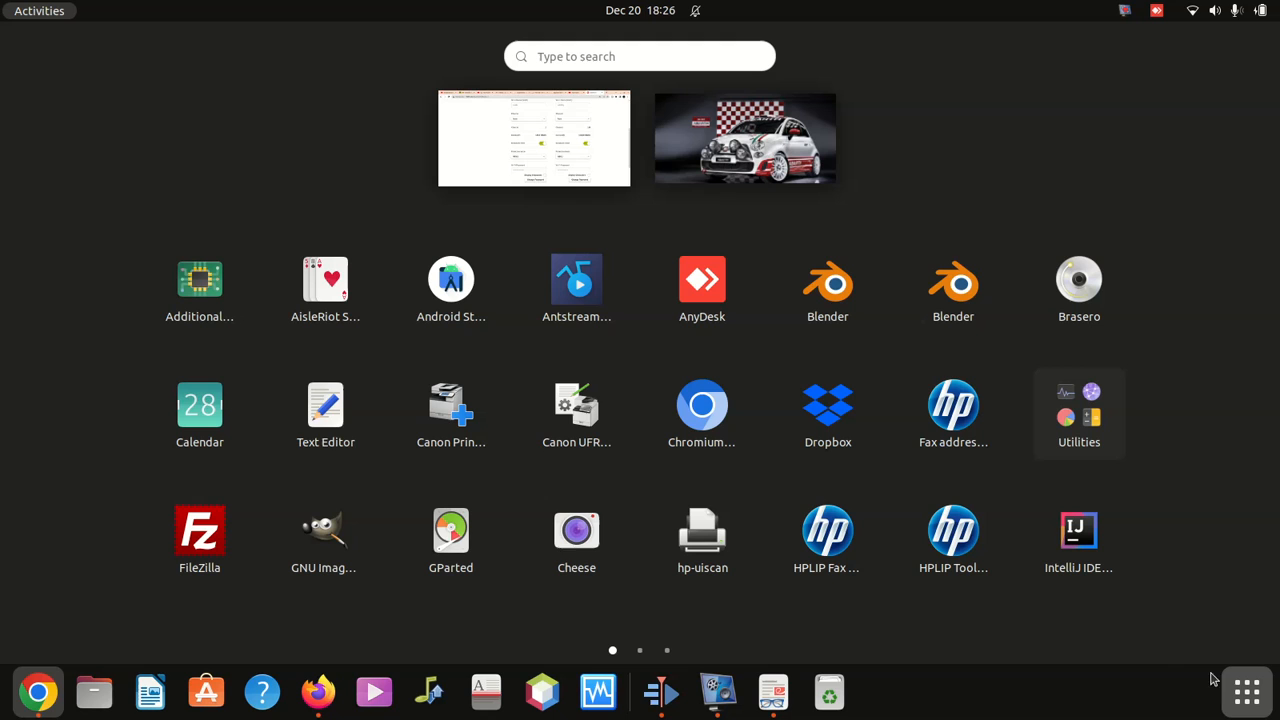
# Step: Search GNOME Activities for 'text' and launch Text Editor
pyautogui.click(640, 56)
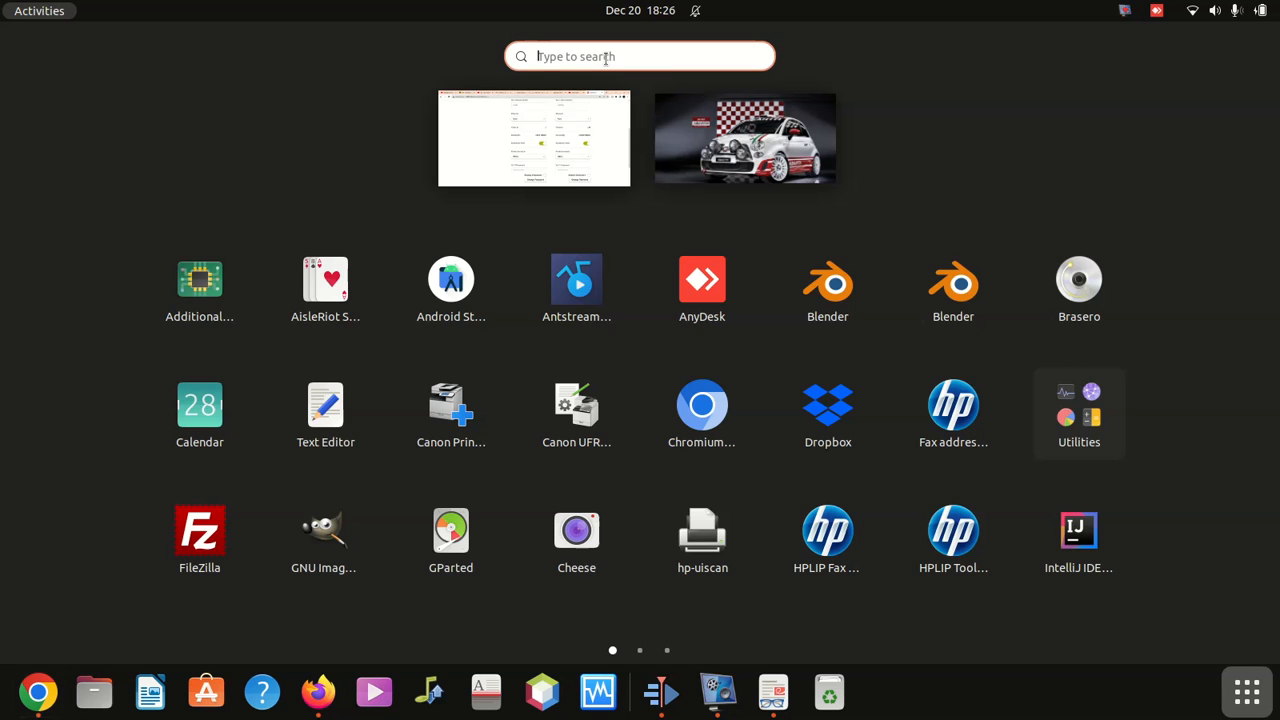
pyautogui.write('text')
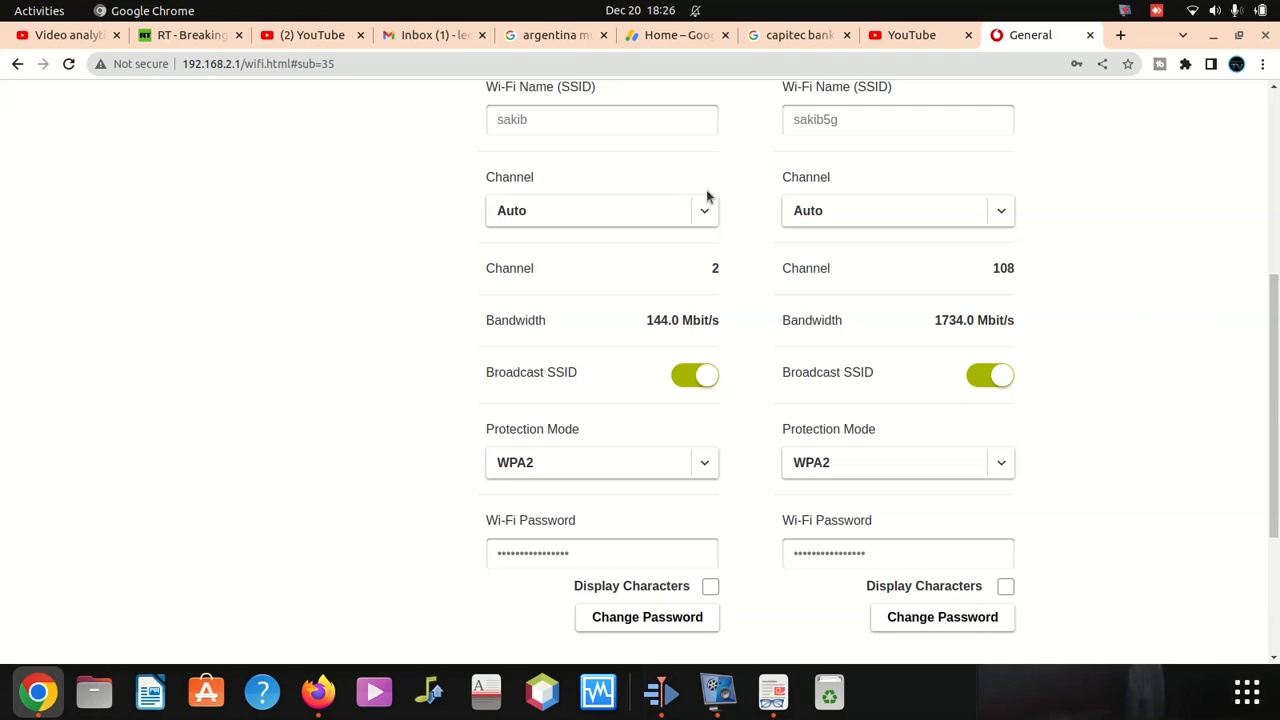
pyautogui.click(772, 692)
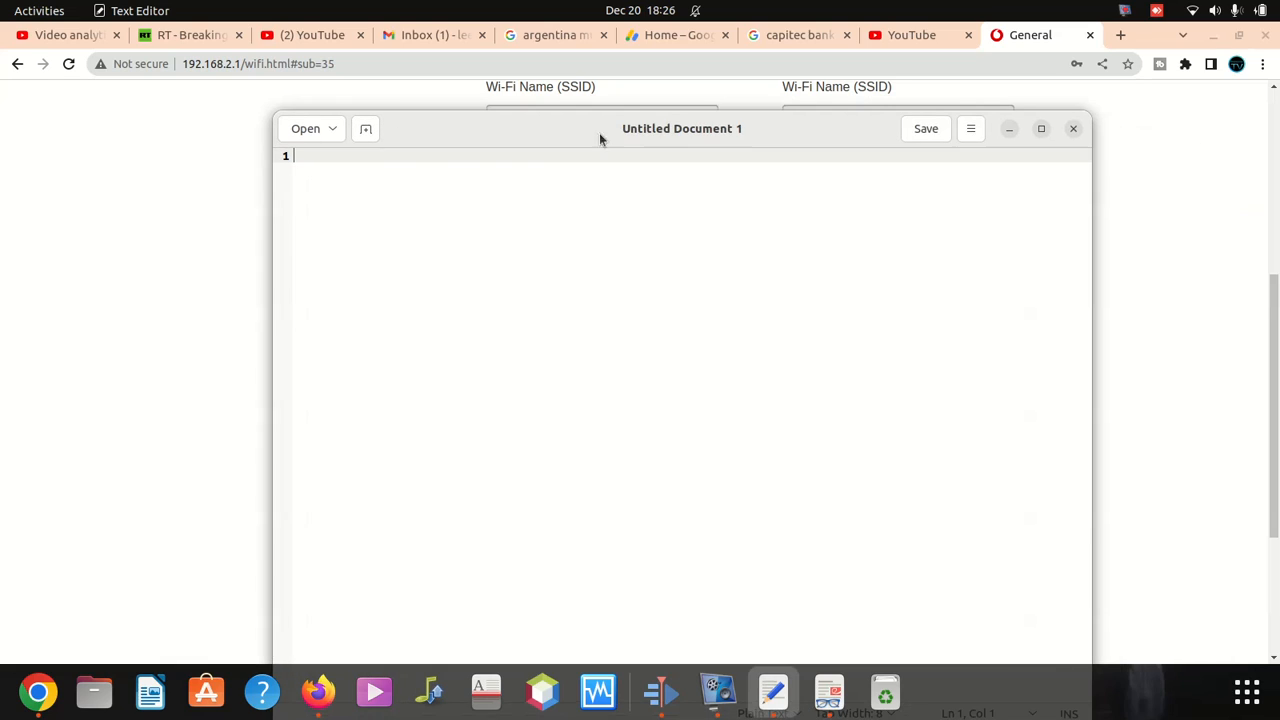
pyautogui.moveTo(388, 176)
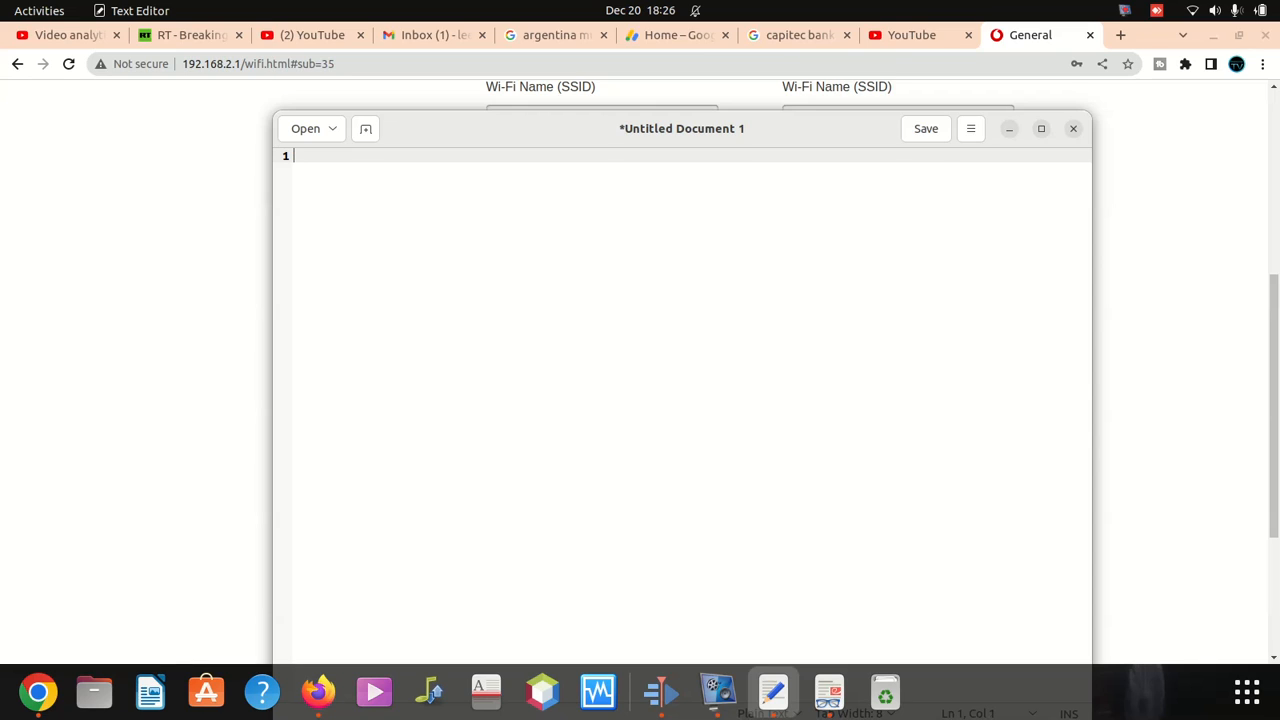
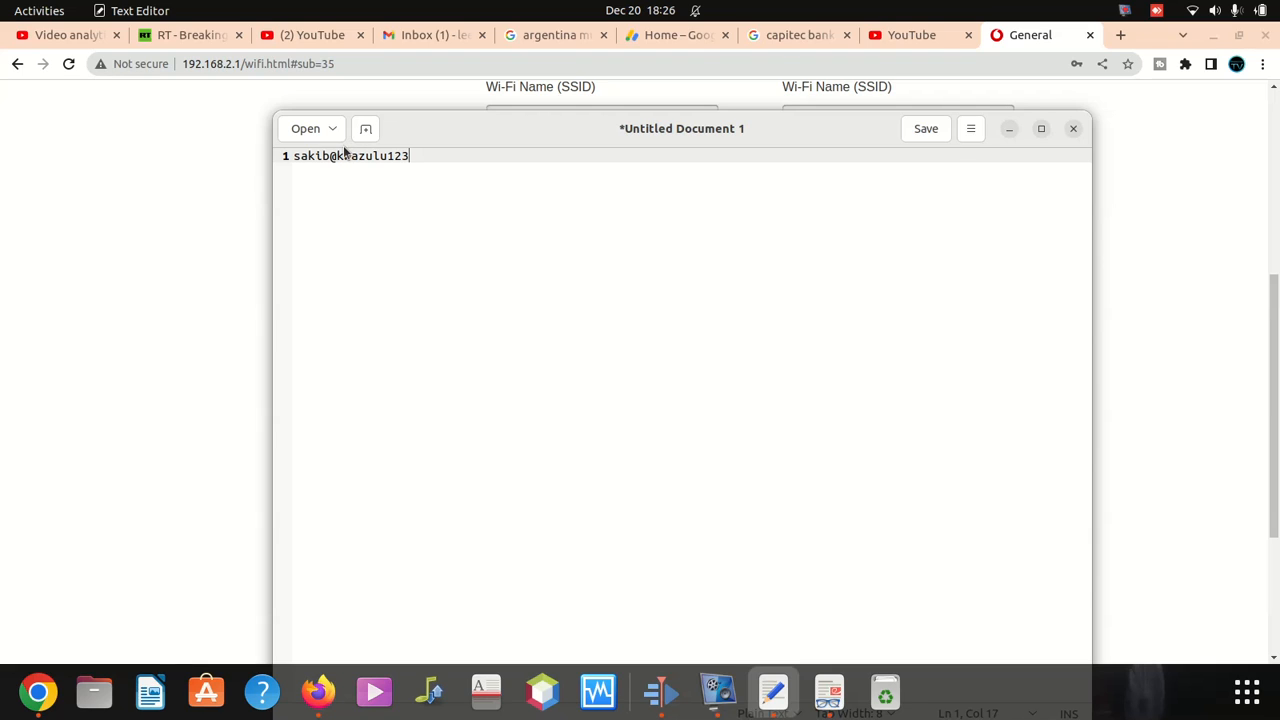
pyautogui.rightClick(350, 156)
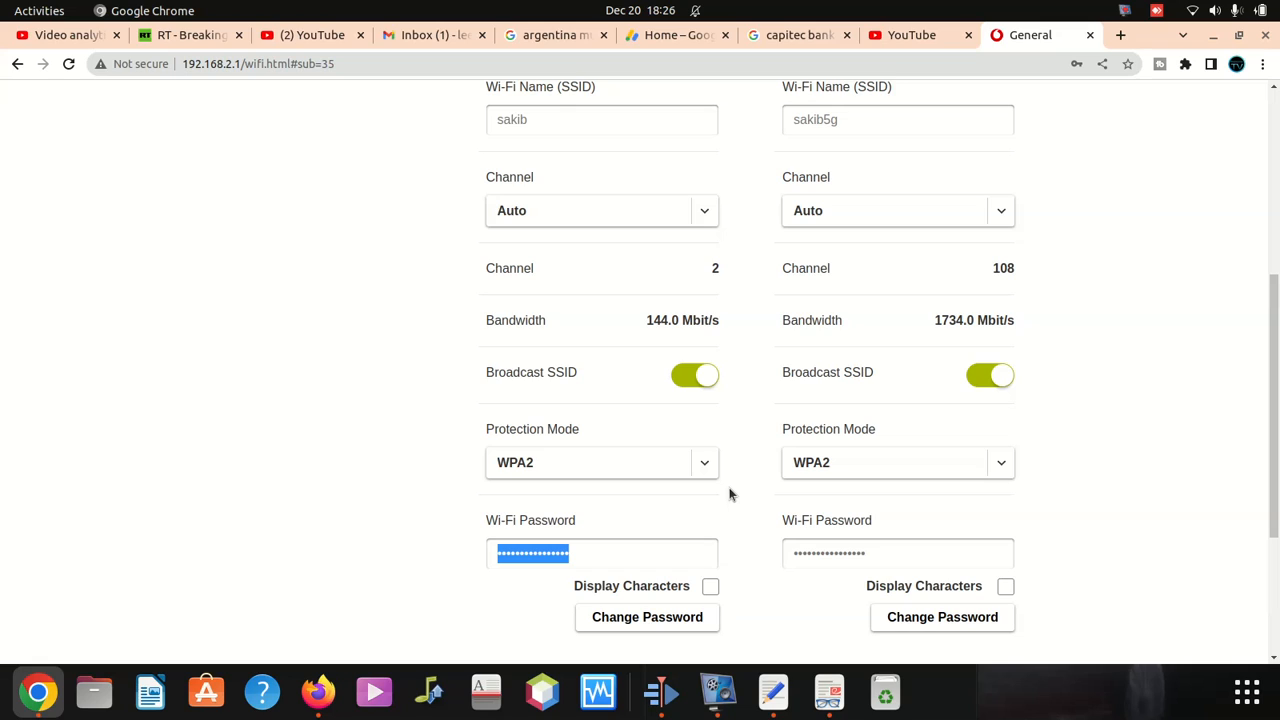
pyautogui.click(710, 586)
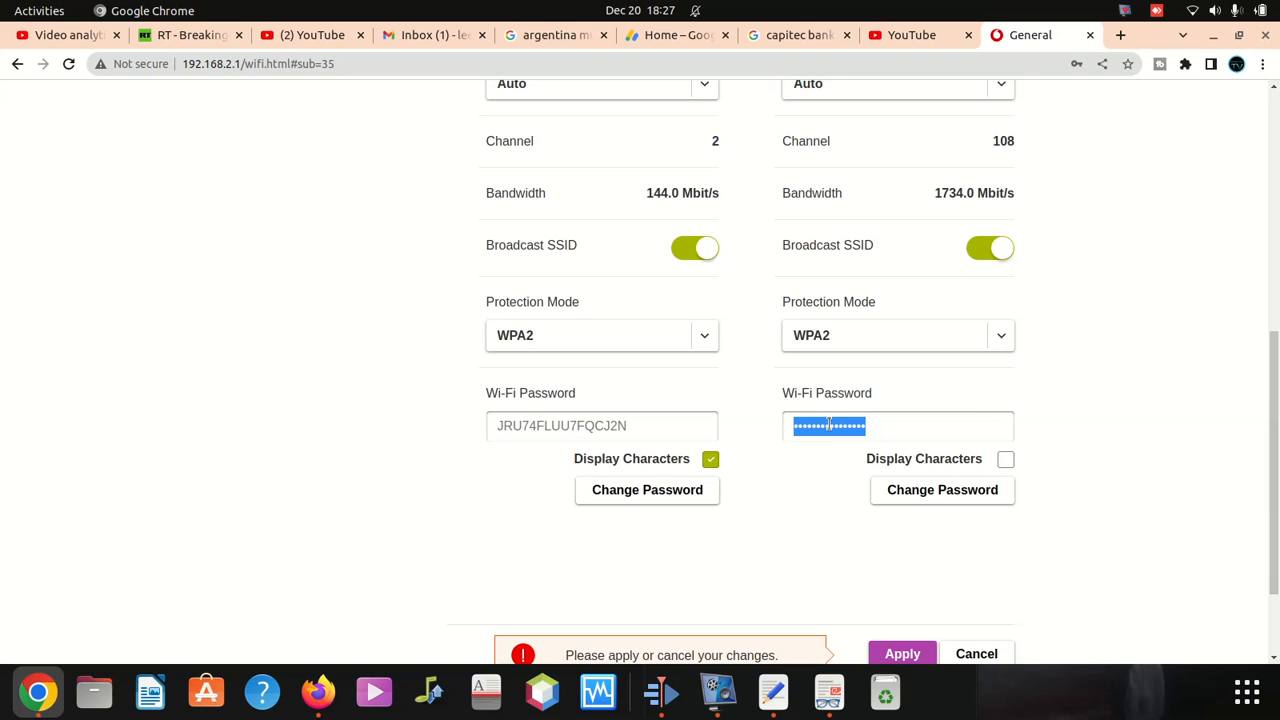
pyautogui.scroll(-3)
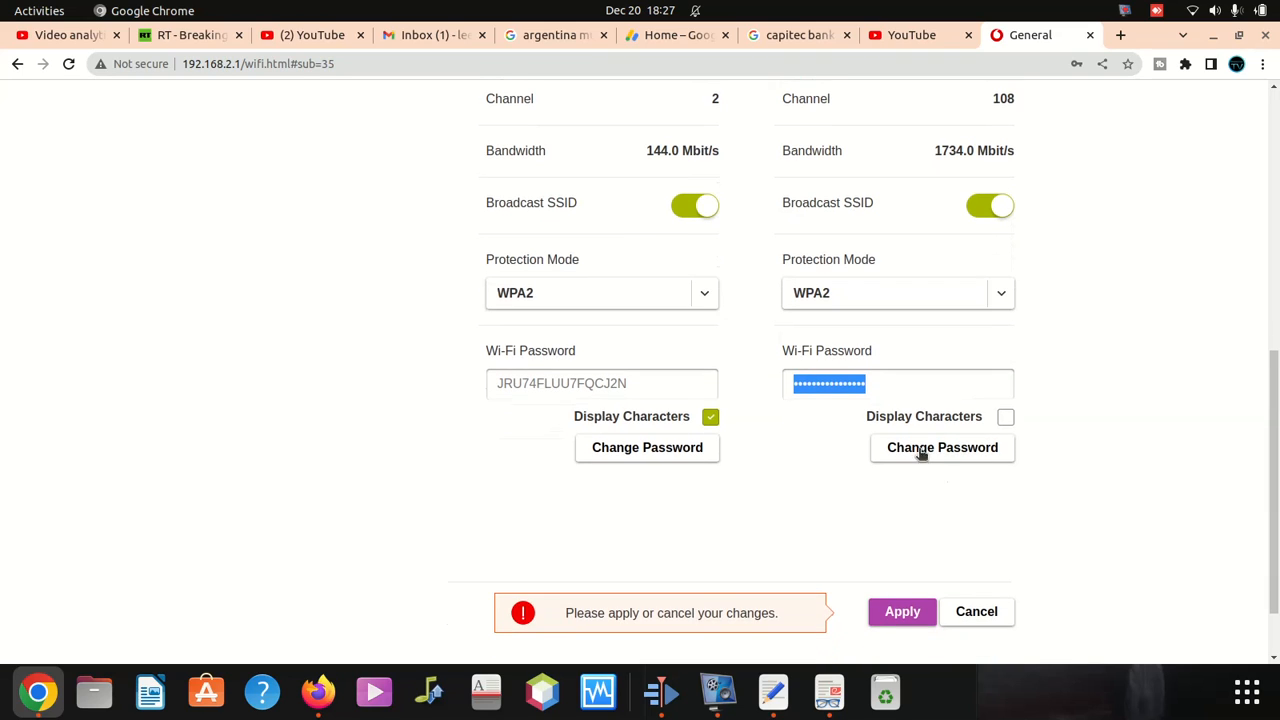
pyautogui.scroll(-3)
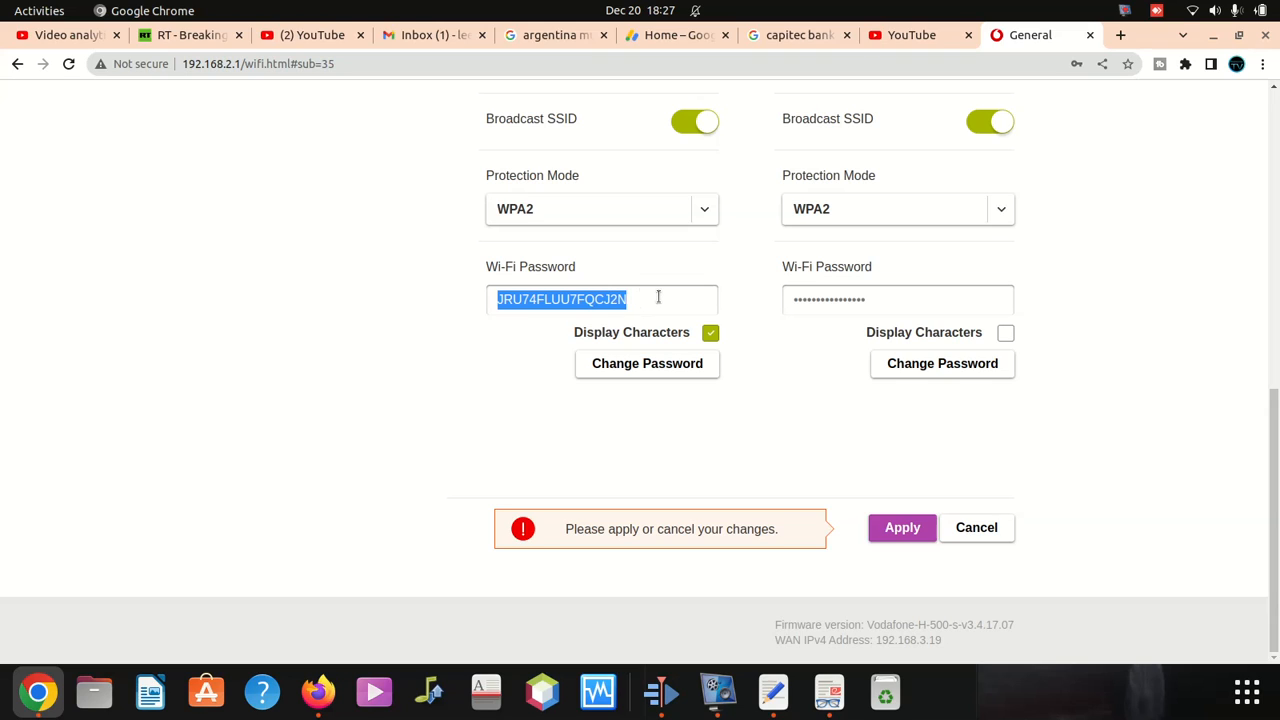
pyautogui.moveTo(712, 356)
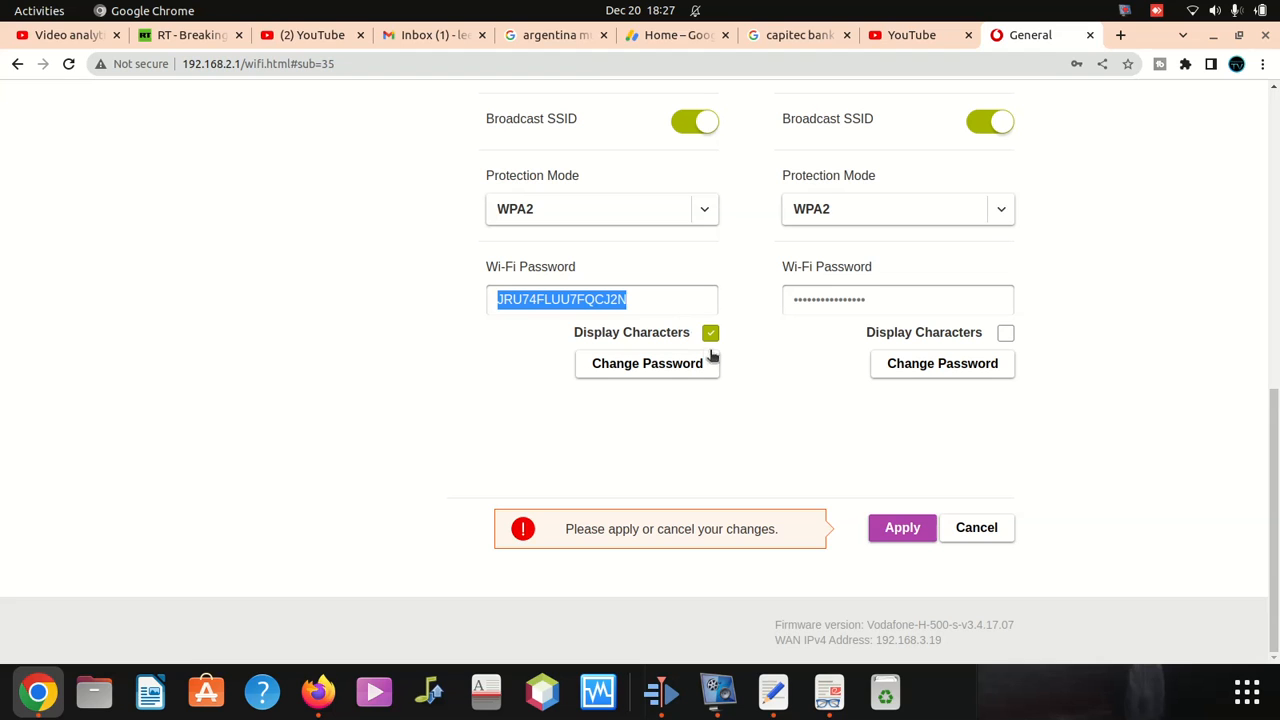
pyautogui.click(648, 364)
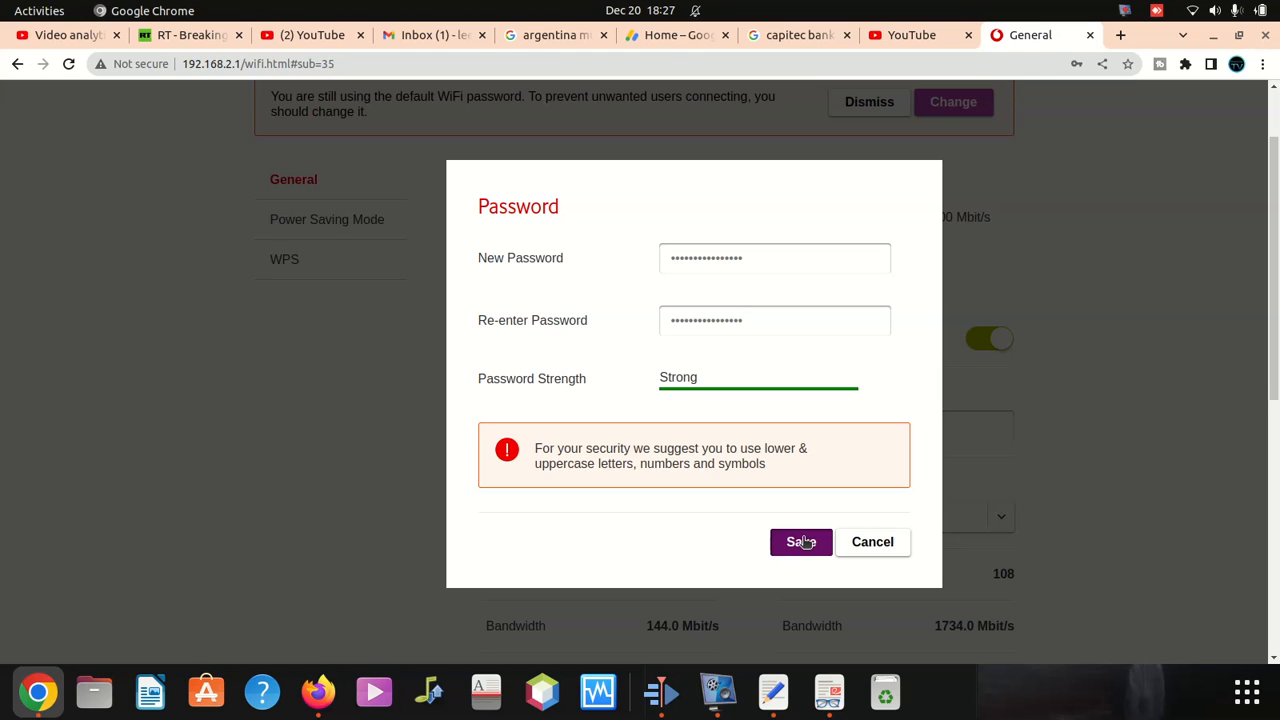
pyautogui.click(800, 540)
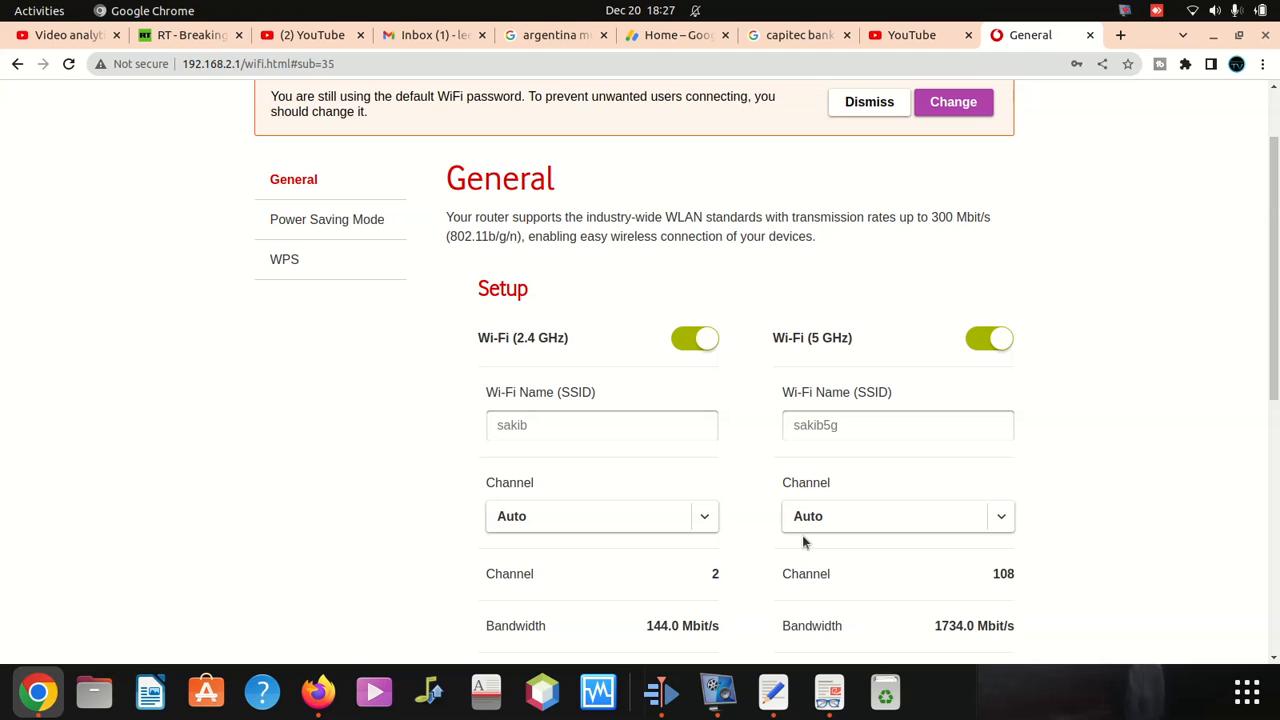
pyautogui.scroll(-3)
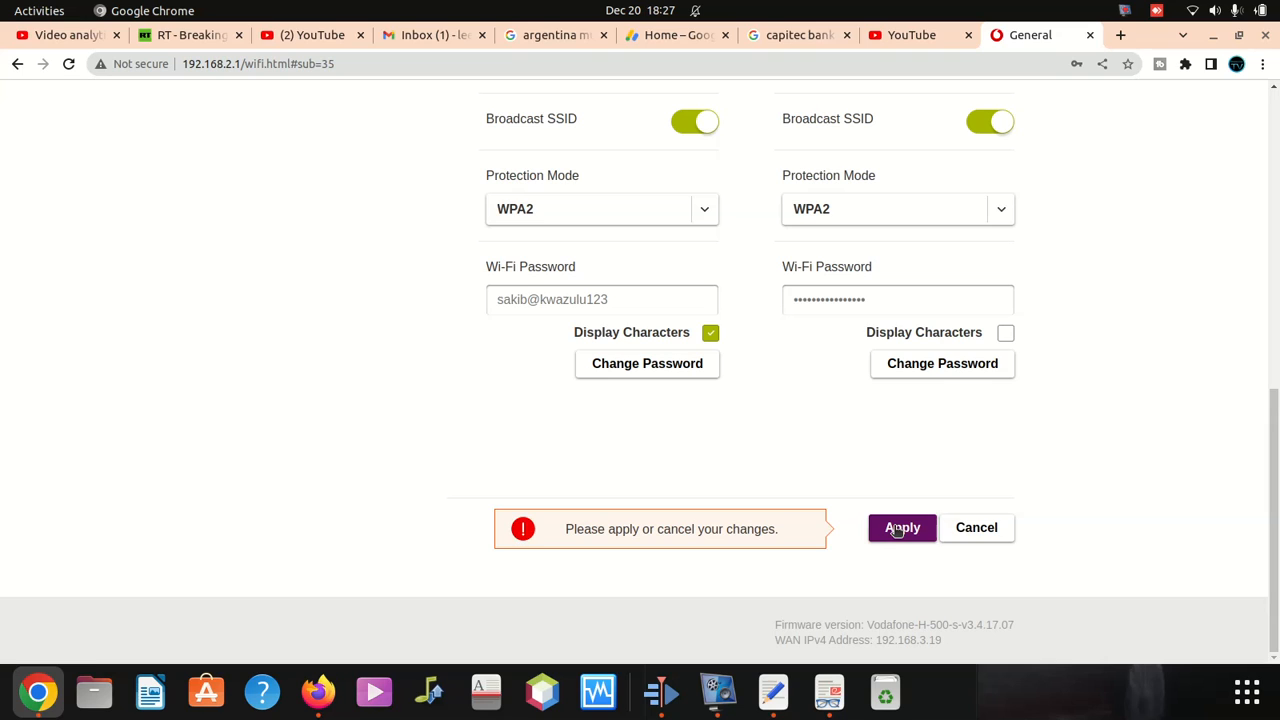
pyautogui.click(900, 528)
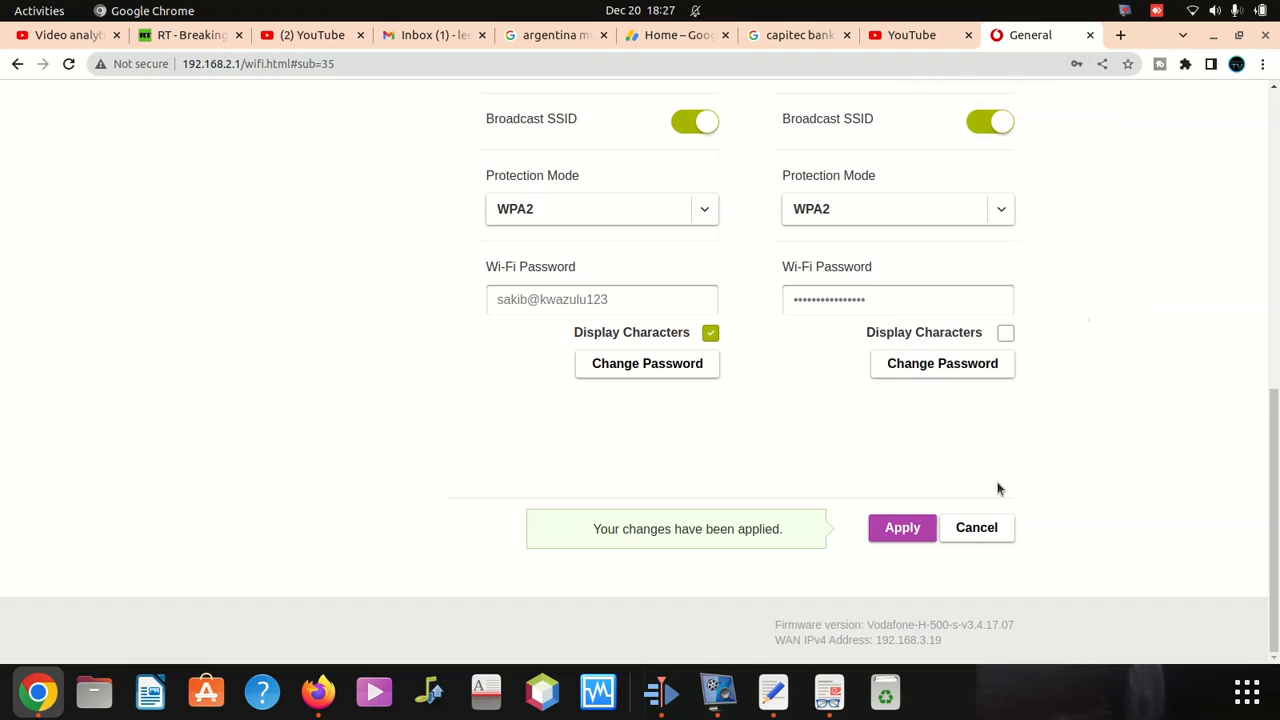
pyautogui.moveTo(994, 482)
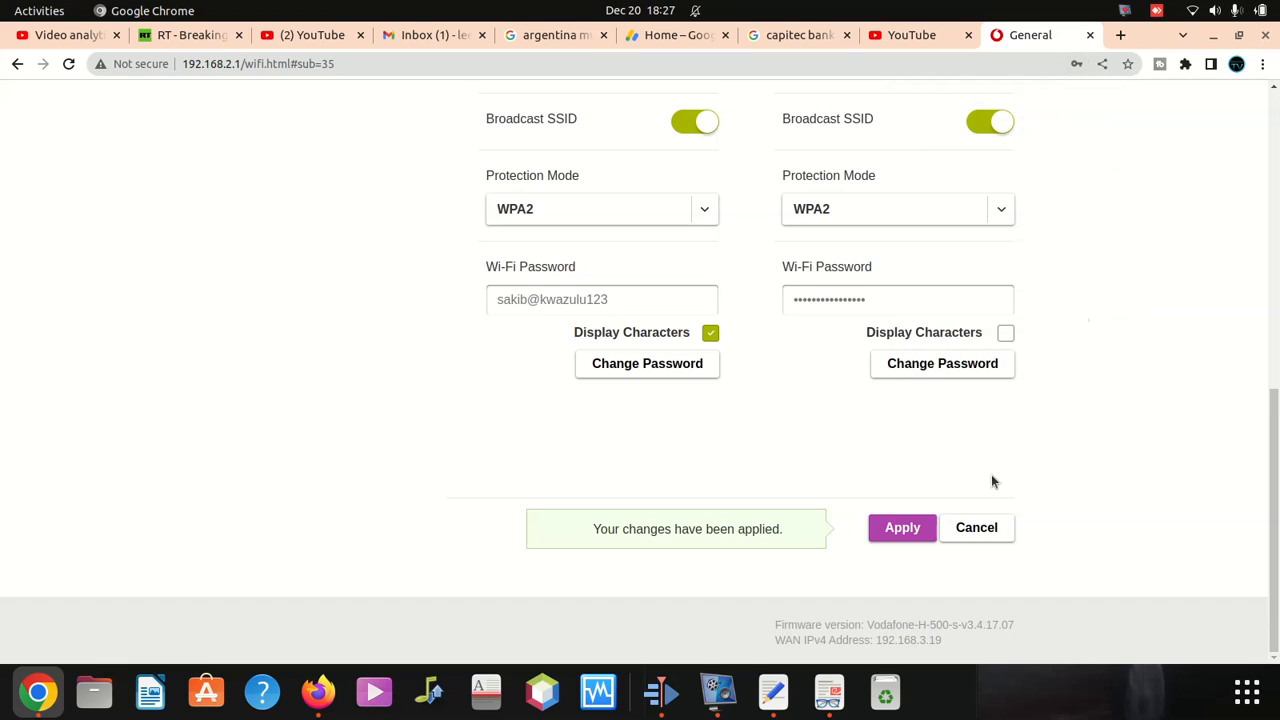
pyautogui.moveTo(988, 480)
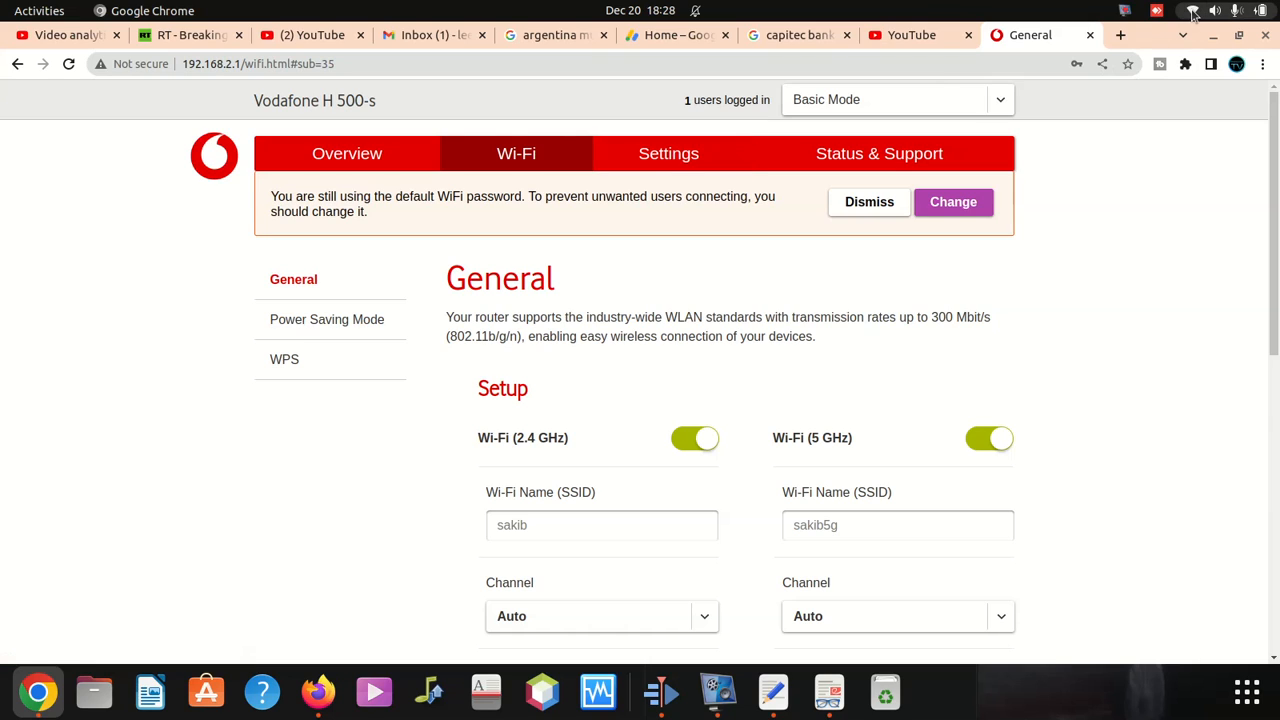
# Step: Reconnect the laptop to the sakib network from the Ubuntu Wi-Fi menu and dismiss it
pyautogui.click(1192, 10)
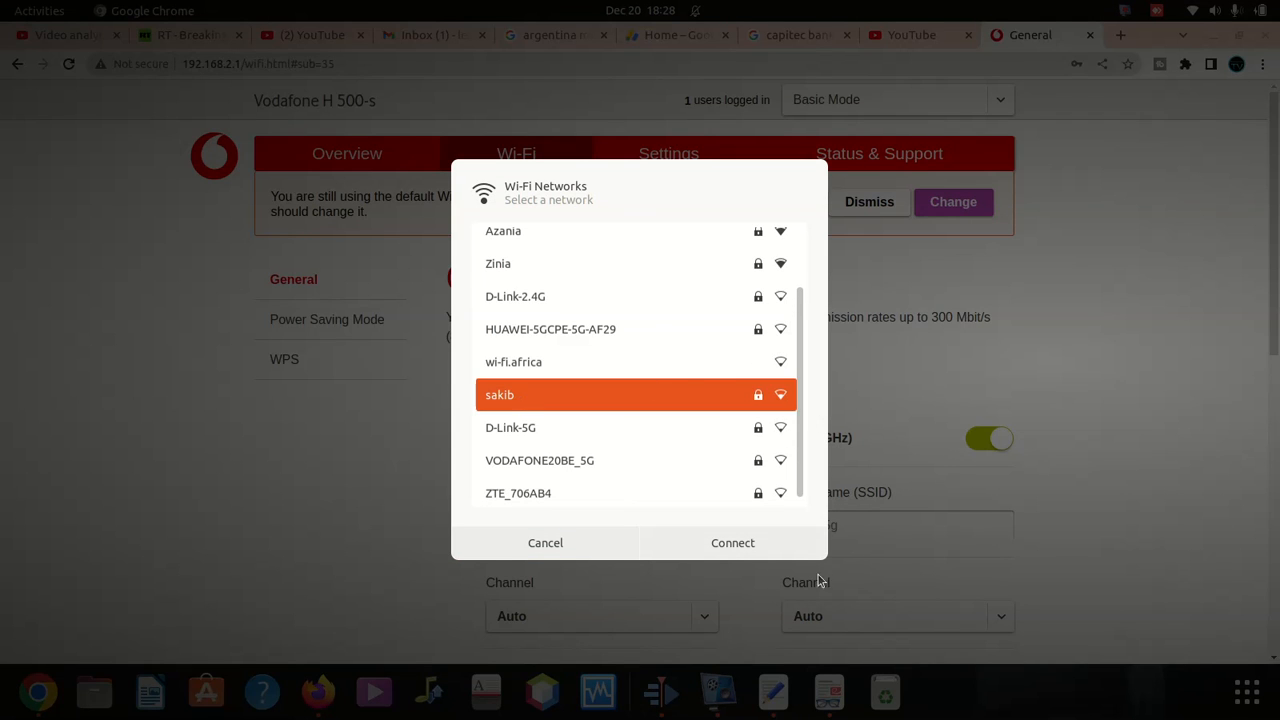
pyautogui.click(732, 542)
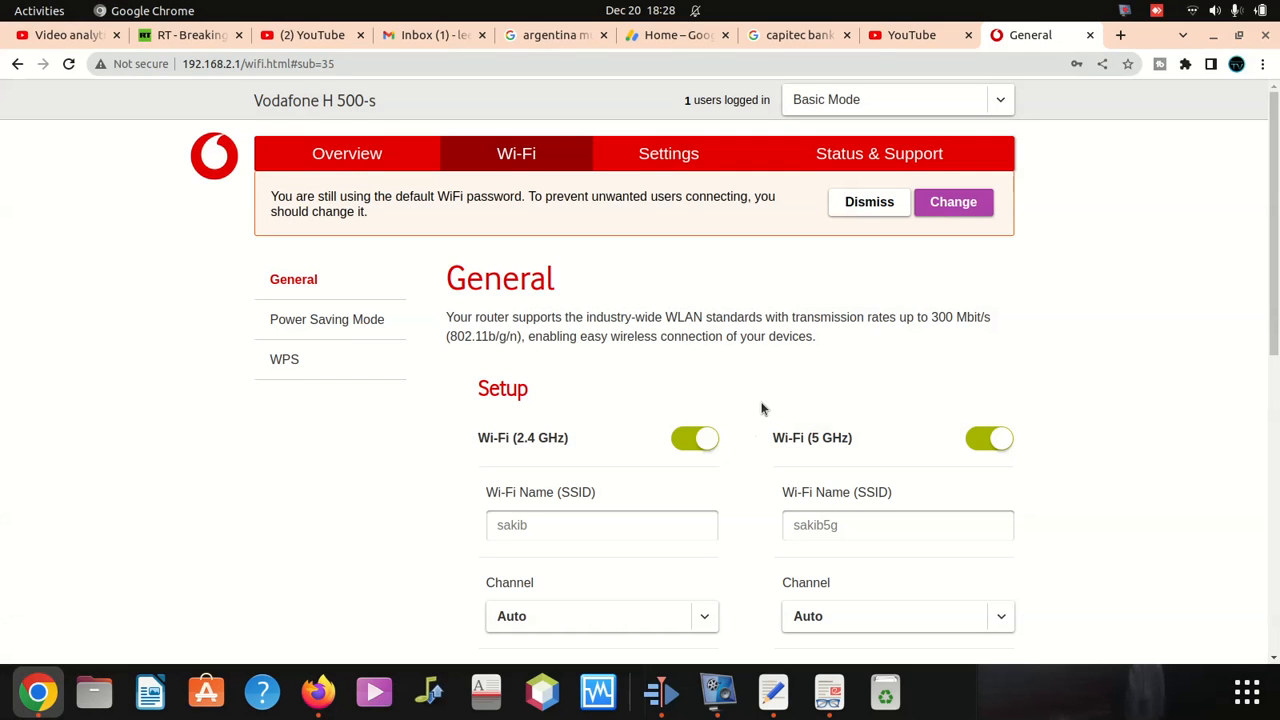
pyautogui.moveTo(1024, 116)
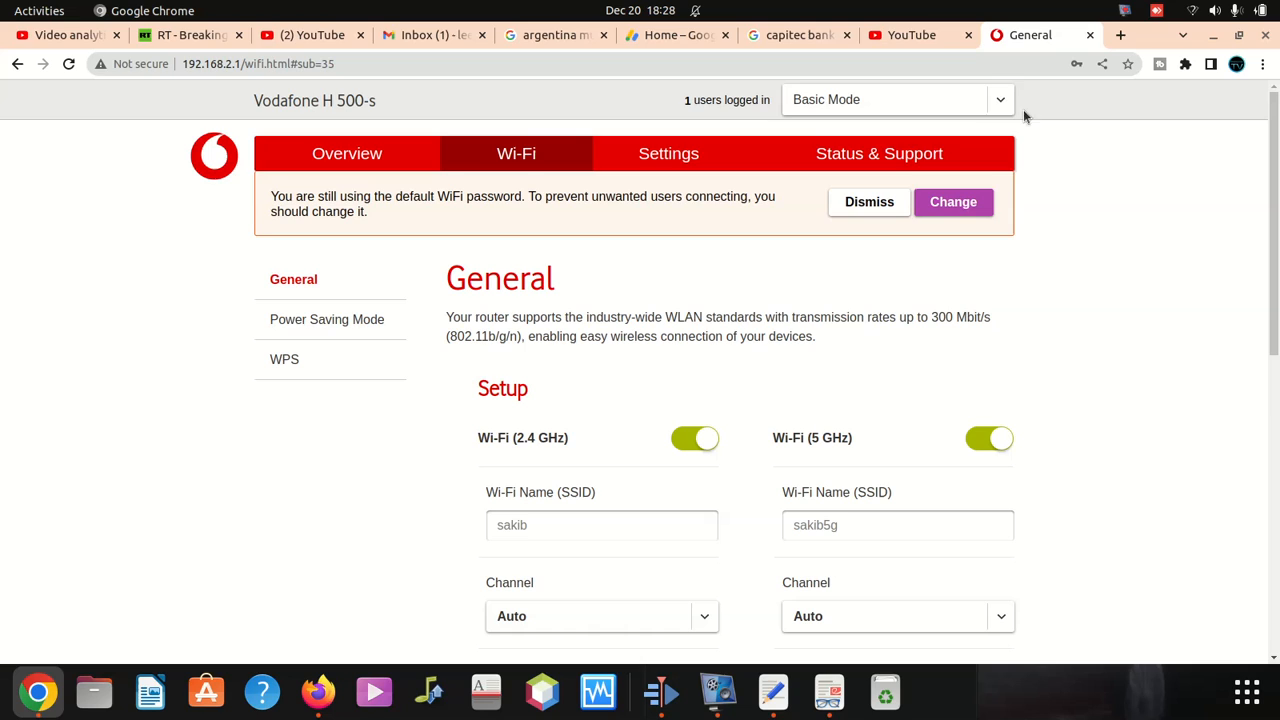
pyautogui.moveTo(920, 268)
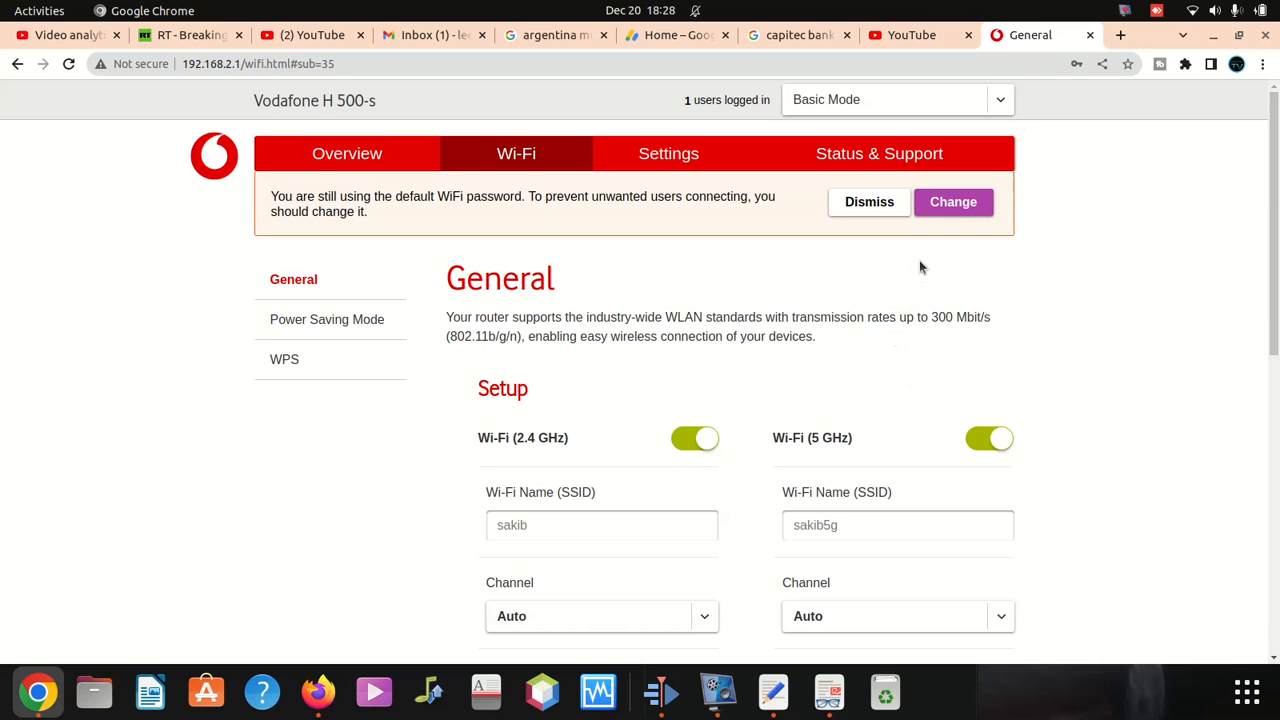
pyautogui.click(1214, 12)
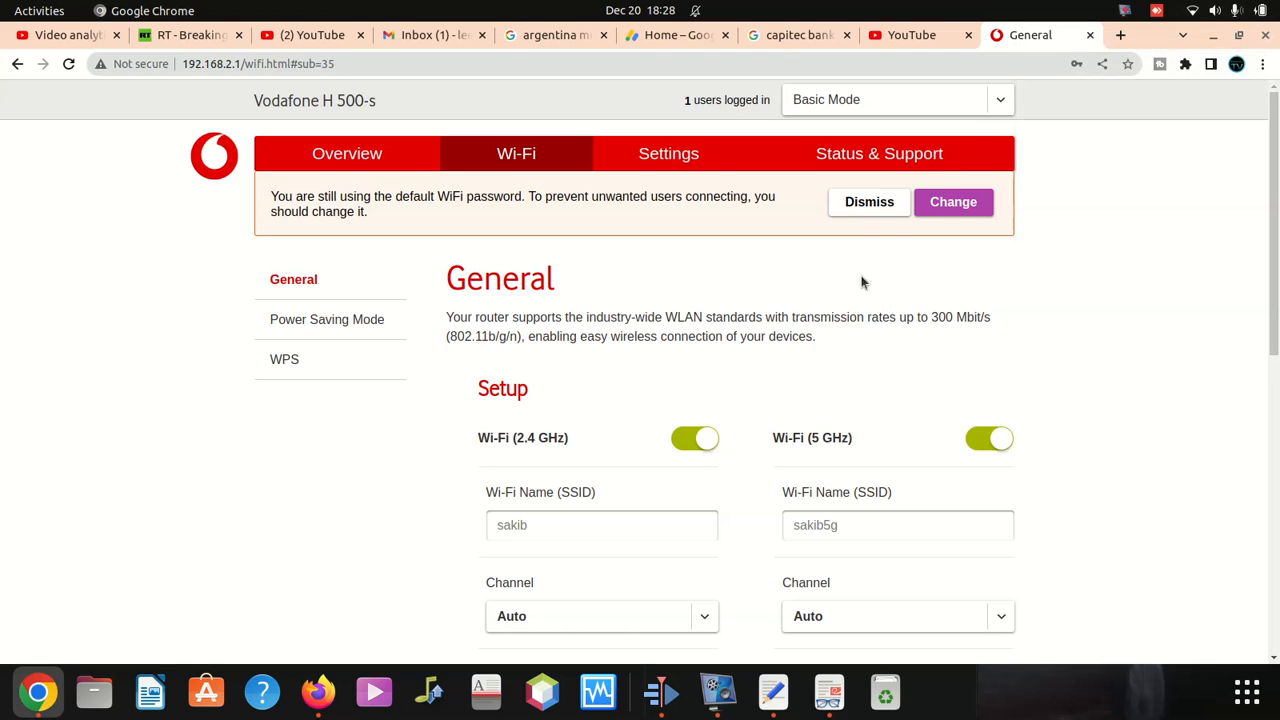
pyautogui.moveTo(348, 152)
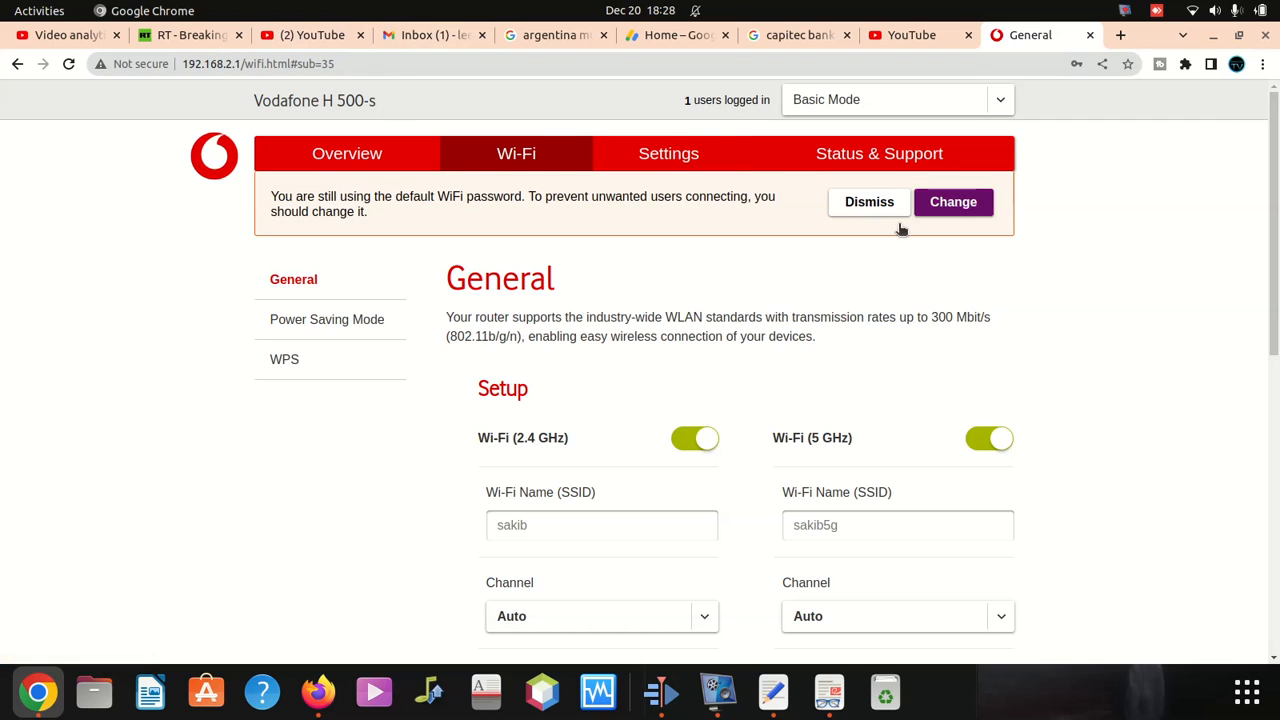
# Step: Label the note with 'wifi' and 'Sakib' above the password and begin a 'Router' heading
pyautogui.click(772, 692)
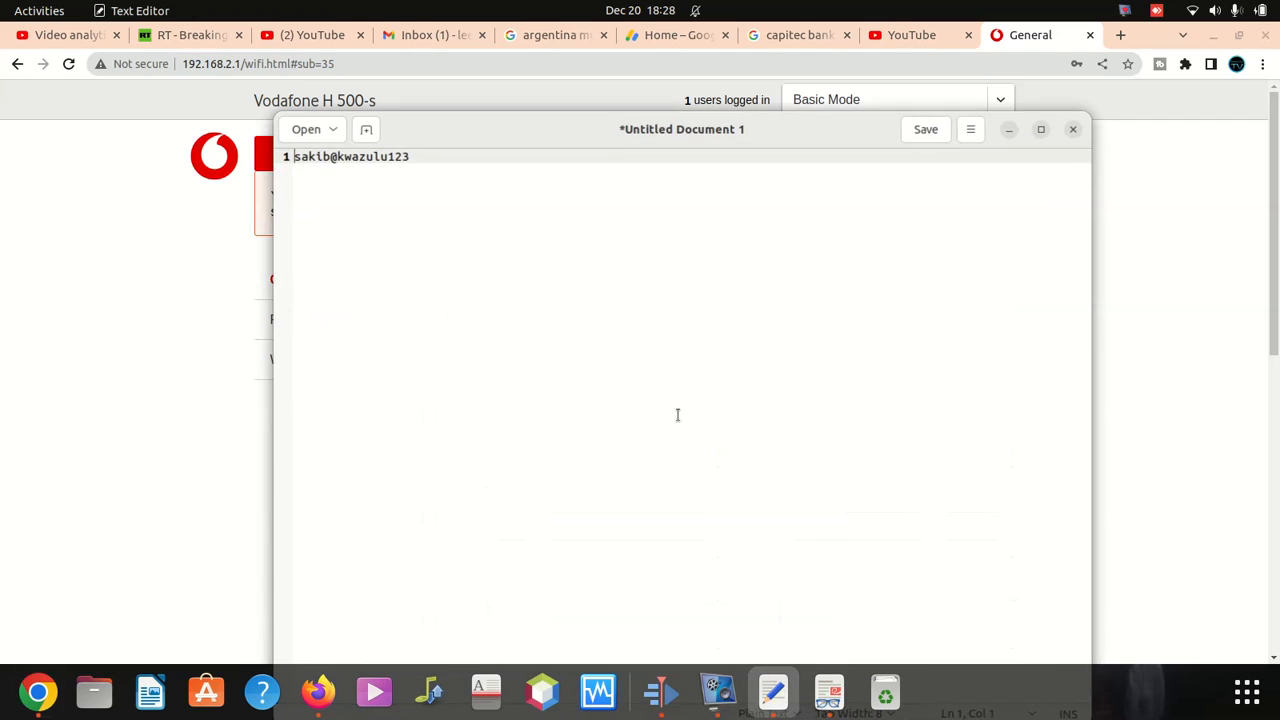
pyautogui.click(408, 156)
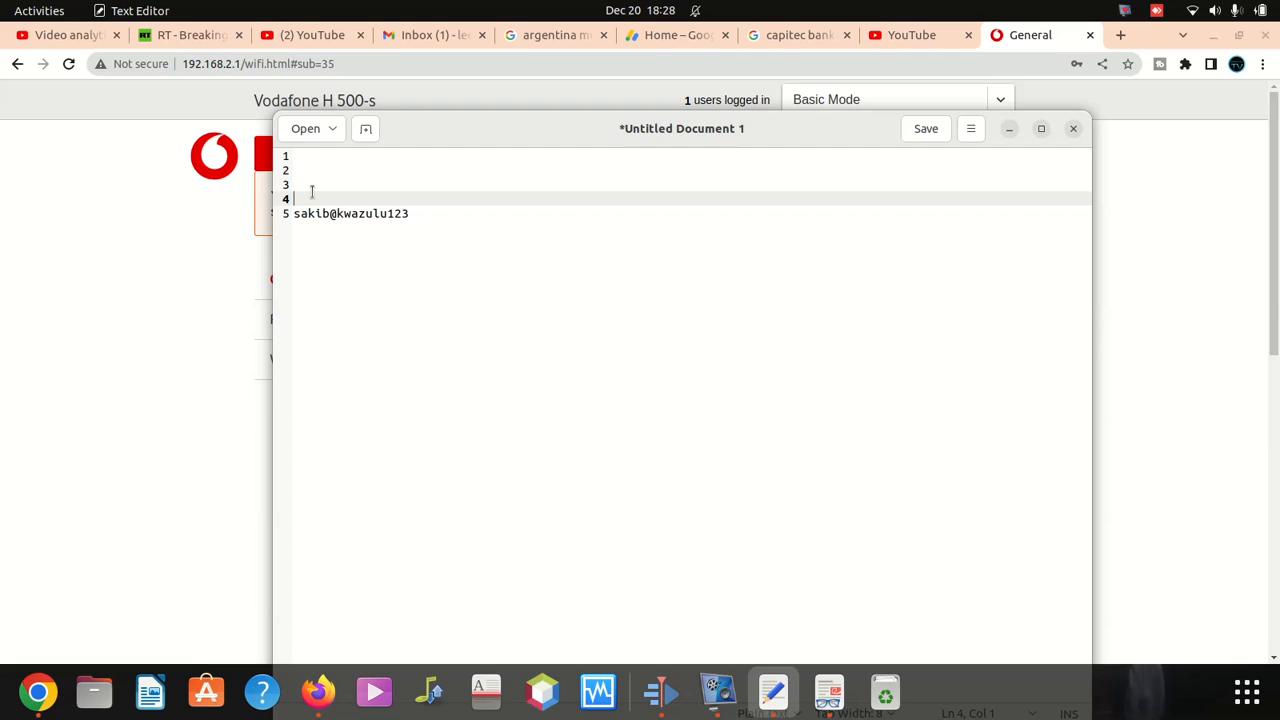
pyautogui.write('w')
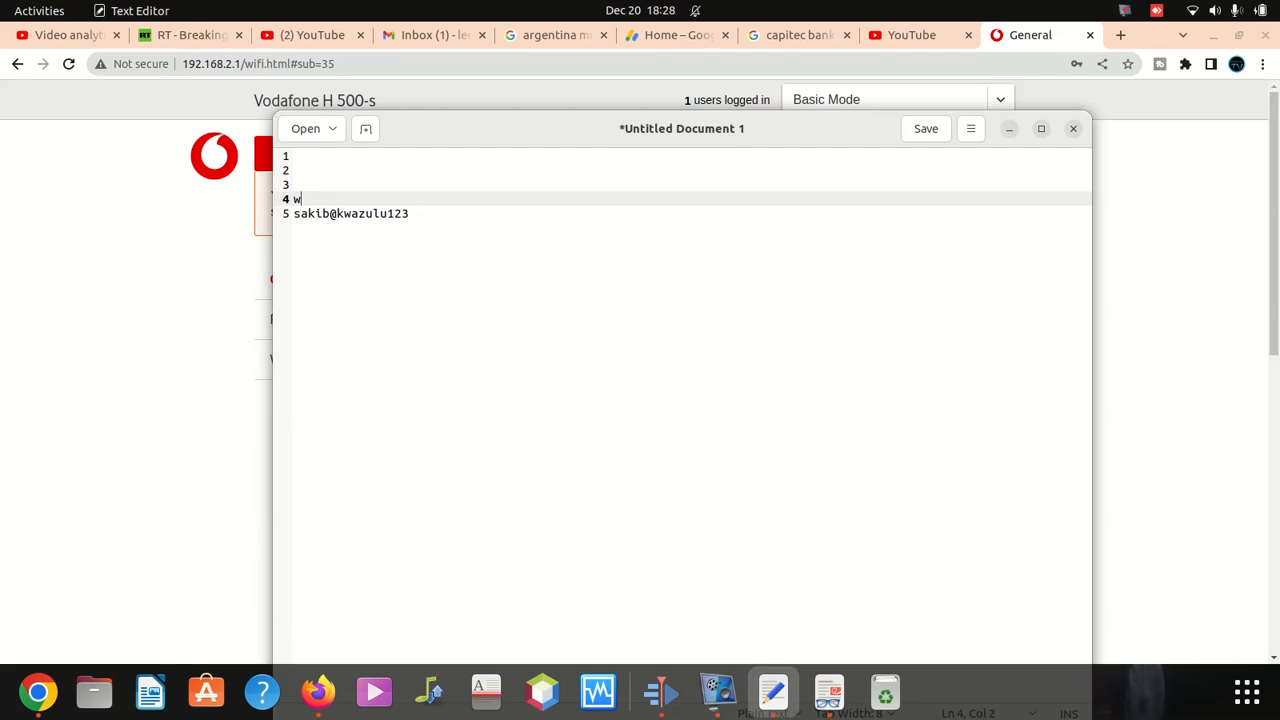
pyautogui.write('ifi')
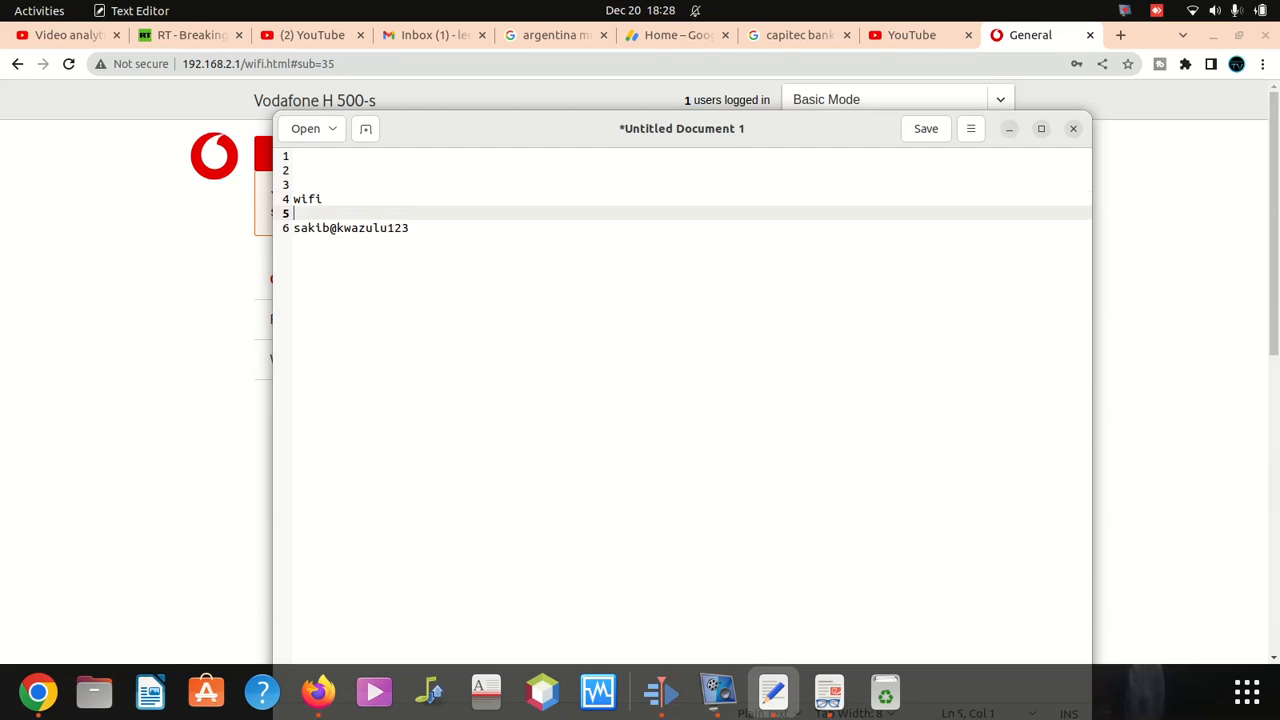
pyautogui.write('Sakib')
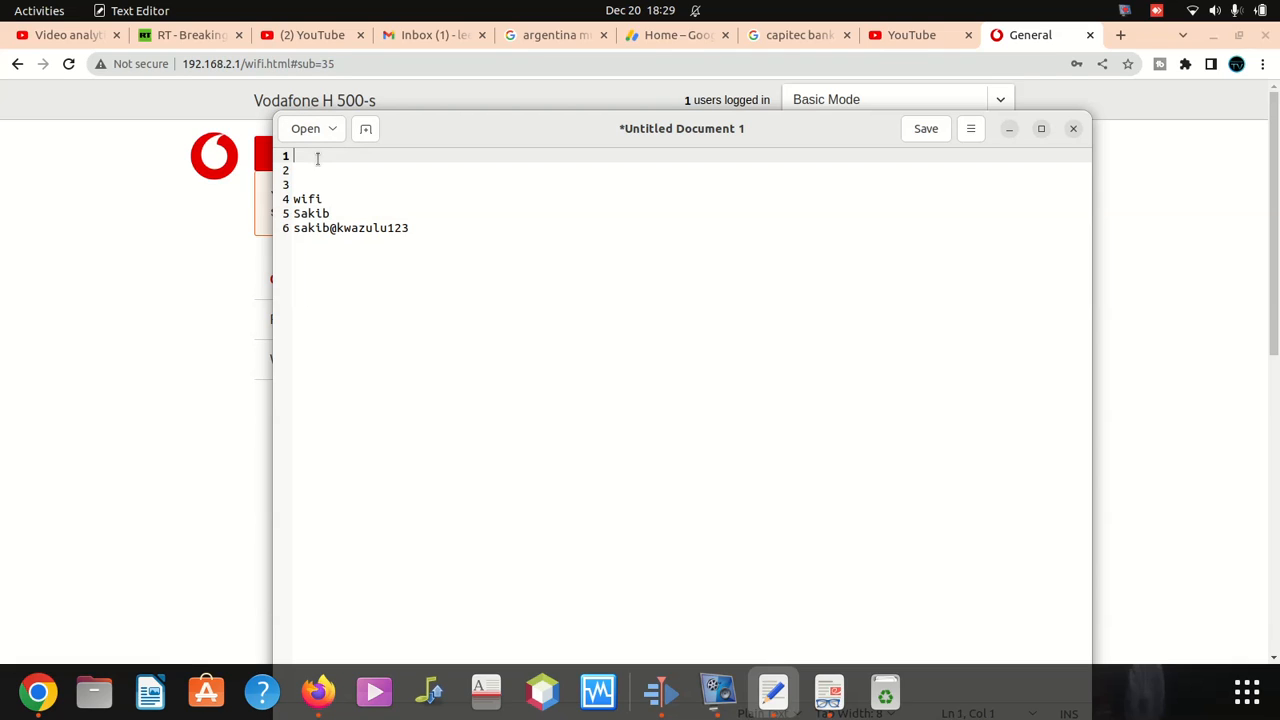
pyautogui.write('Rou')
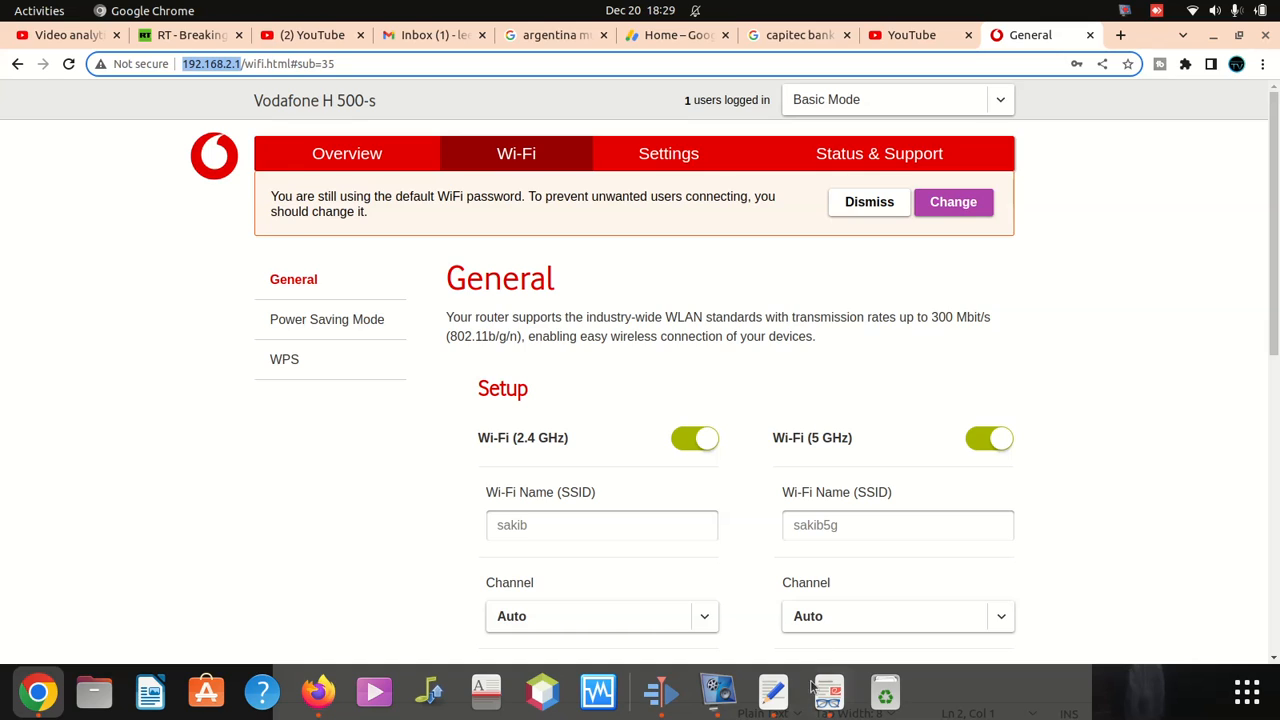
pyautogui.click(772, 692)
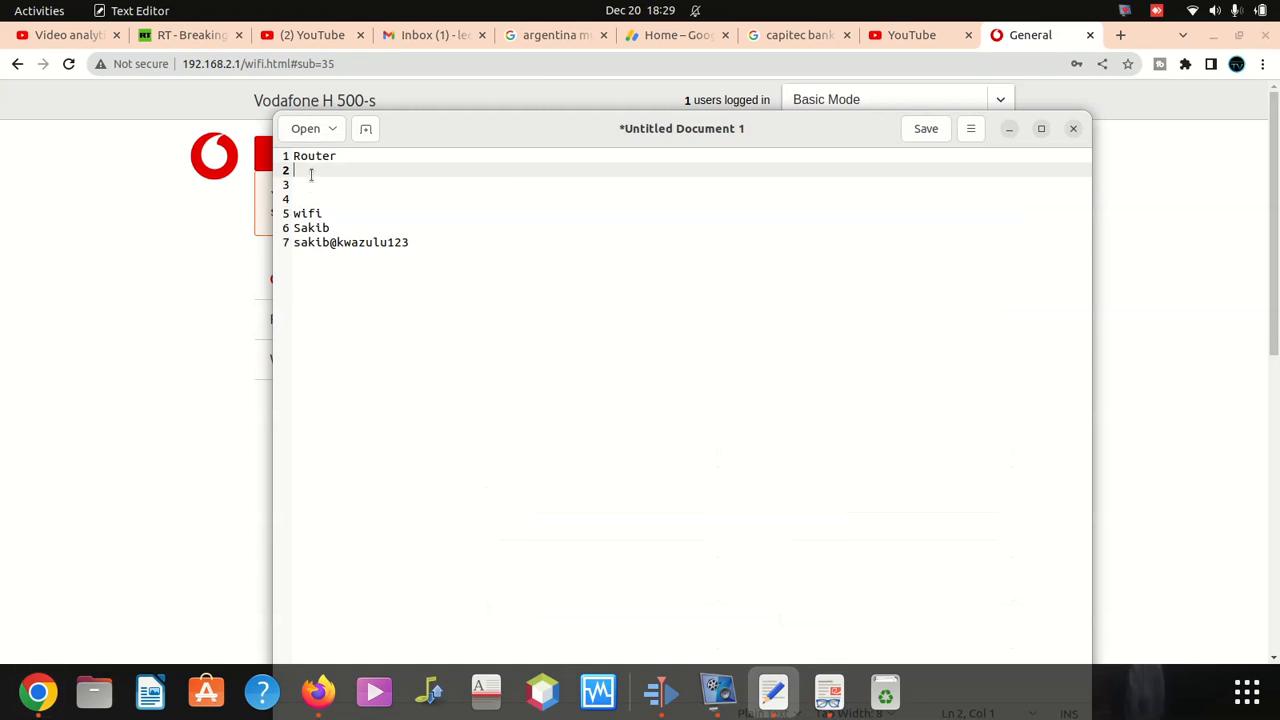
pyautogui.write('http://192.168.2.1/')
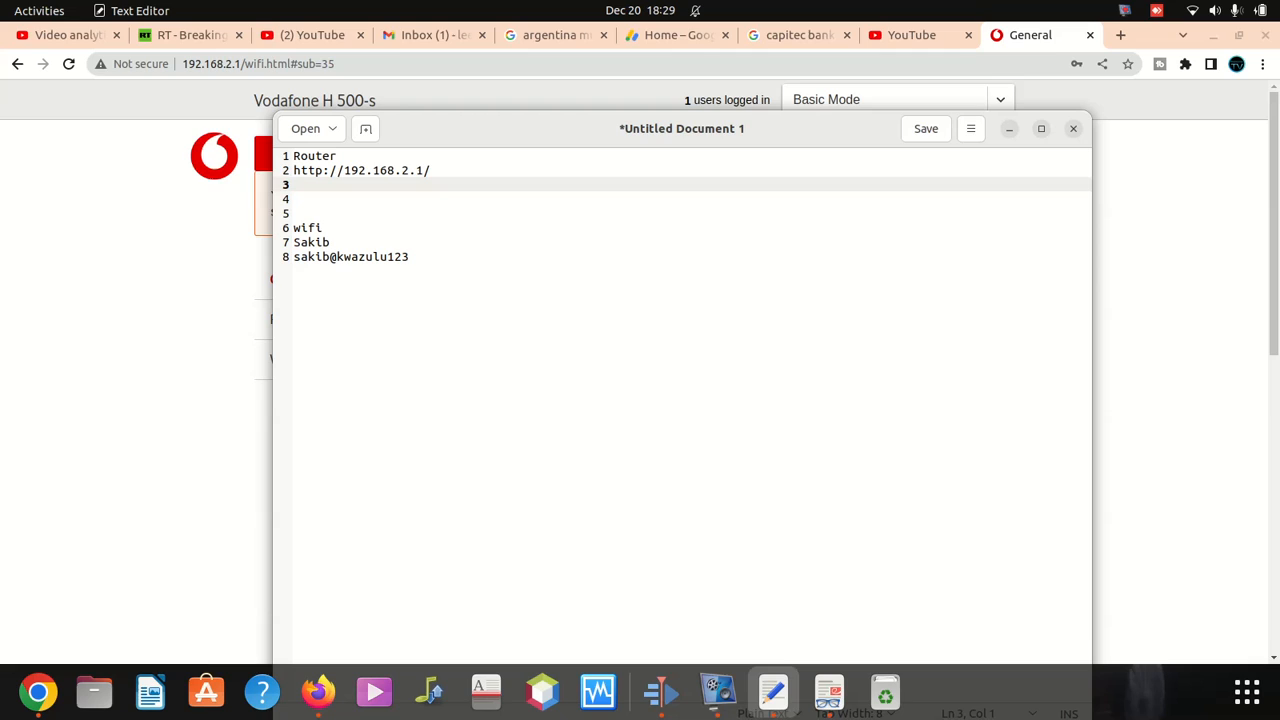
pyautogui.write('vod')
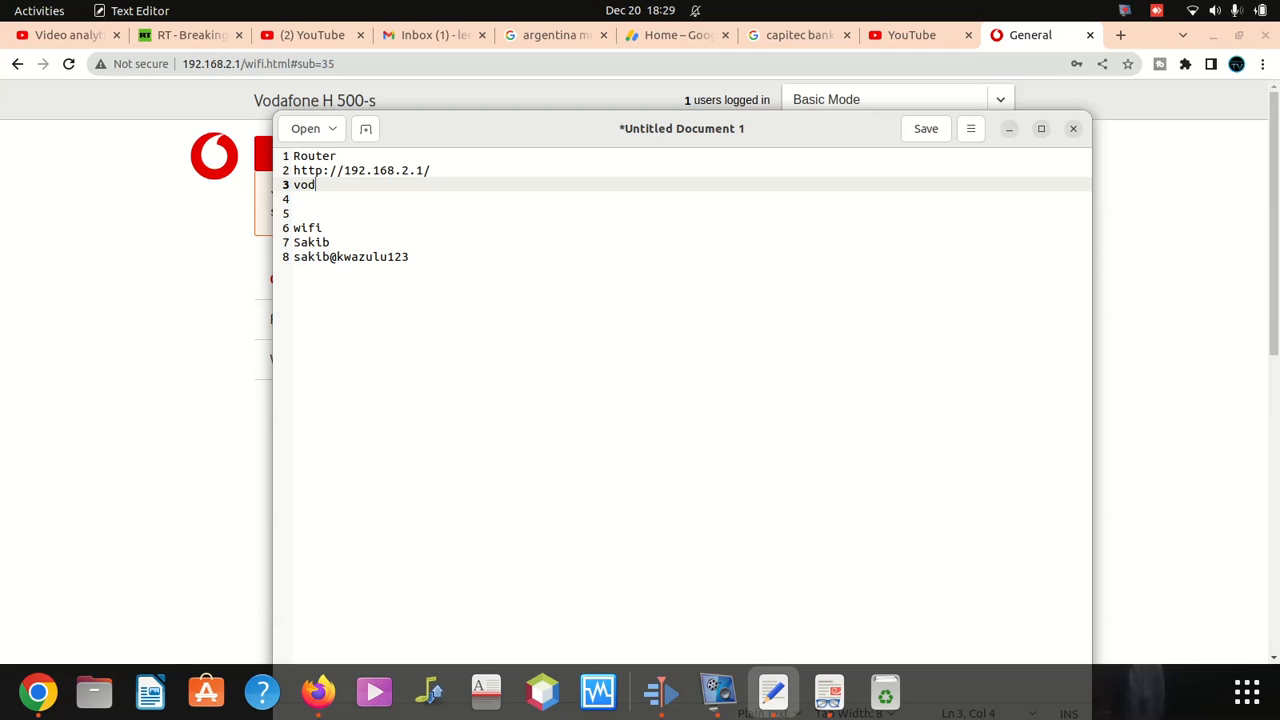
pyautogui.write('aph')
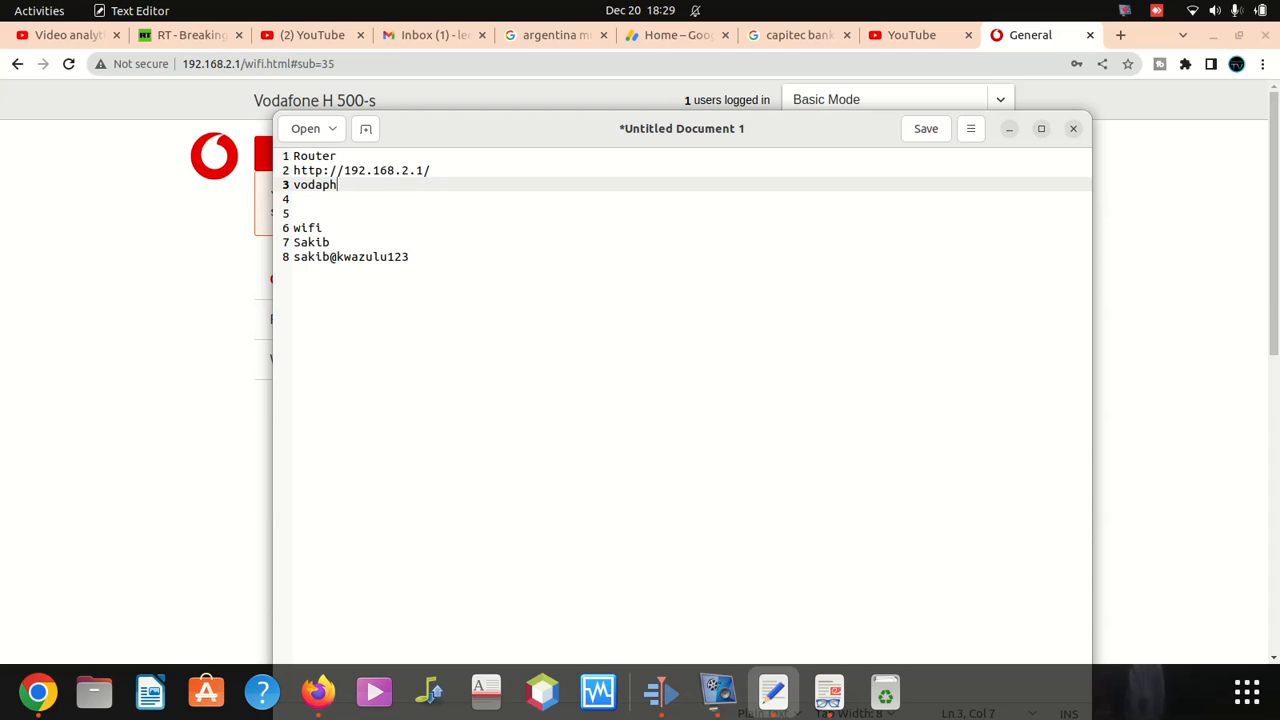
pyautogui.write('one')
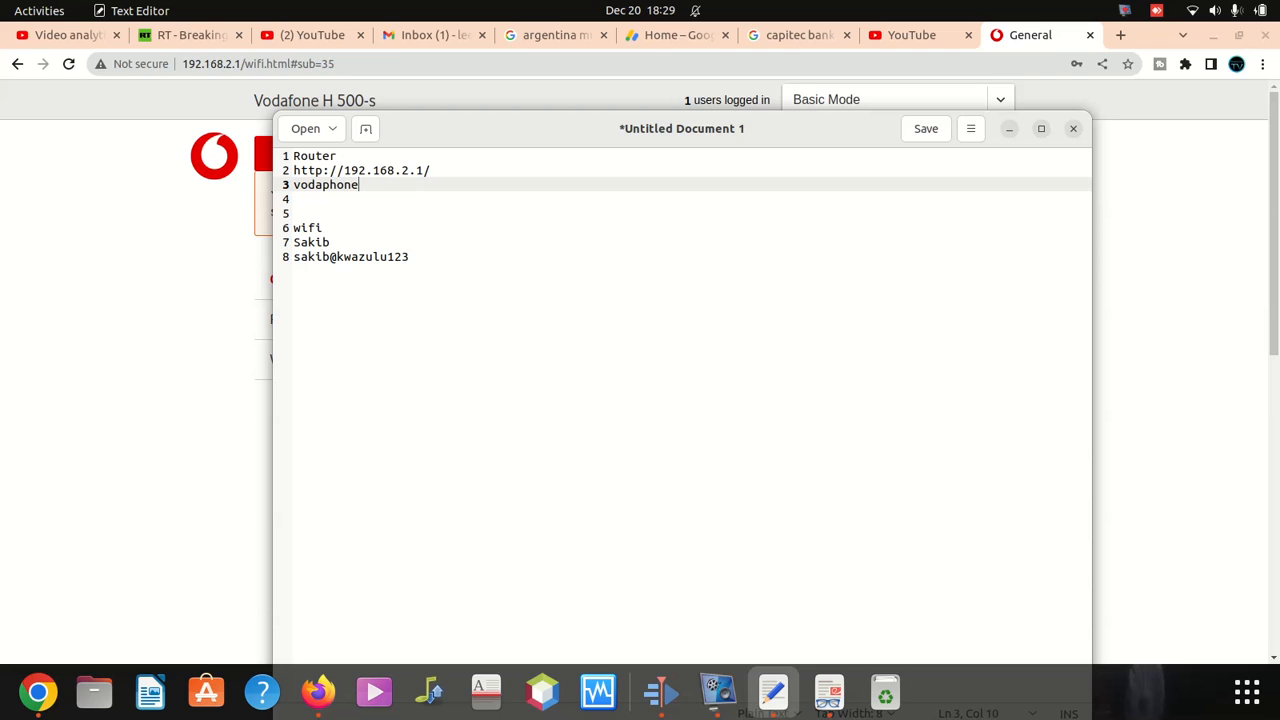
pyautogui.press('BackSpace')
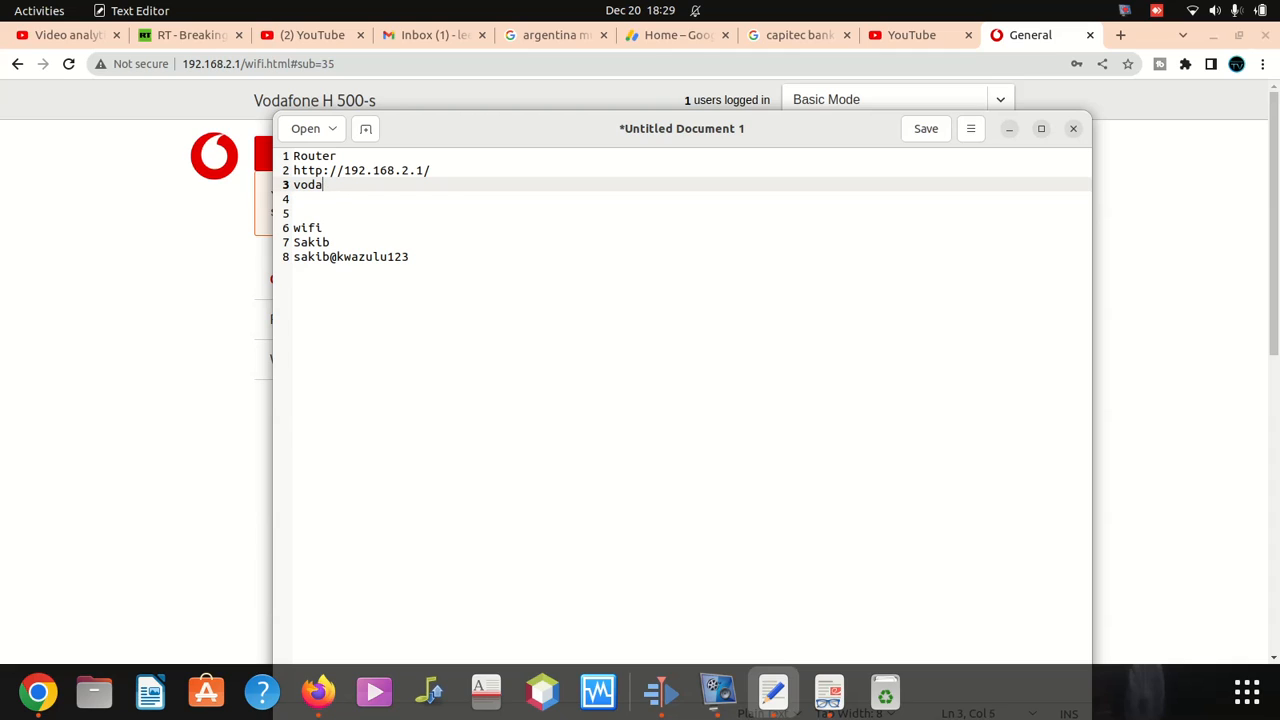
pyautogui.write('fone')
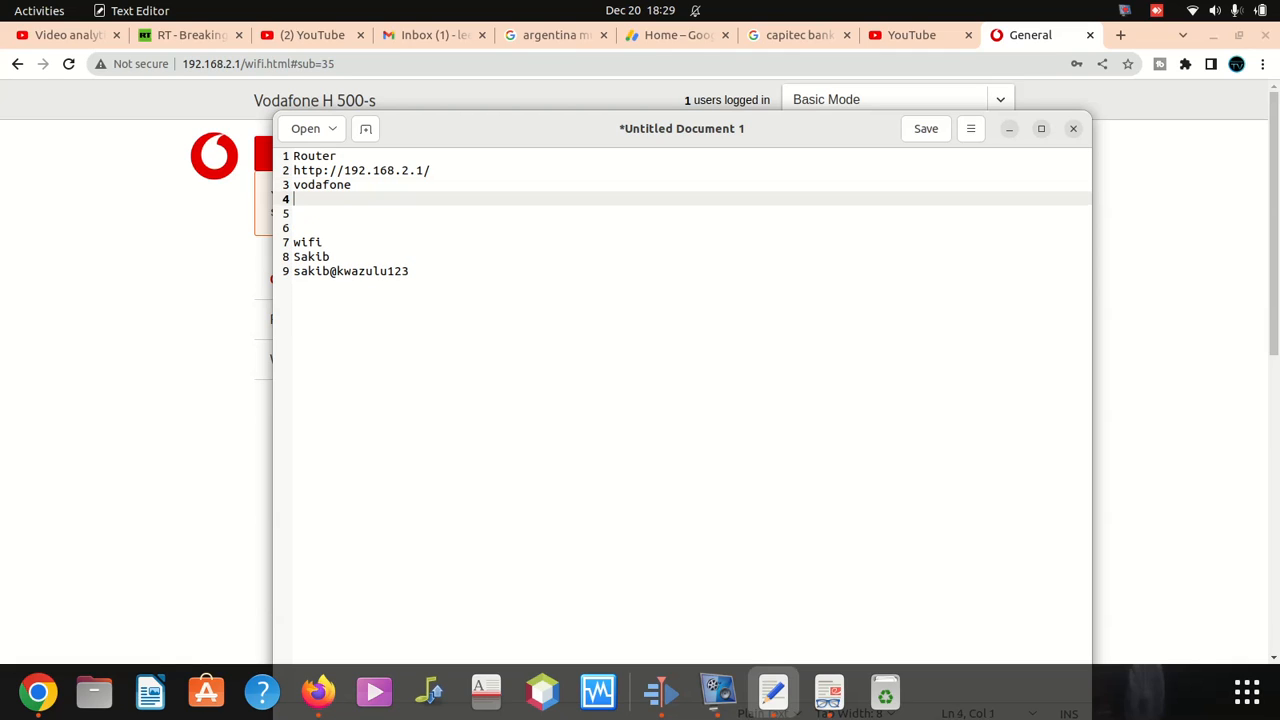
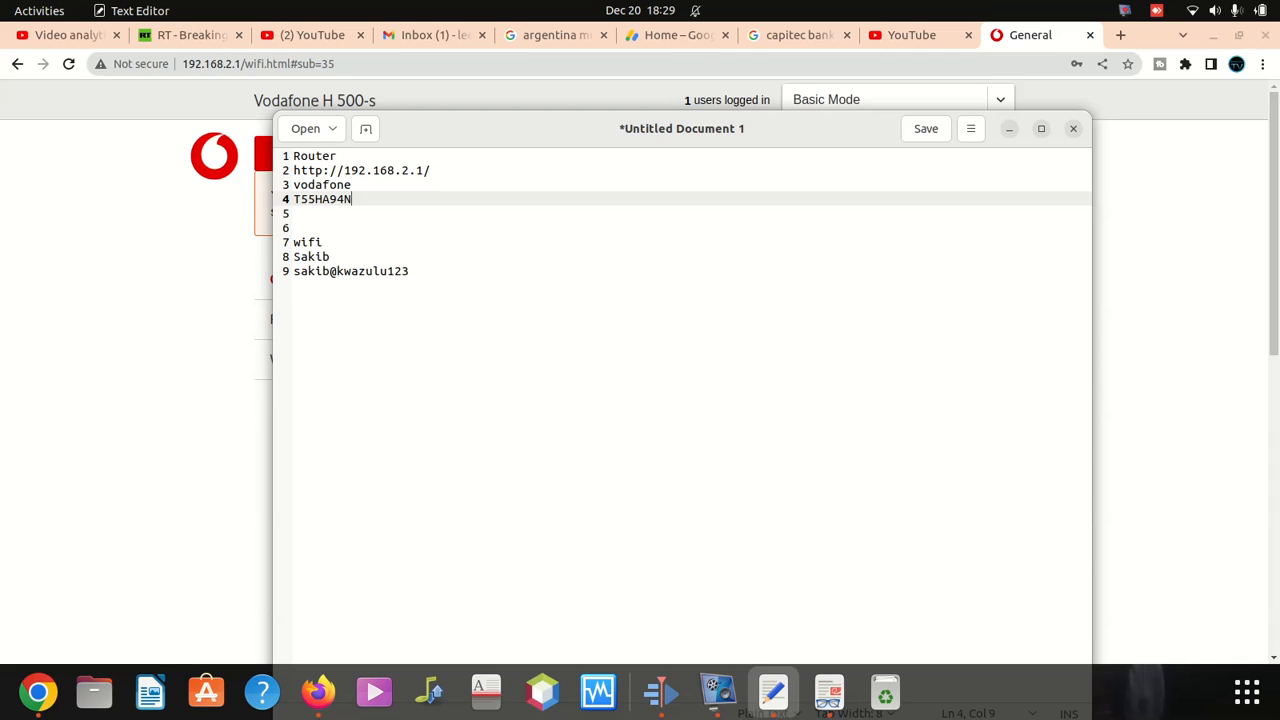
pyautogui.click(300, 228)
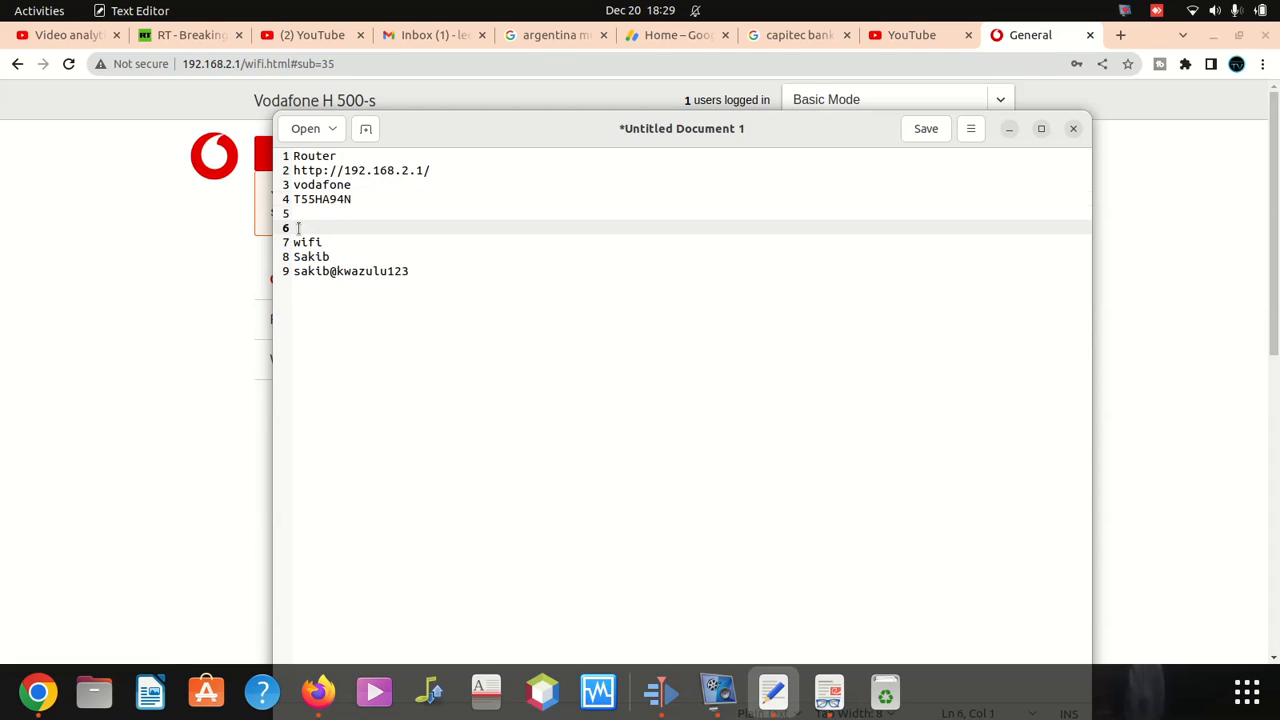
pyautogui.write('.')
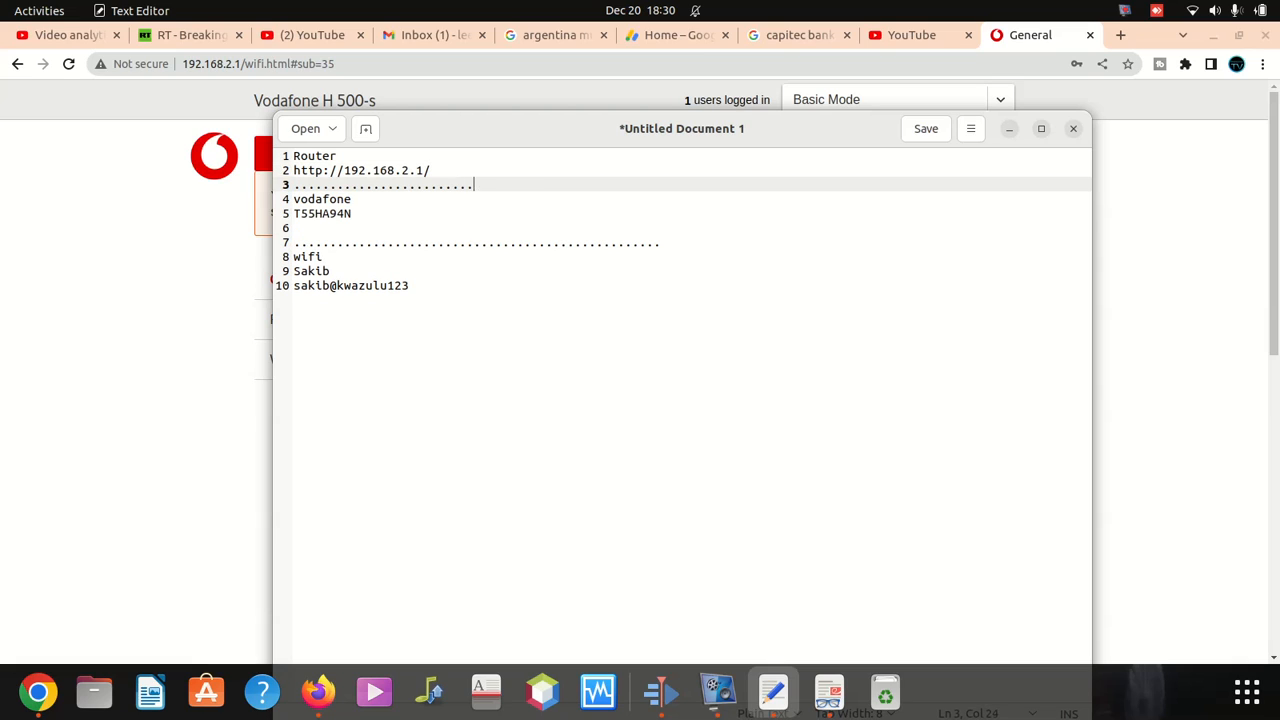
pyautogui.write('....................................................')
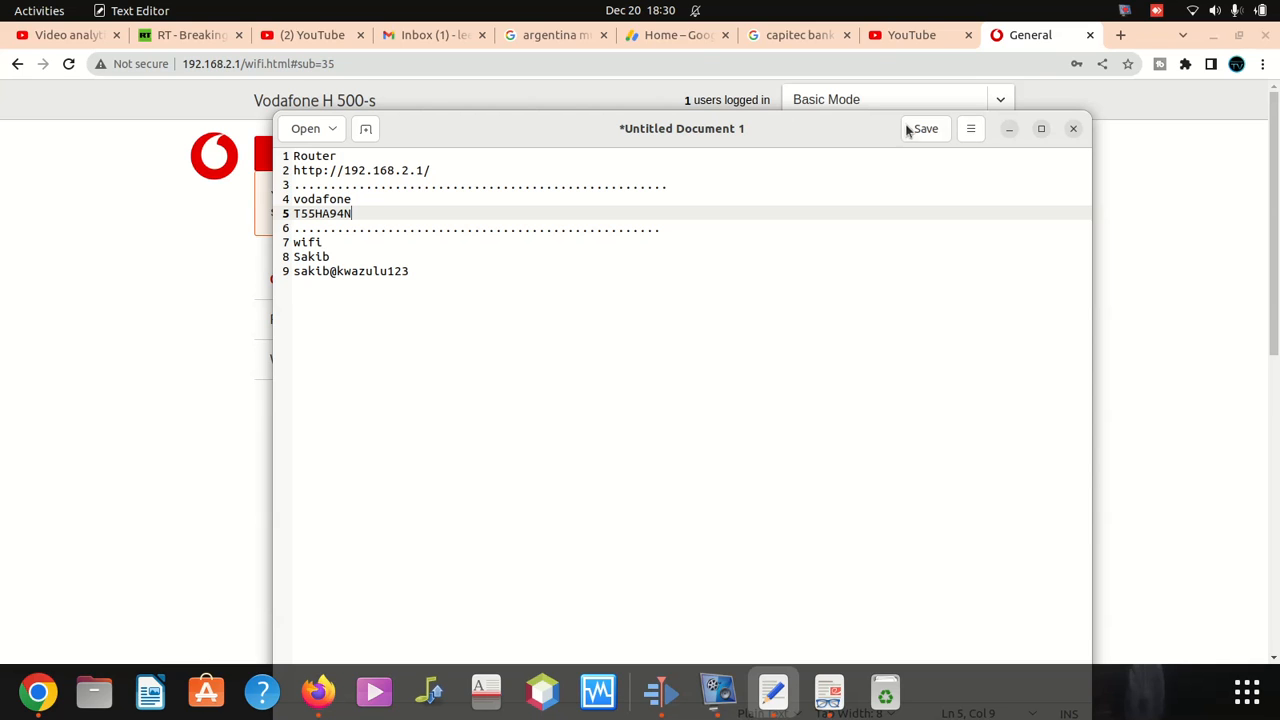
# Step: Start saving the note and choose Downloads as the destination after browsing Documents and Desktop
pyautogui.click(924, 128)
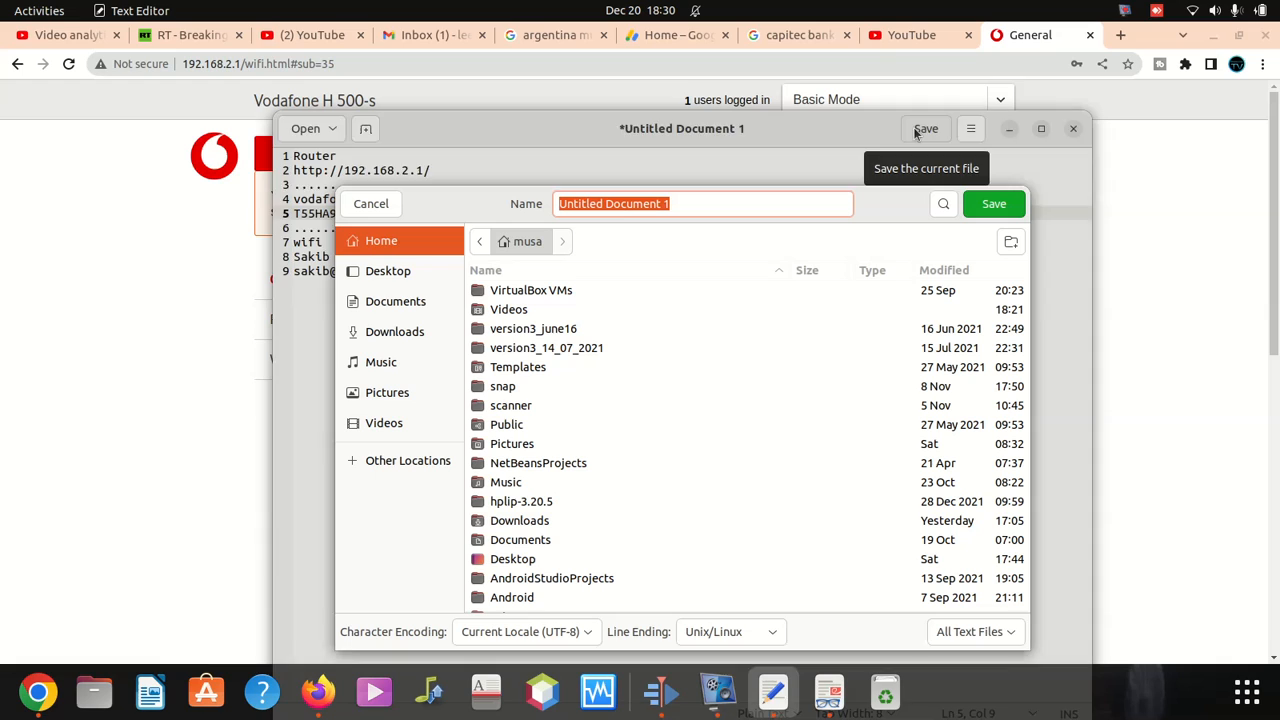
pyautogui.click(396, 300)
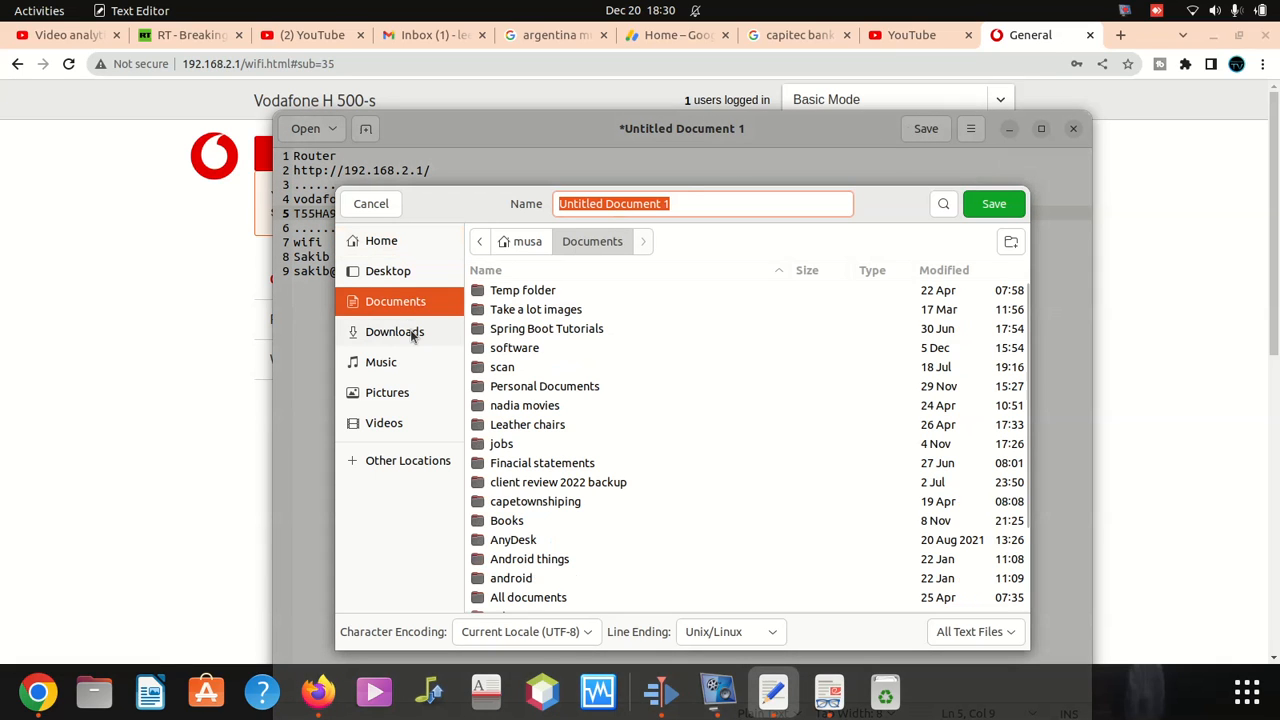
pyautogui.click(388, 270)
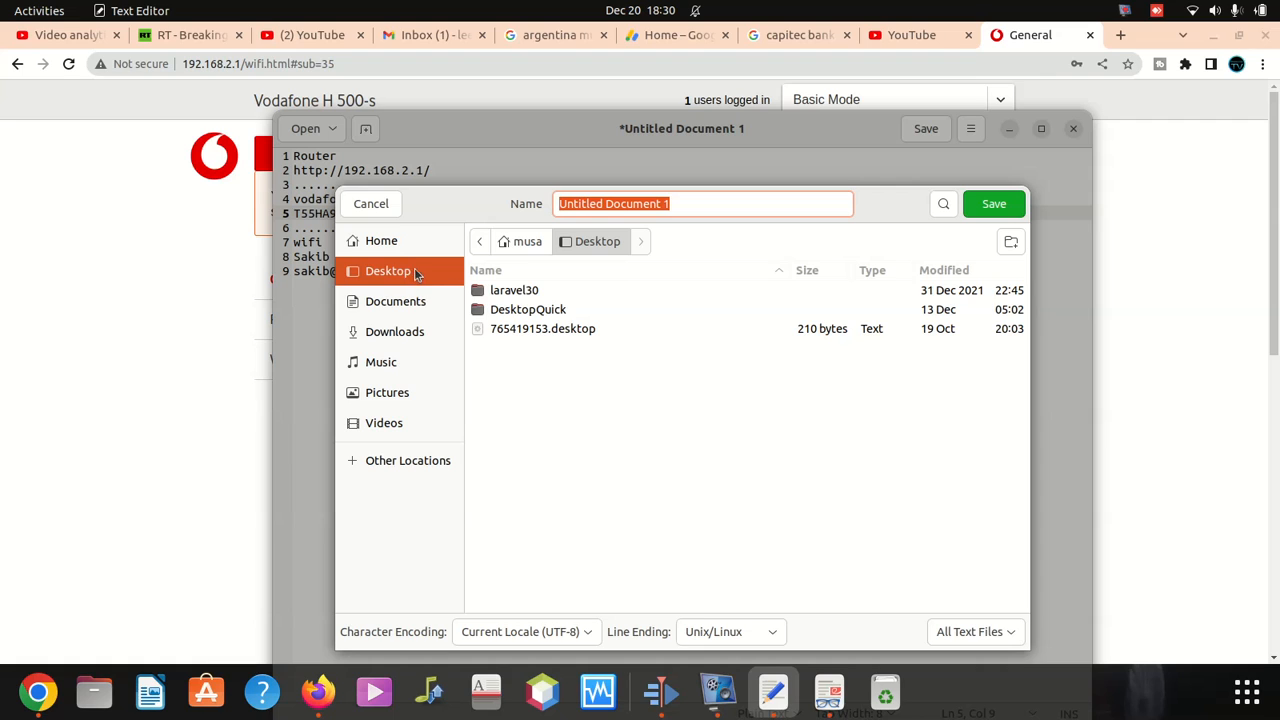
pyautogui.click(394, 332)
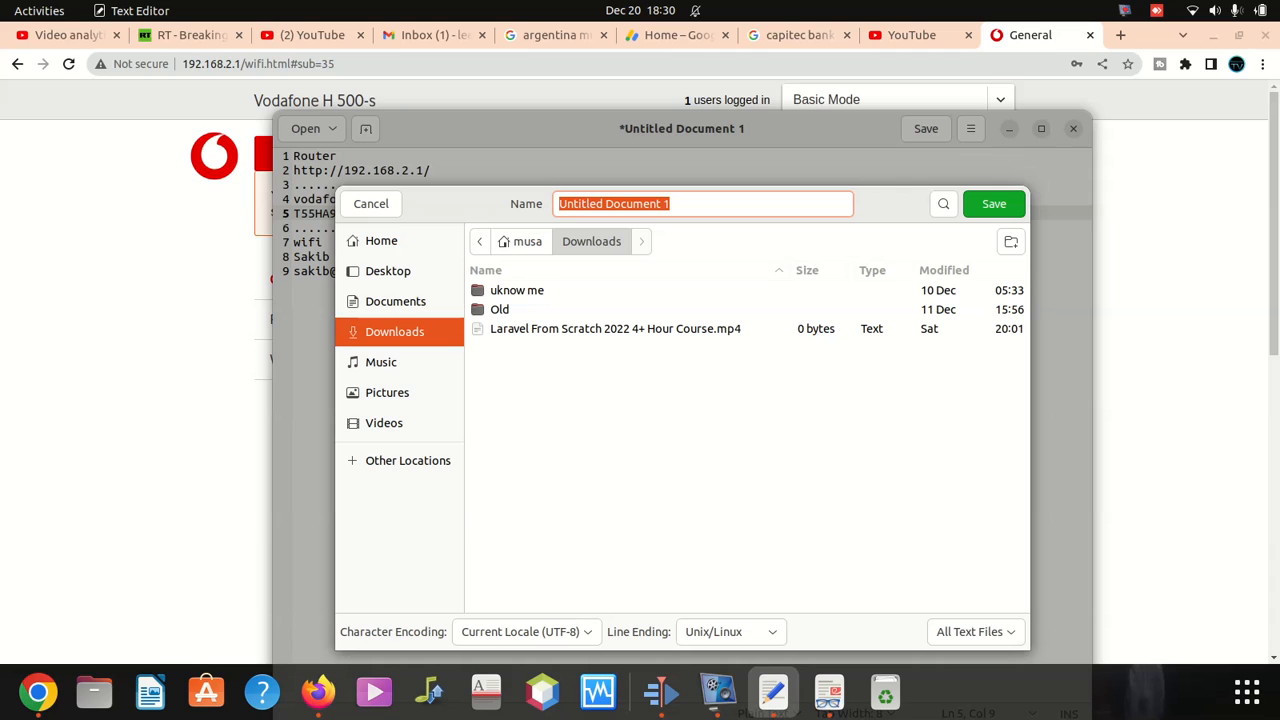
pyautogui.moveTo(1200, 32)
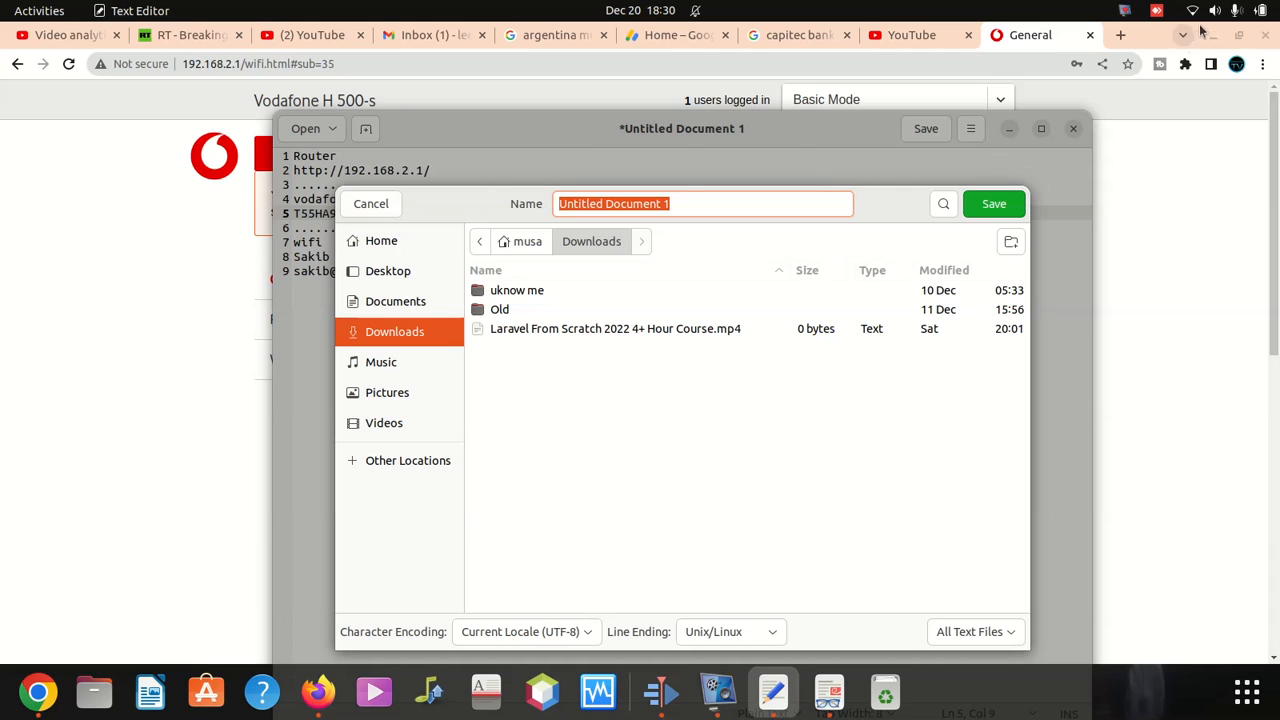